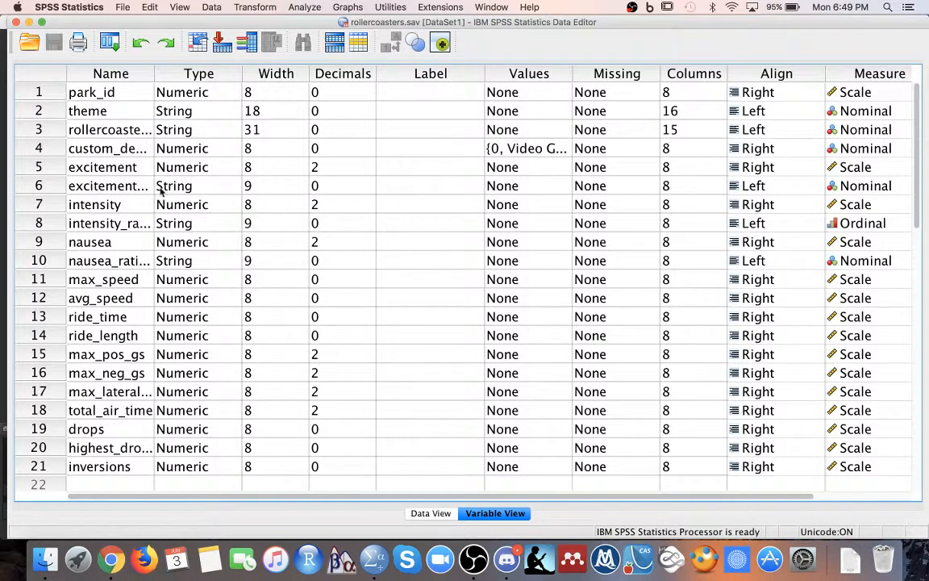
Widen the Name column to show full variable names and select the intensity variable.
drag(152, 74, 216, 74)
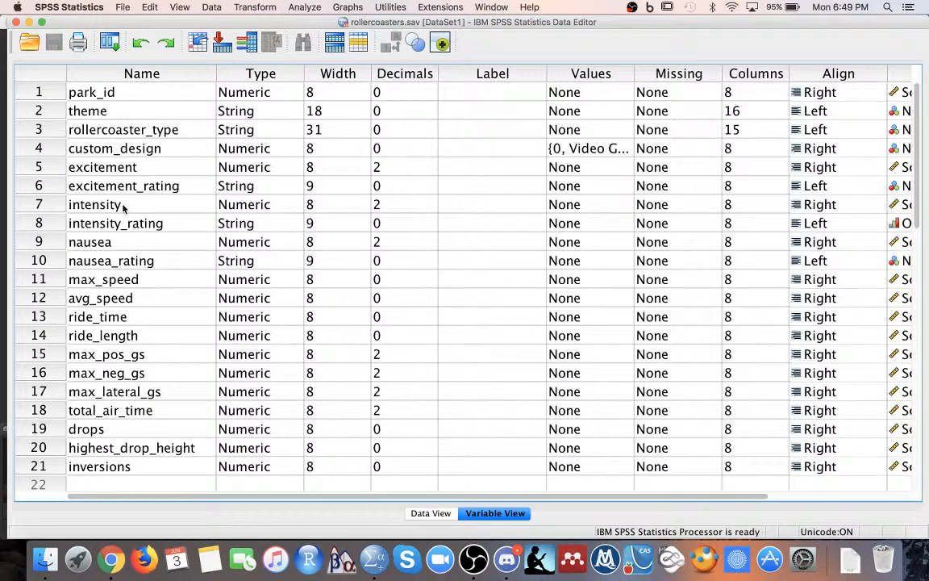
click(115, 148)
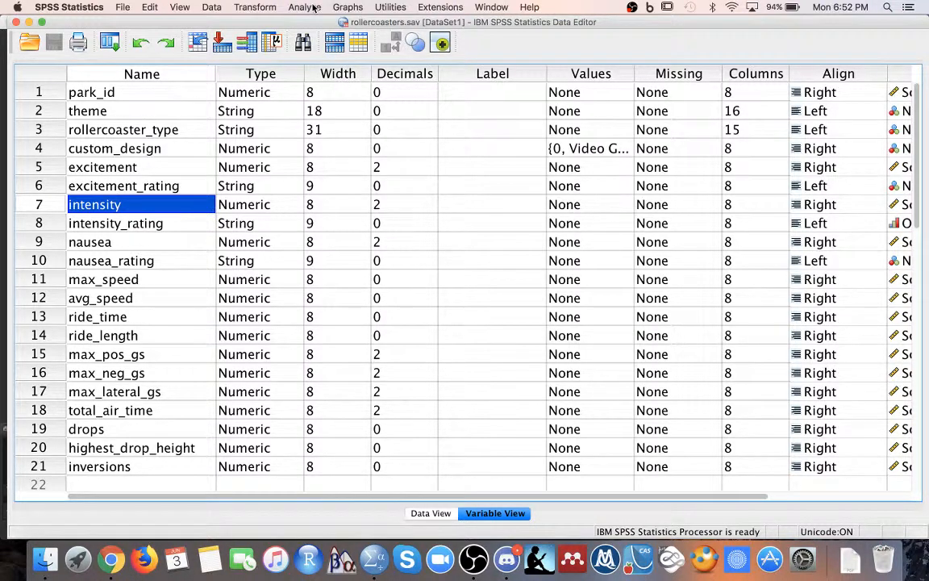
Start an Explore analysis from Analyze > Descriptive Statistics.
click(304, 6)
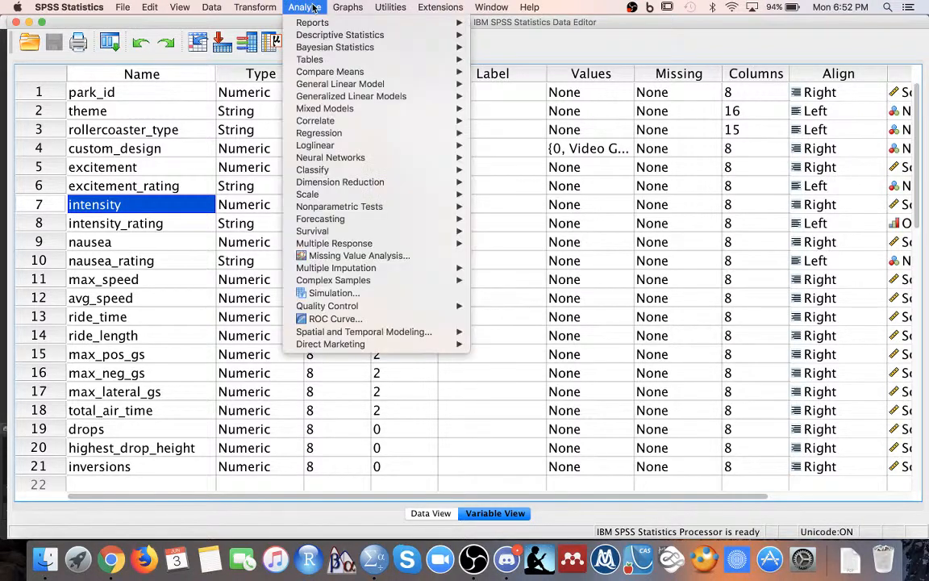
mouse_move(338, 36)
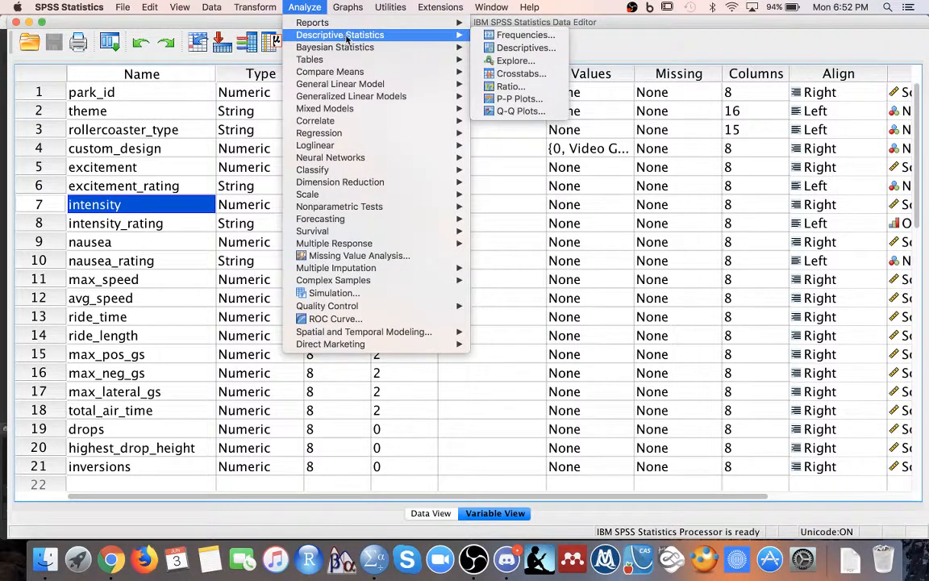
mouse_move(516, 61)
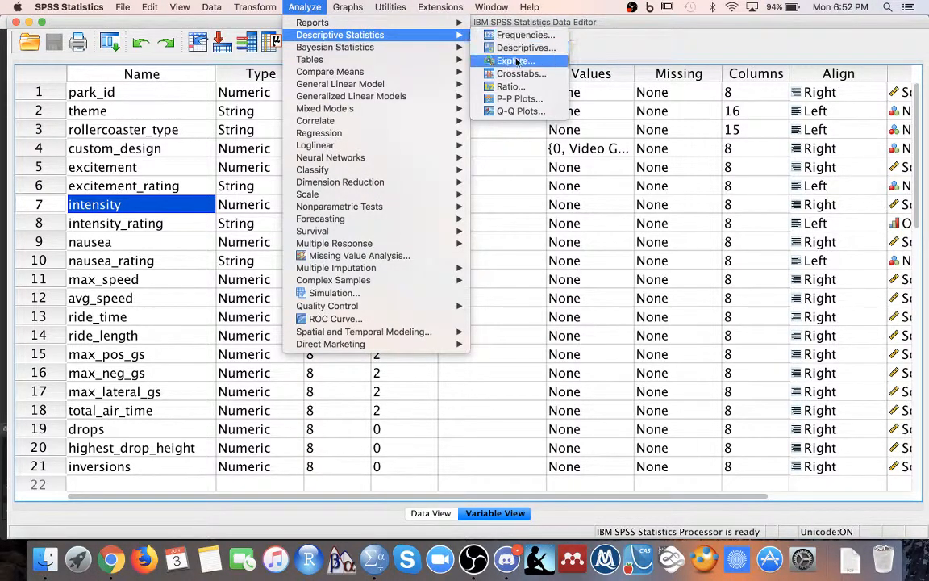
mouse_move(516, 61)
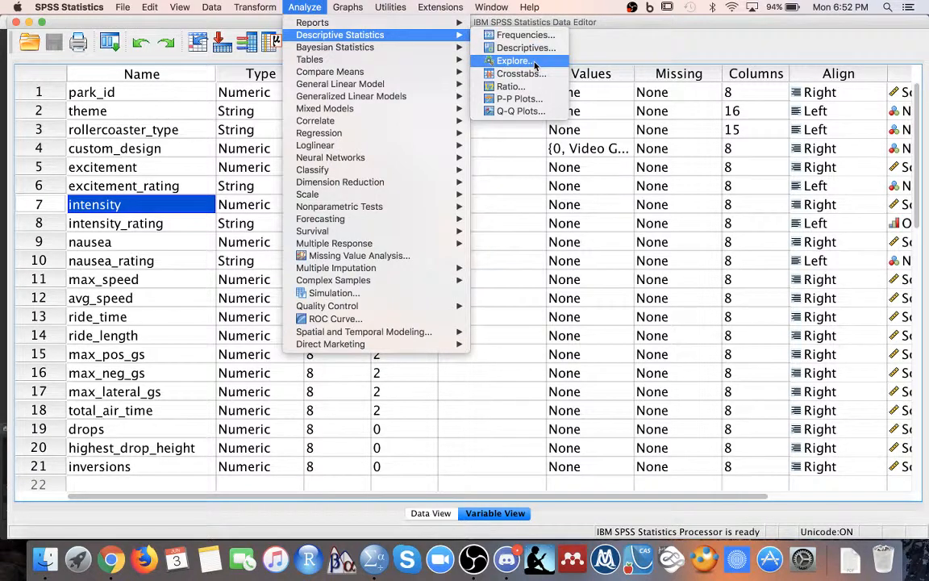
click(513, 61)
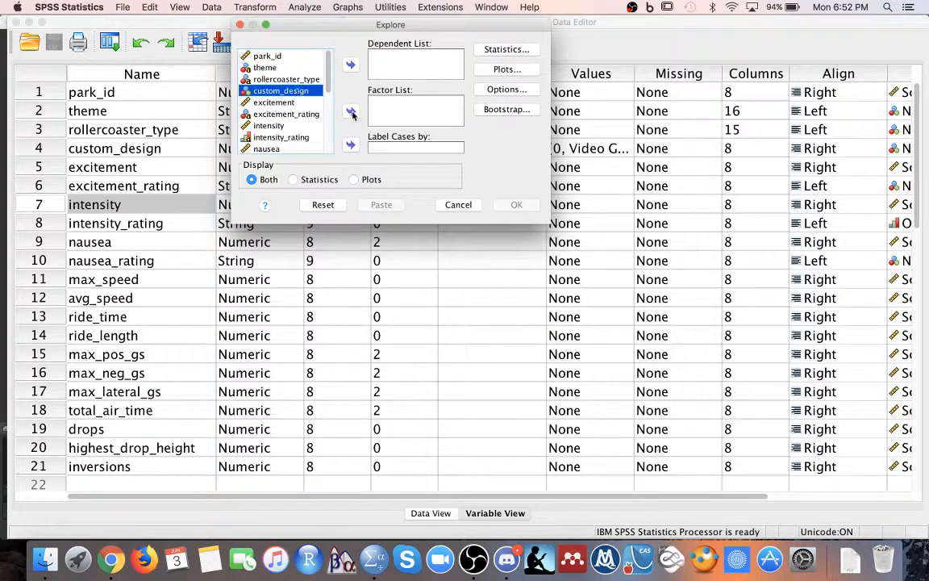
Assign custom_design to the Factor List and intensity to the Dependent List.
click(351, 110)
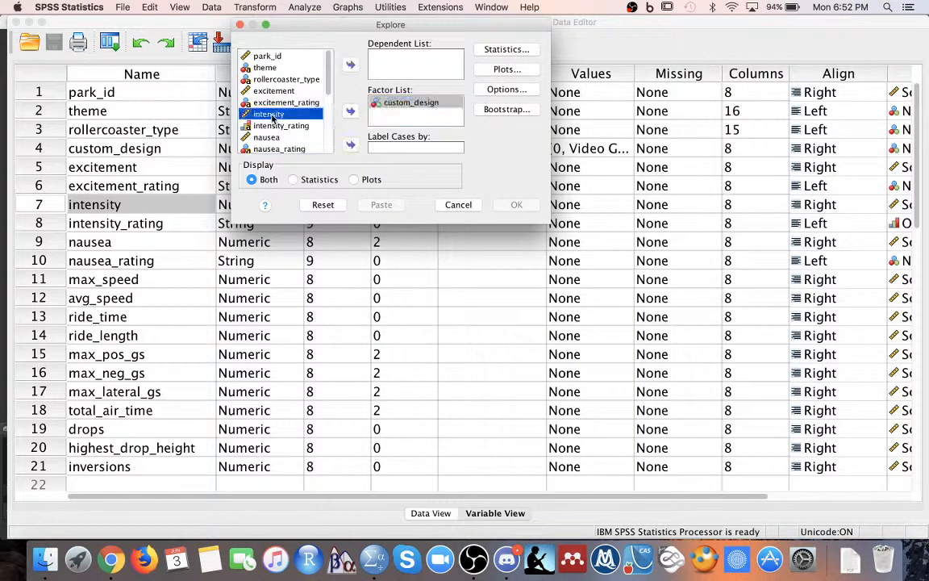
click(350, 64)
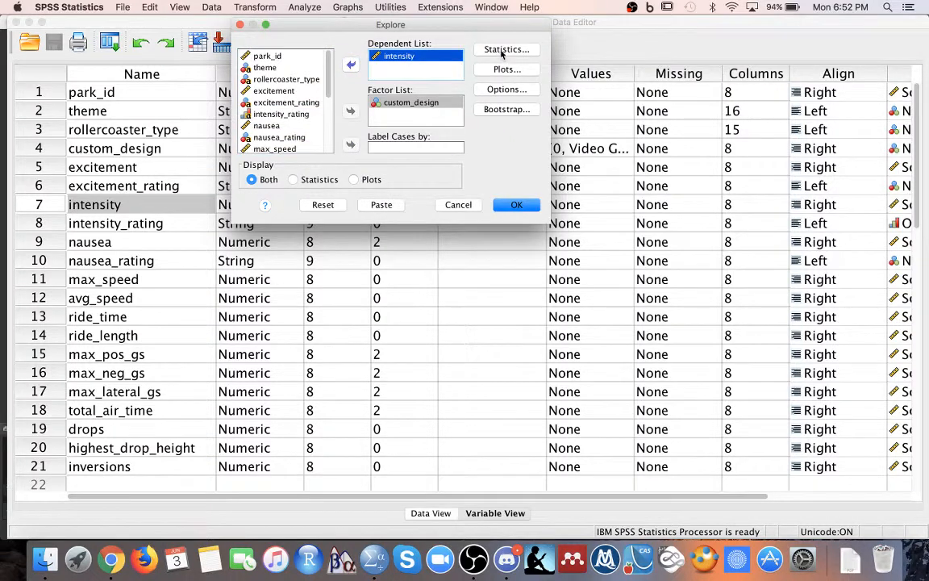
click(507, 49)
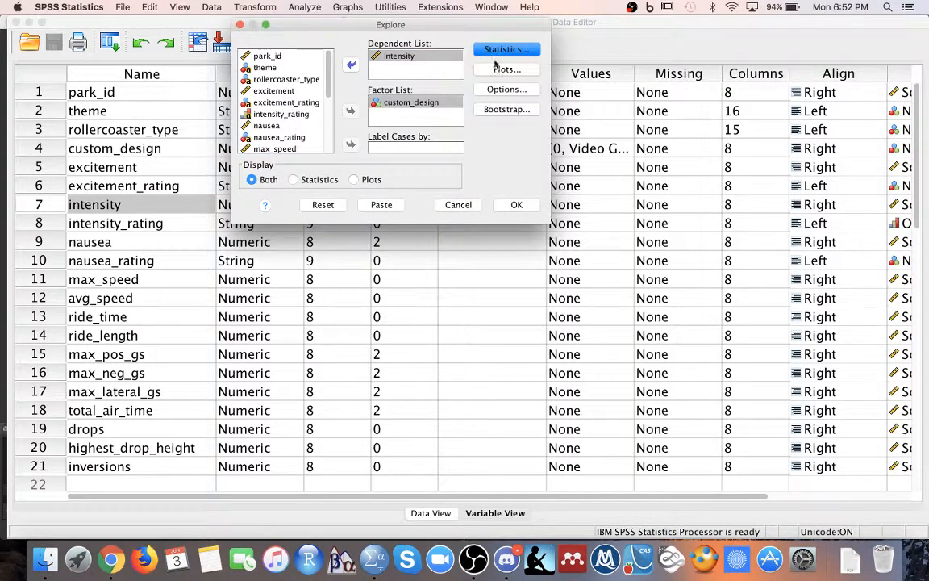
Enable Histogram and Normality plots with tests in Explore's plot options and run it.
click(506, 67)
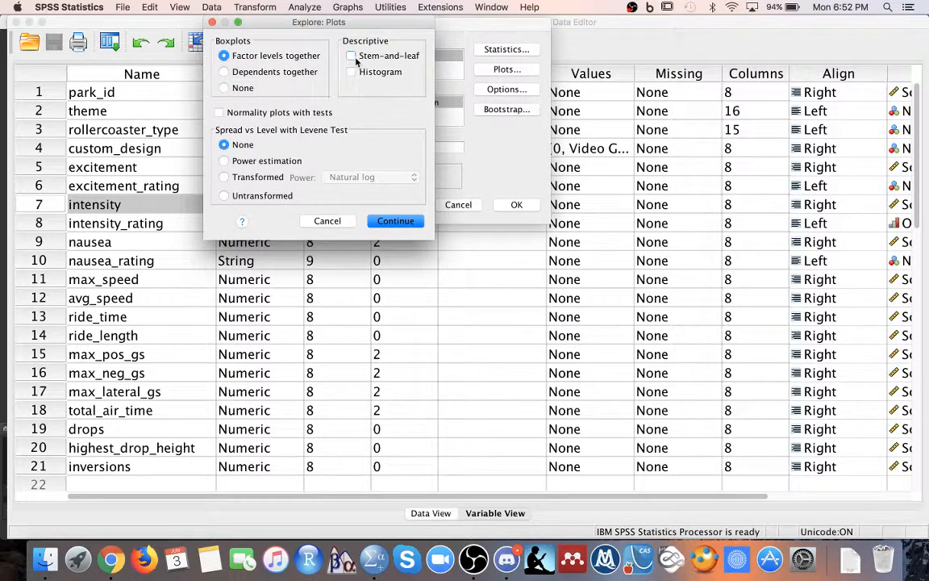
click(352, 71)
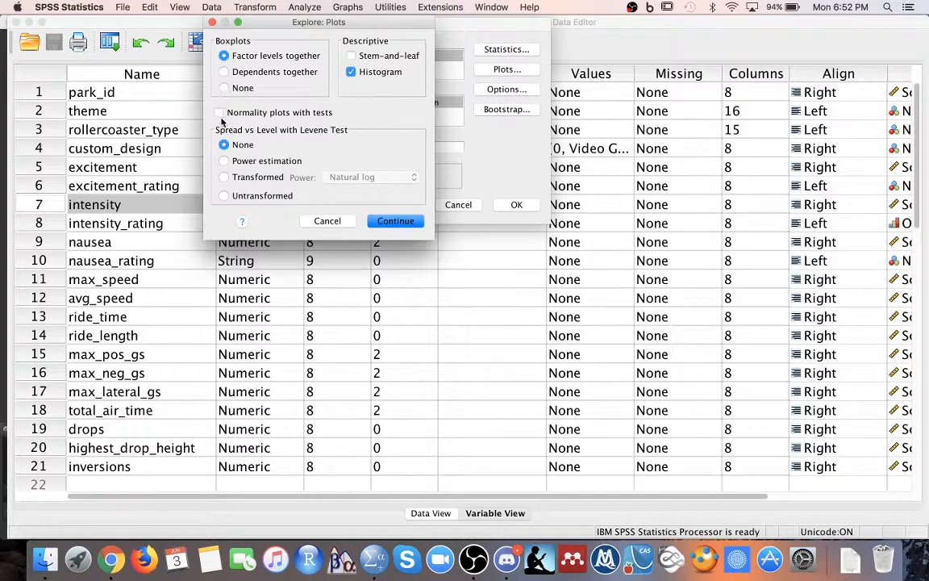
click(222, 113)
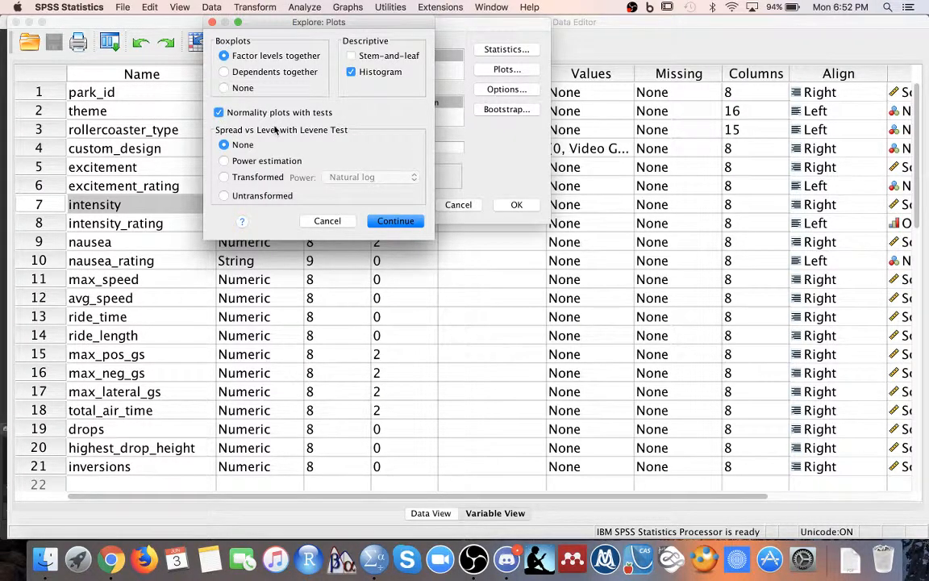
mouse_move(395, 220)
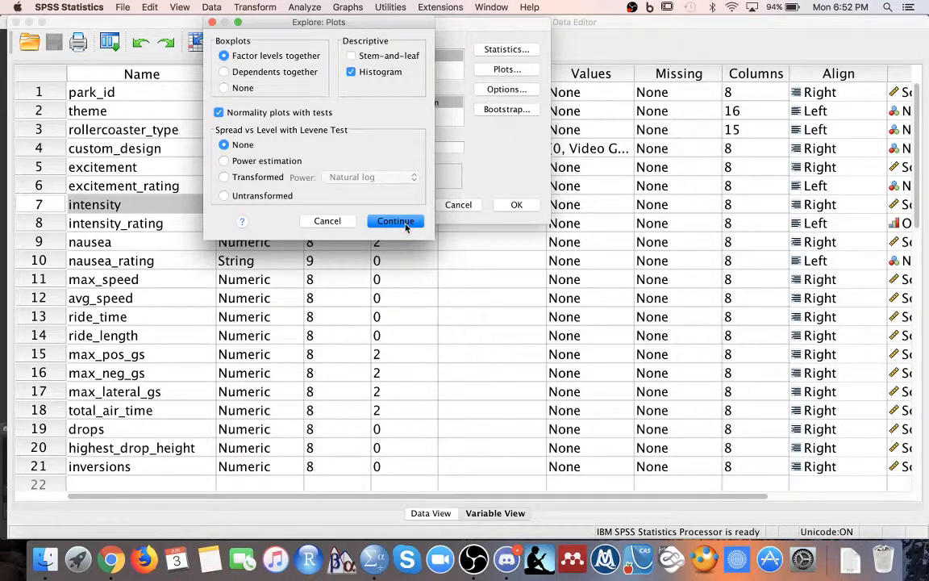
click(395, 221)
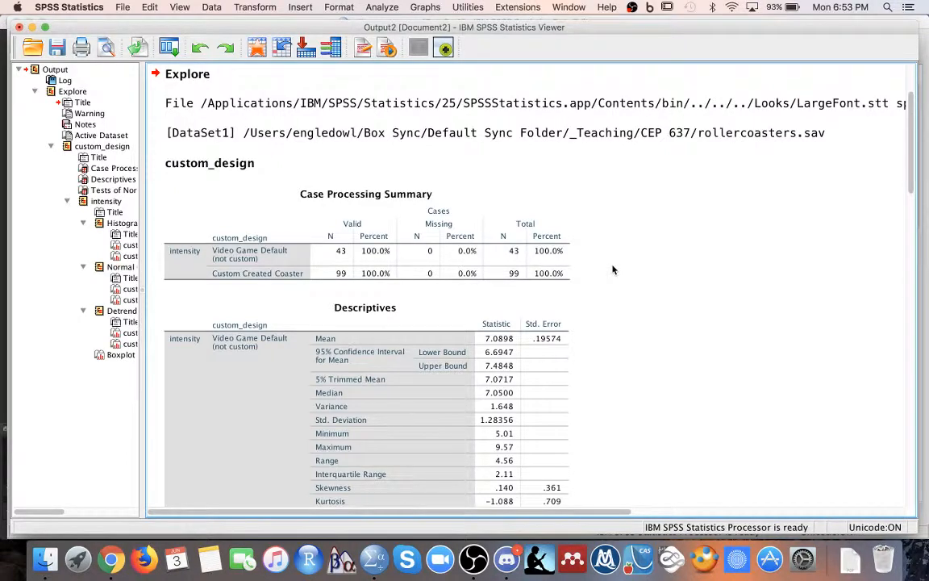
Scroll the output past the Descriptives table to the Tests of Normality table.
scroll(down, 3)
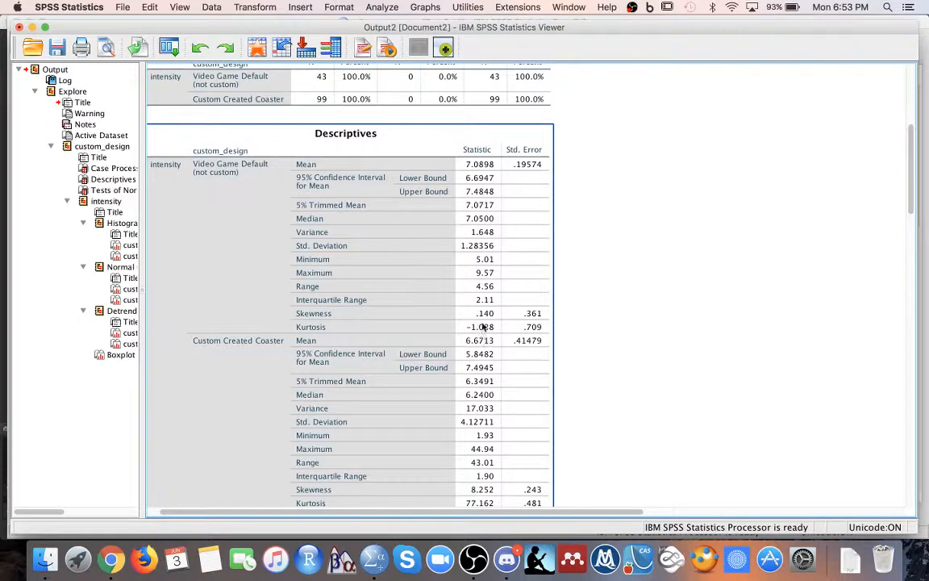
mouse_move(509, 339)
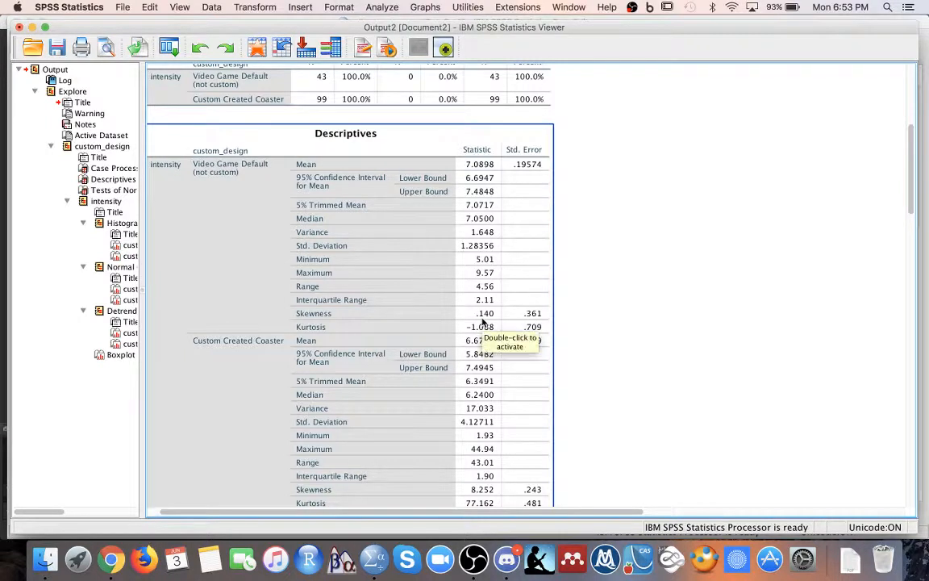
scroll(down, 3)
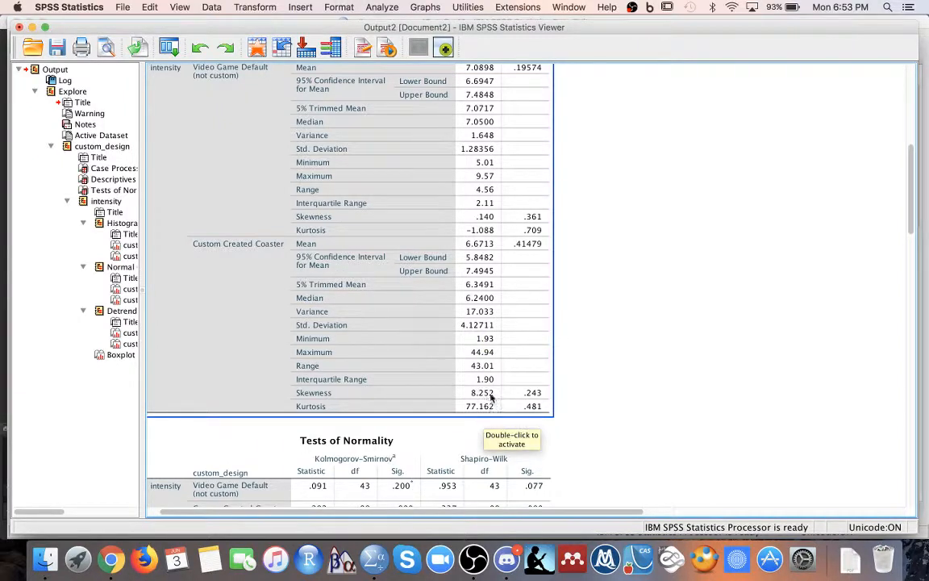
mouse_move(326, 394)
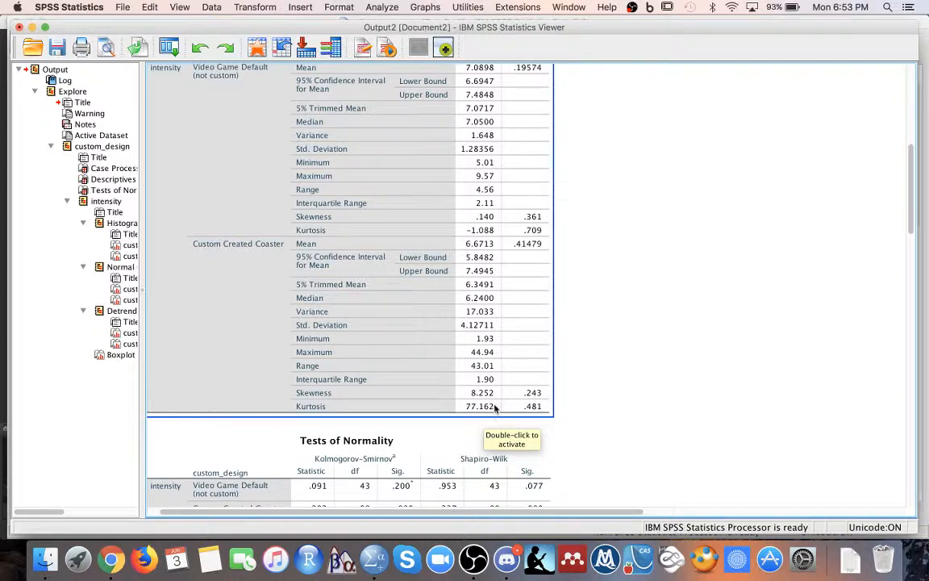
mouse_move(471, 413)
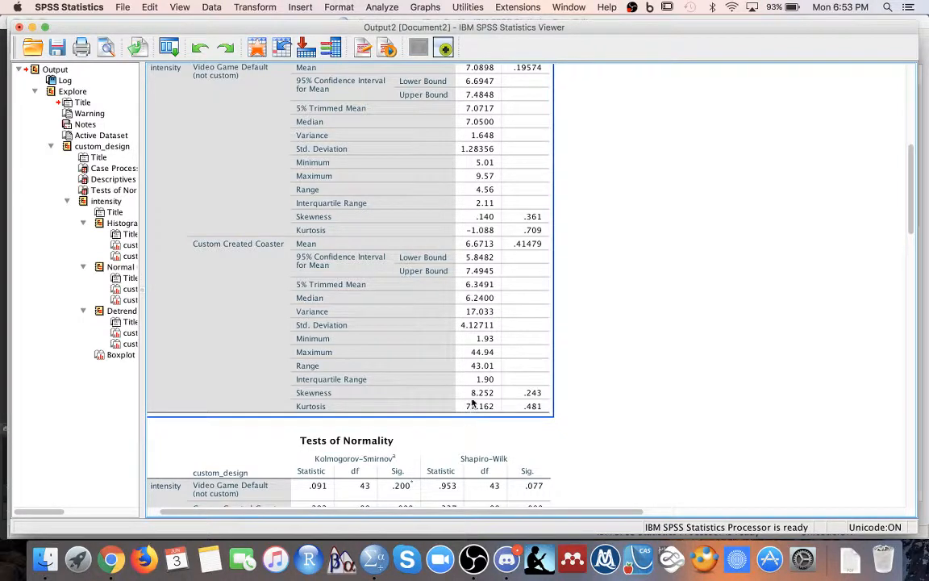
mouse_move(637, 387)
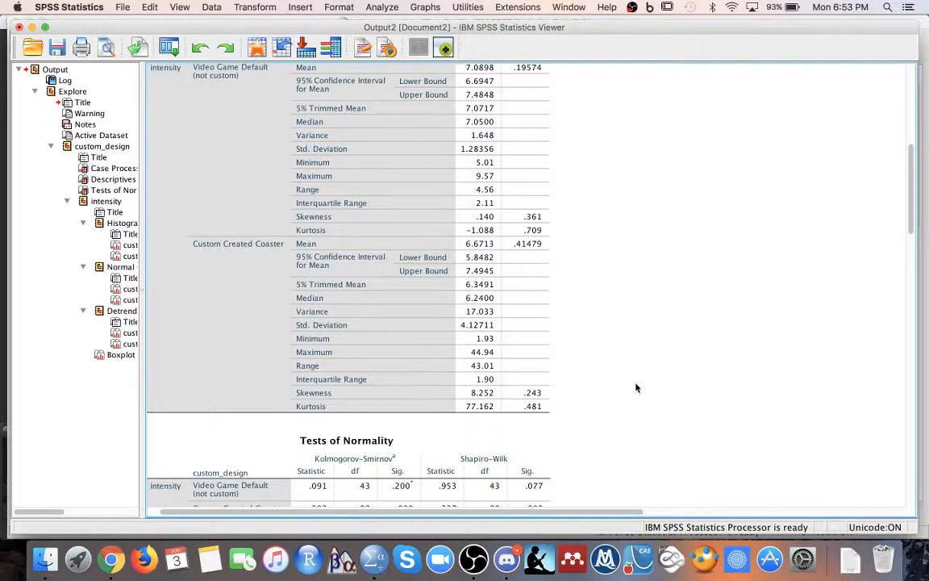
scroll(down, 3)
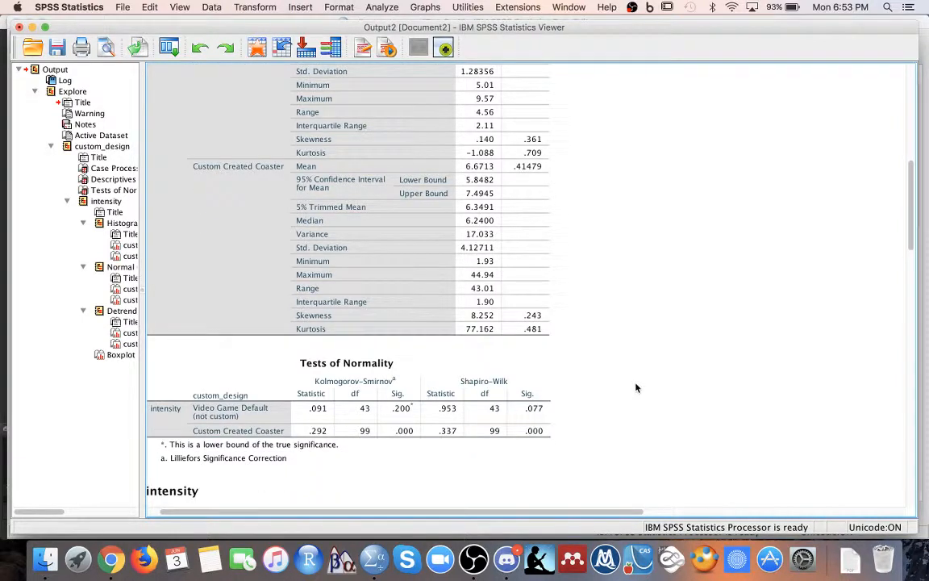
scroll(down, 3)
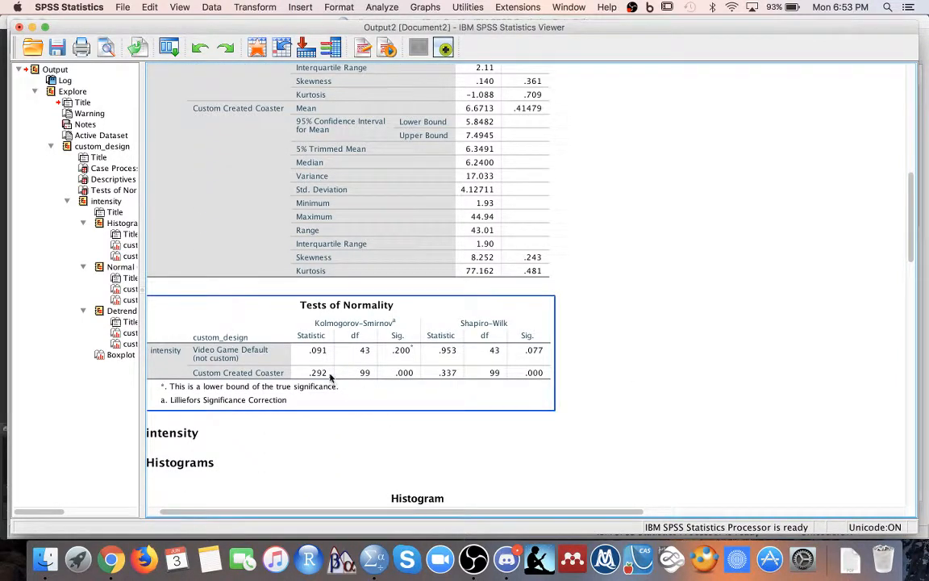
mouse_move(268, 368)
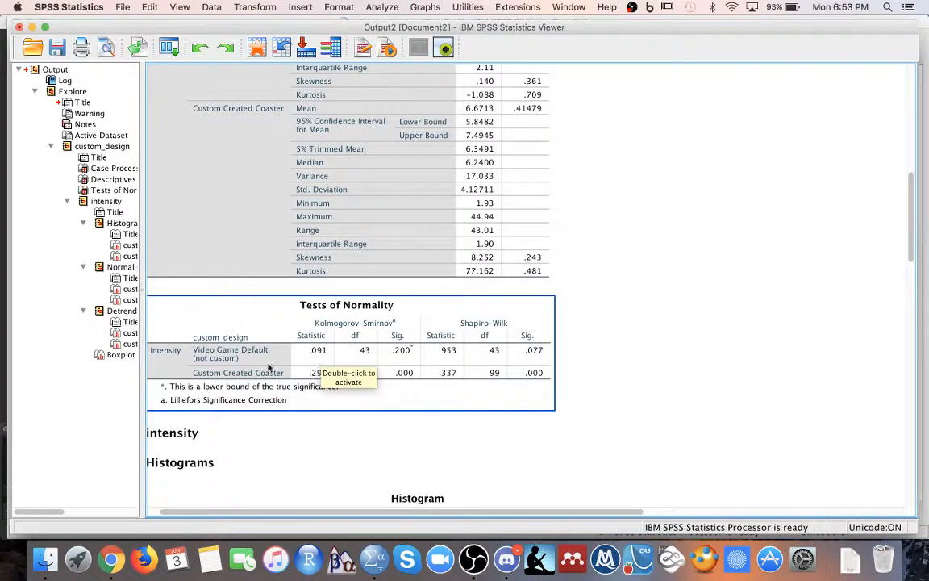
mouse_move(413, 351)
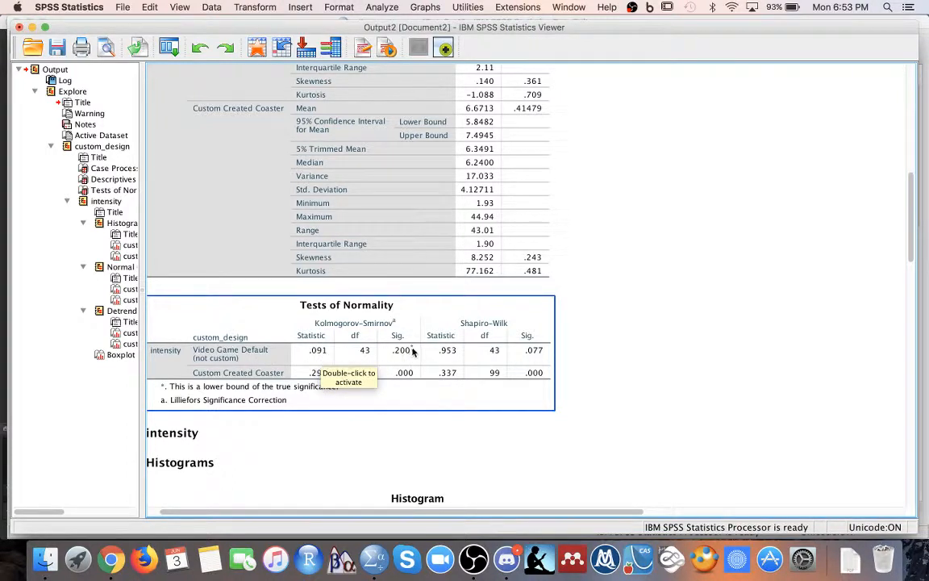
mouse_move(405, 363)
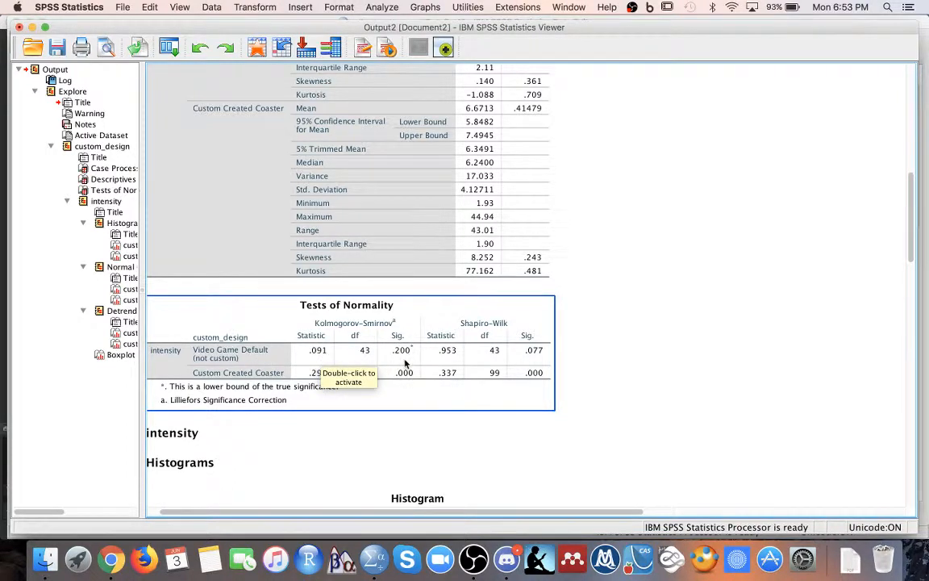
mouse_move(463, 419)
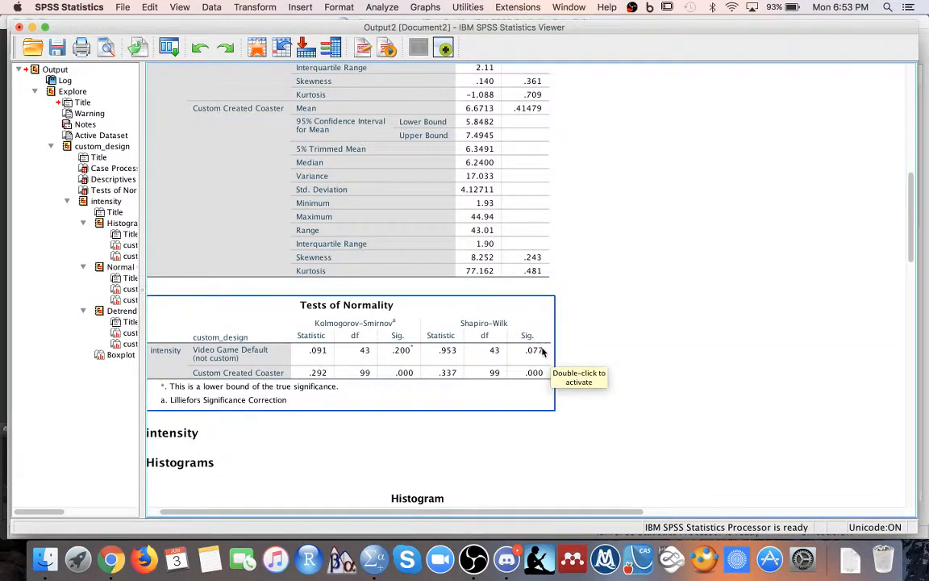
mouse_move(605, 351)
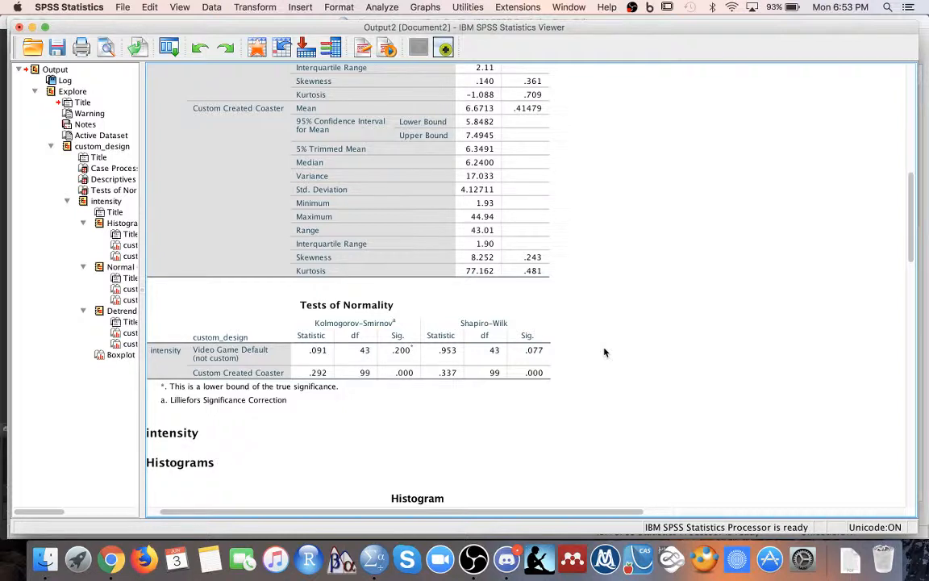
click(416, 379)
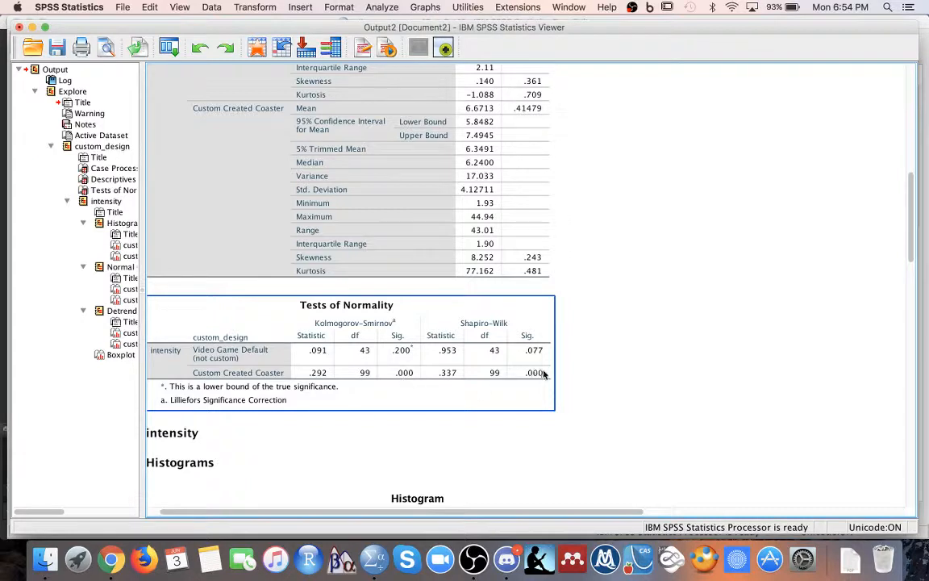
mouse_move(539, 374)
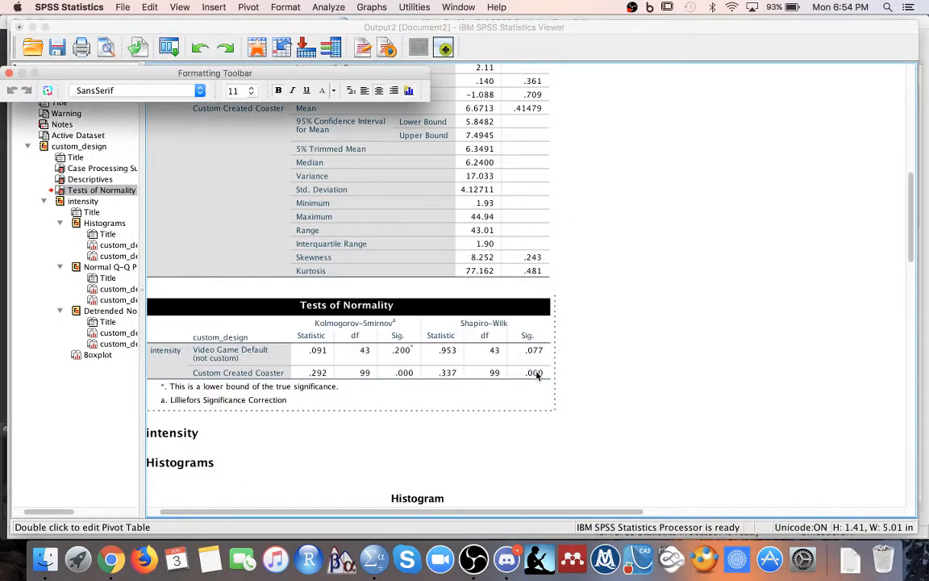
mouse_move(534, 371)
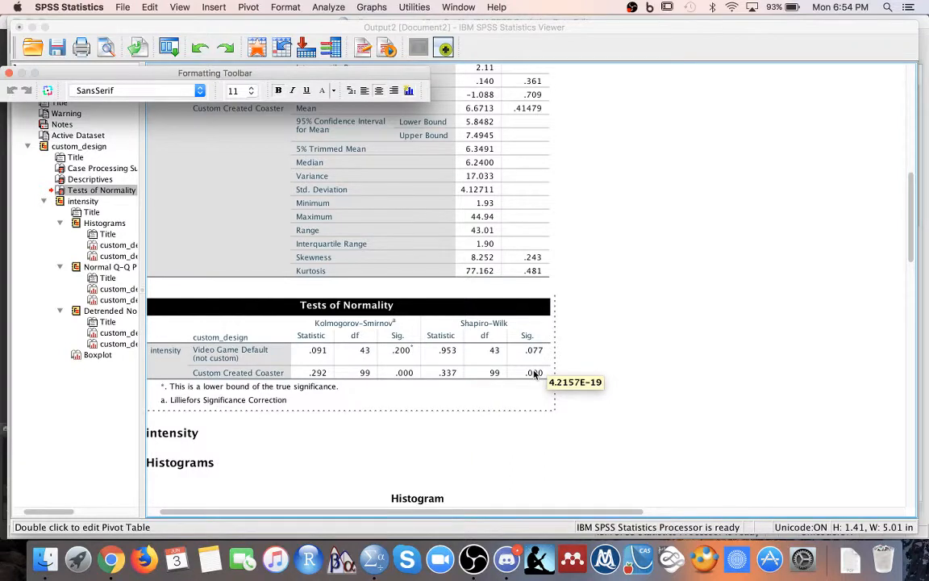
mouse_move(403, 373)
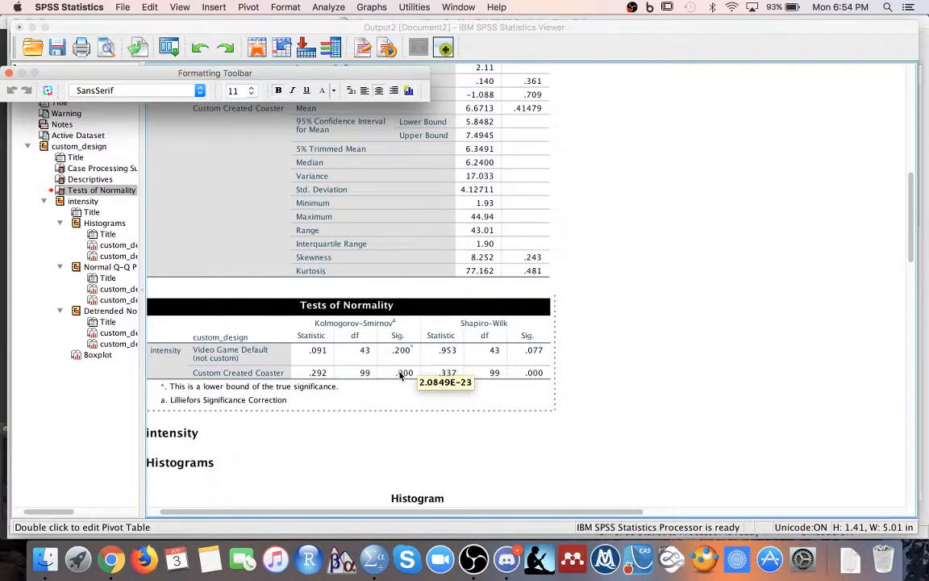
mouse_move(600, 275)
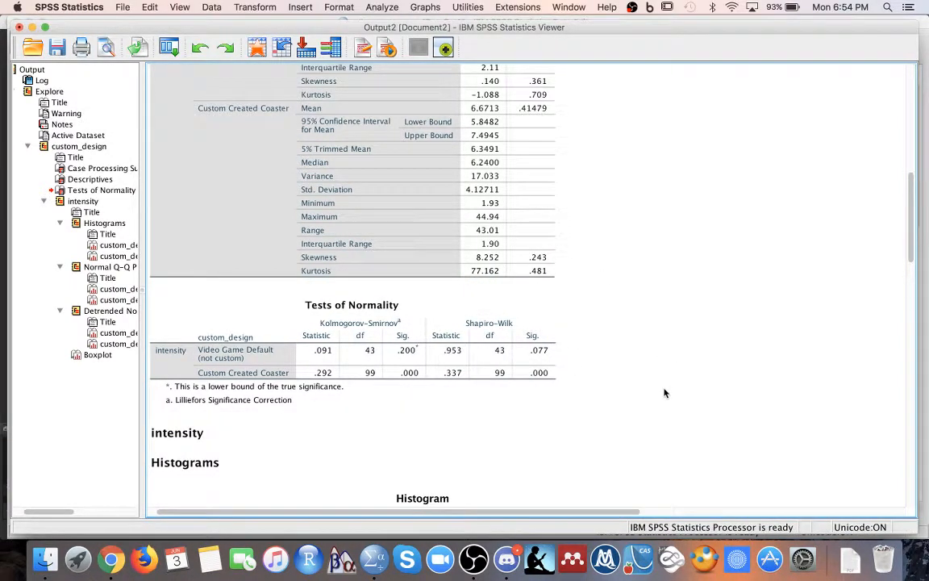
scroll(down, 3)
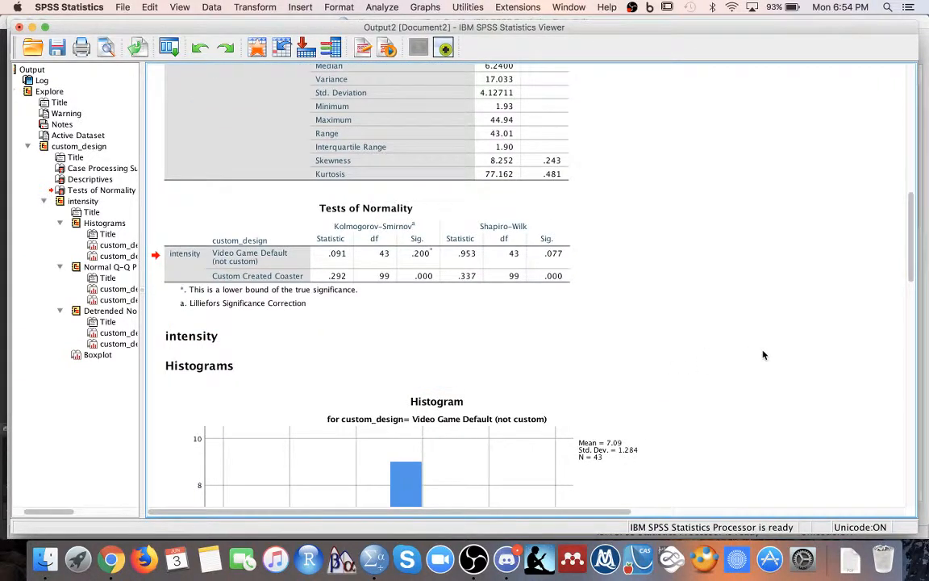
click(365, 254)
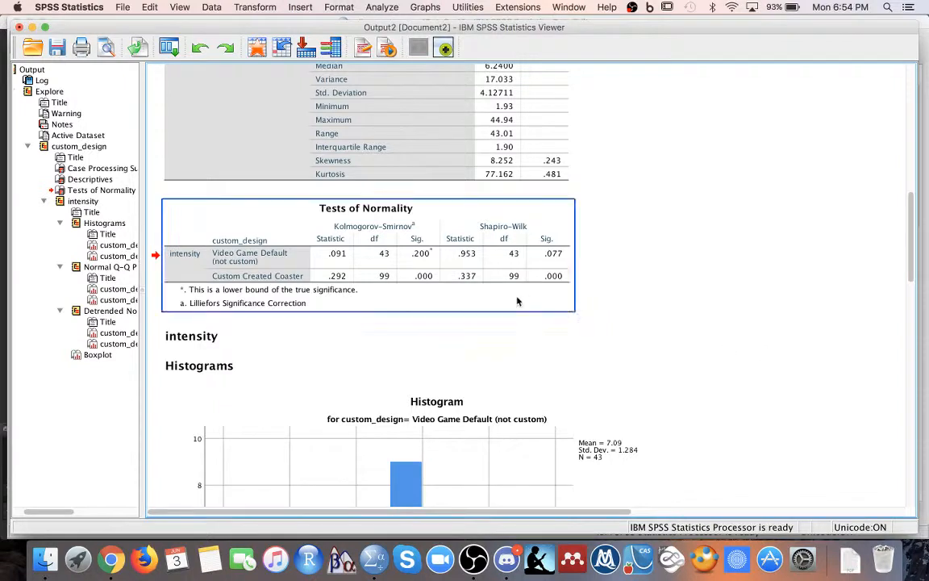
click(190, 335)
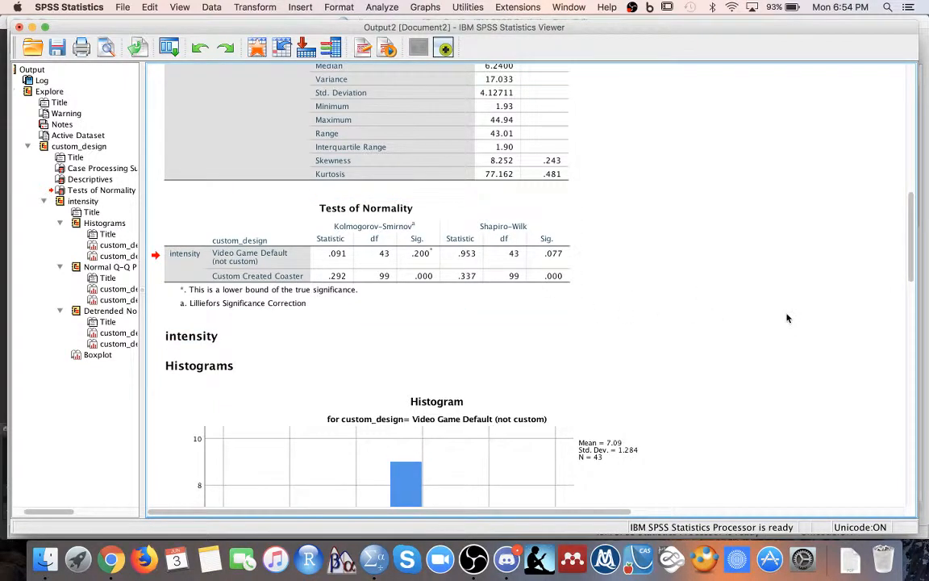
scroll(down, 3)
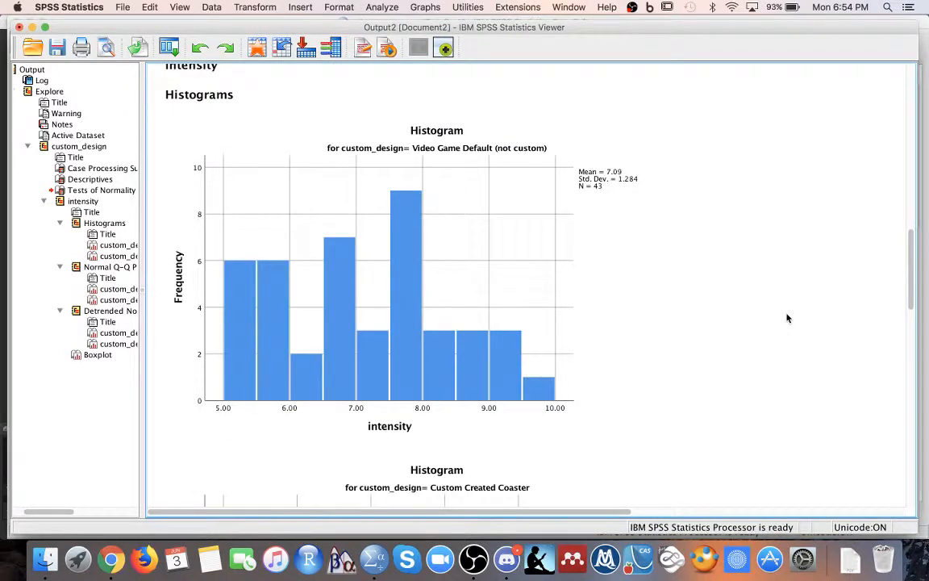
click(496, 266)
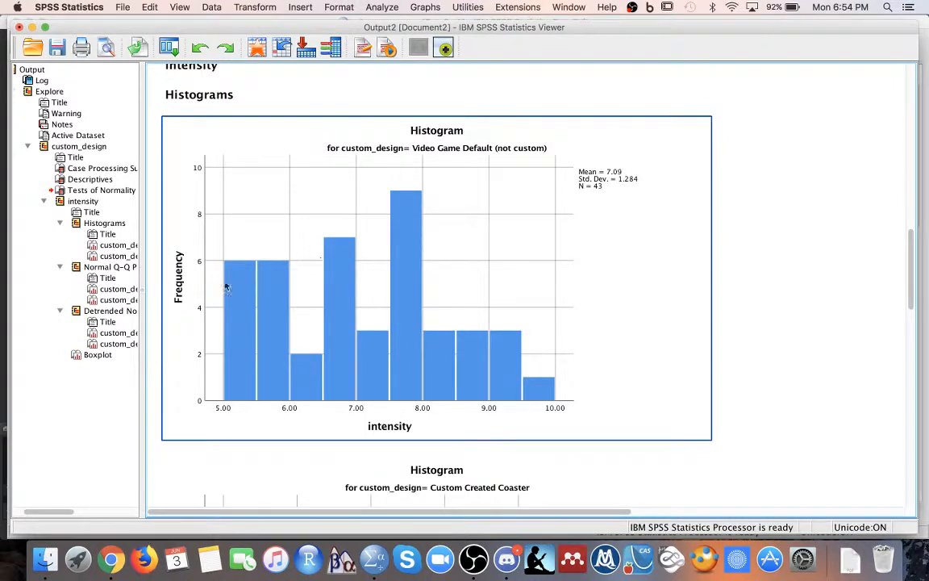
mouse_move(410, 322)
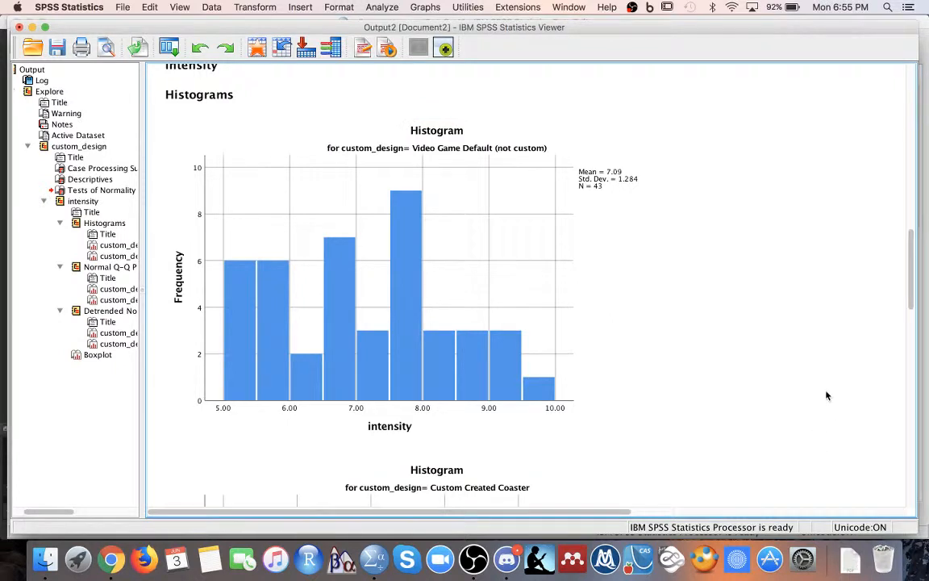
click(348, 381)
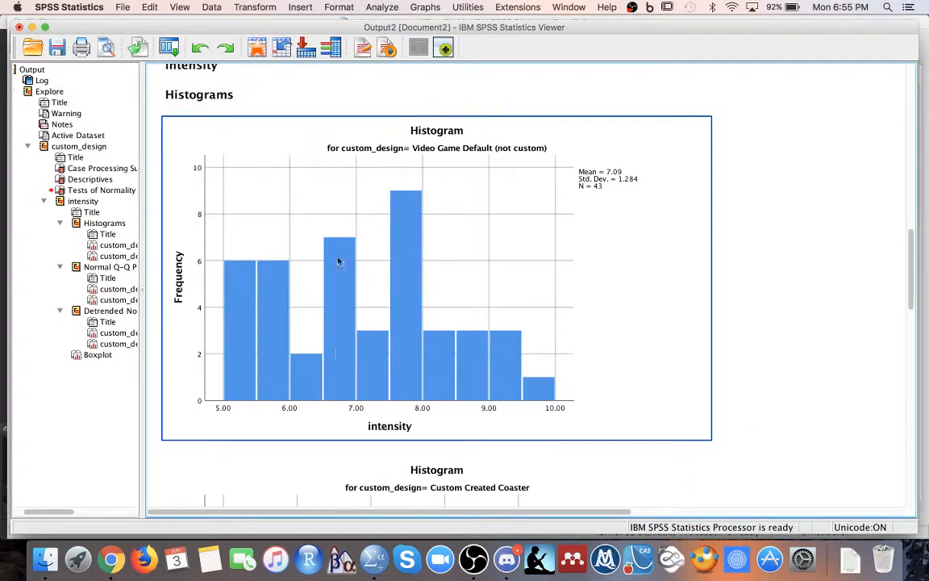
mouse_move(517, 293)
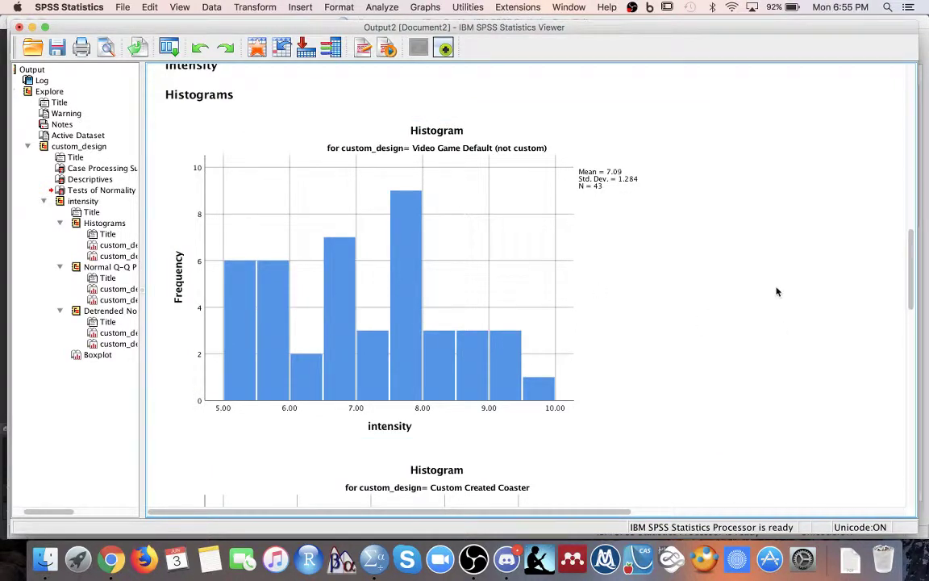
scroll(up, 3)
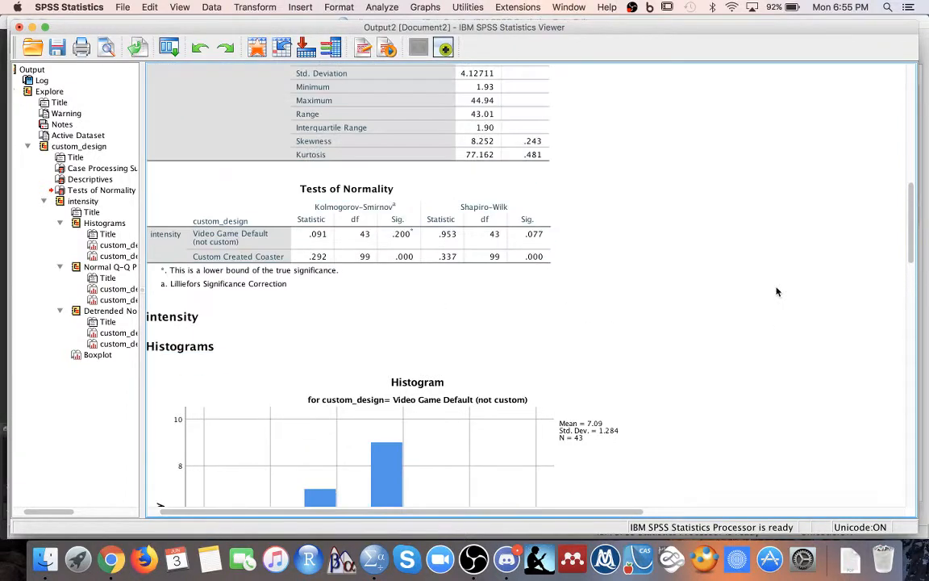
mouse_move(595, 182)
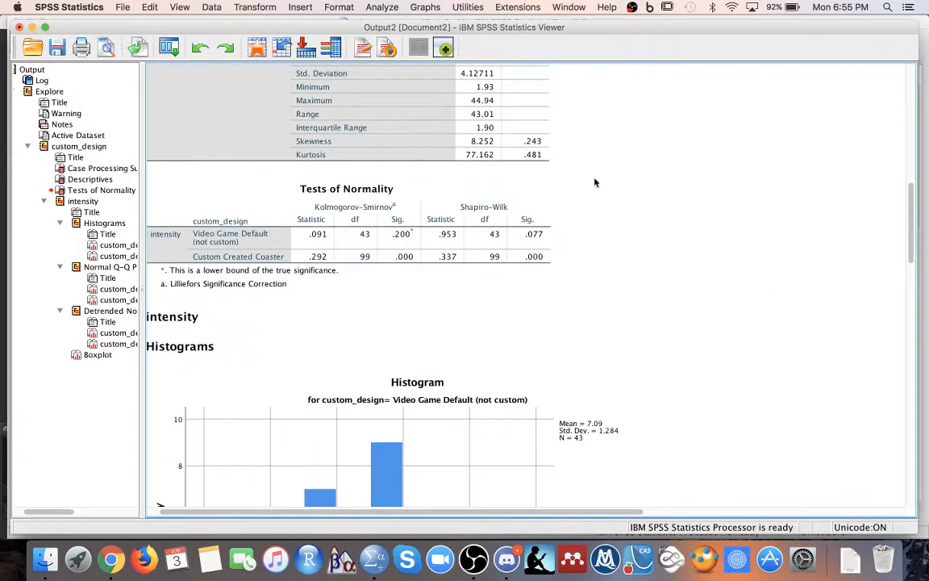
scroll(up, 3)
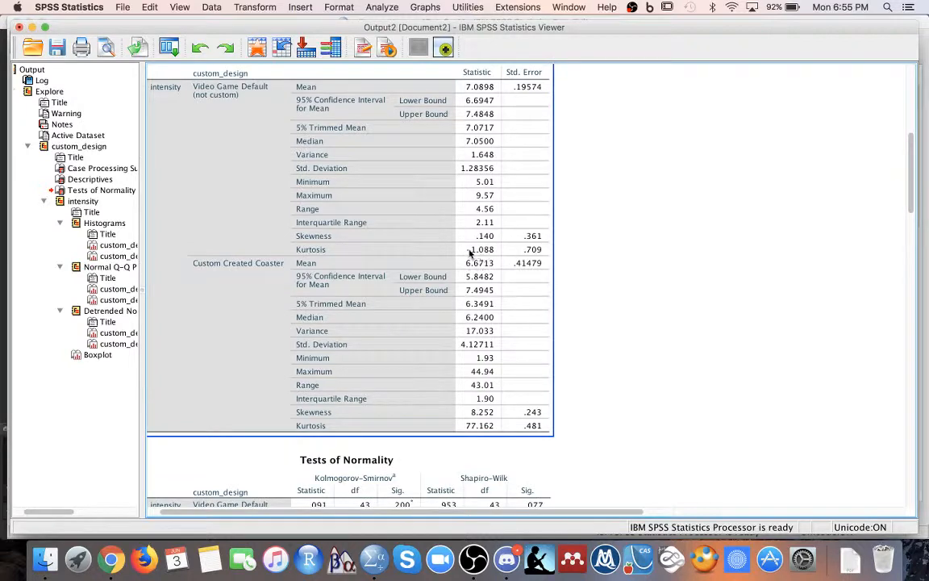
scroll(down, 3)
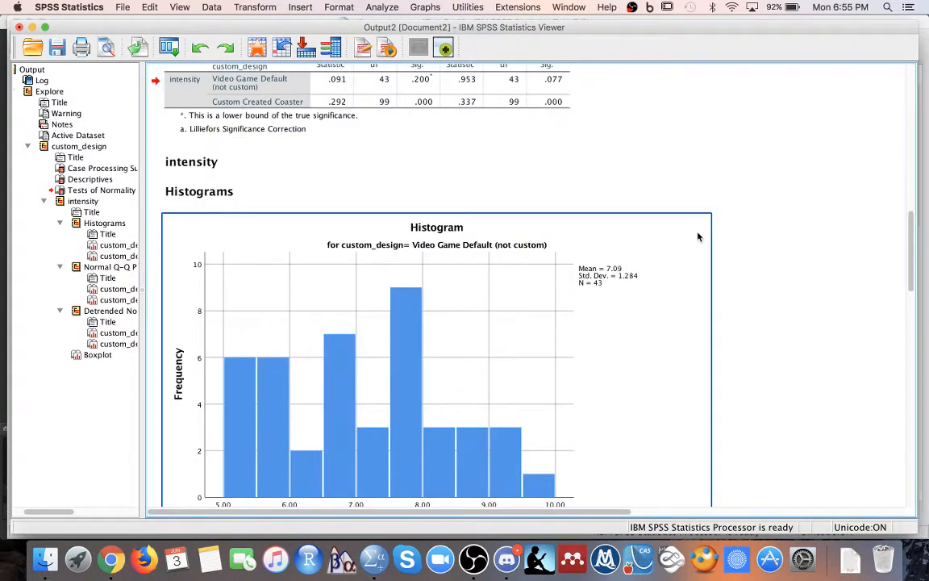
scroll(down, 3)
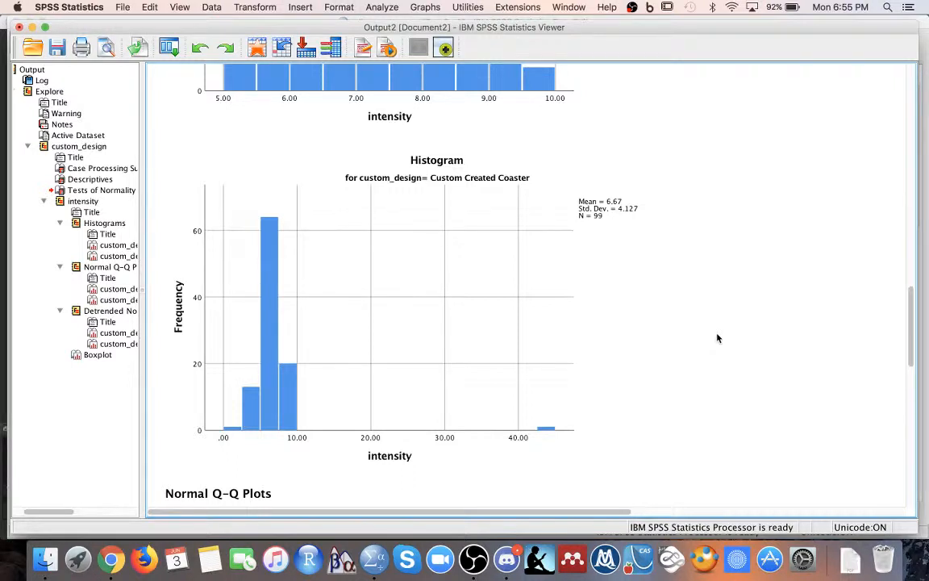
click(640, 379)
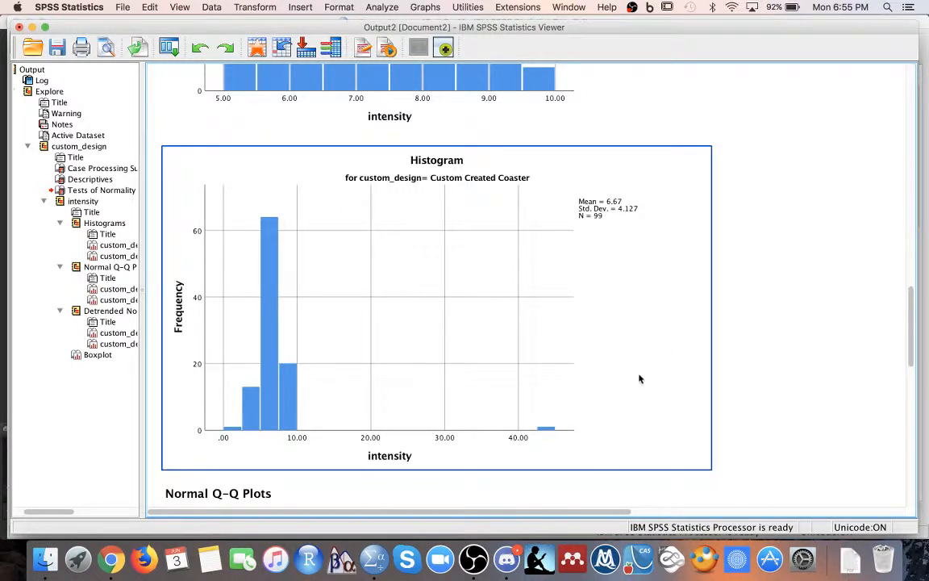
mouse_move(639, 379)
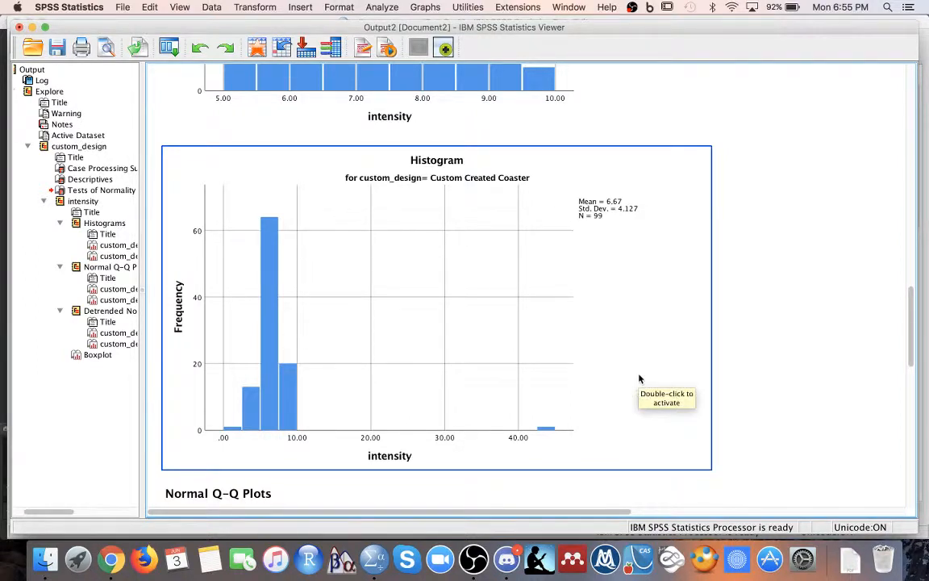
mouse_move(545, 432)
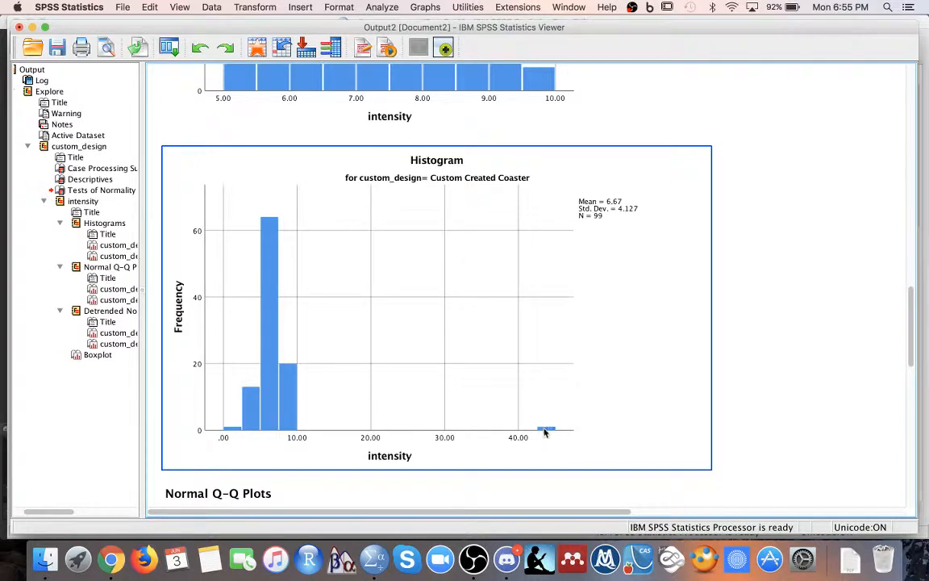
mouse_move(545, 432)
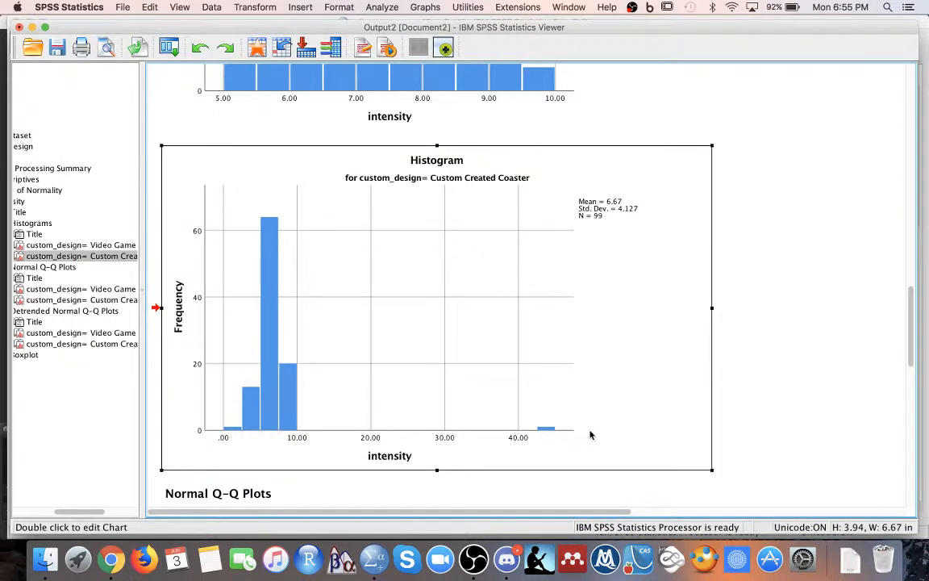
Edit the Custom Created Coaster histogram and select the small outlier bar near 43.
double_click(435, 306)
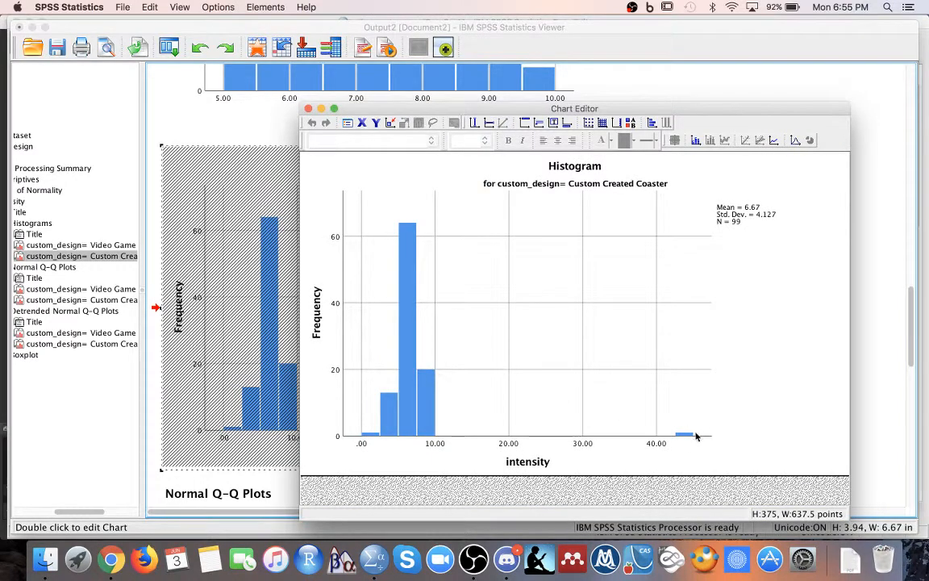
mouse_move(684, 438)
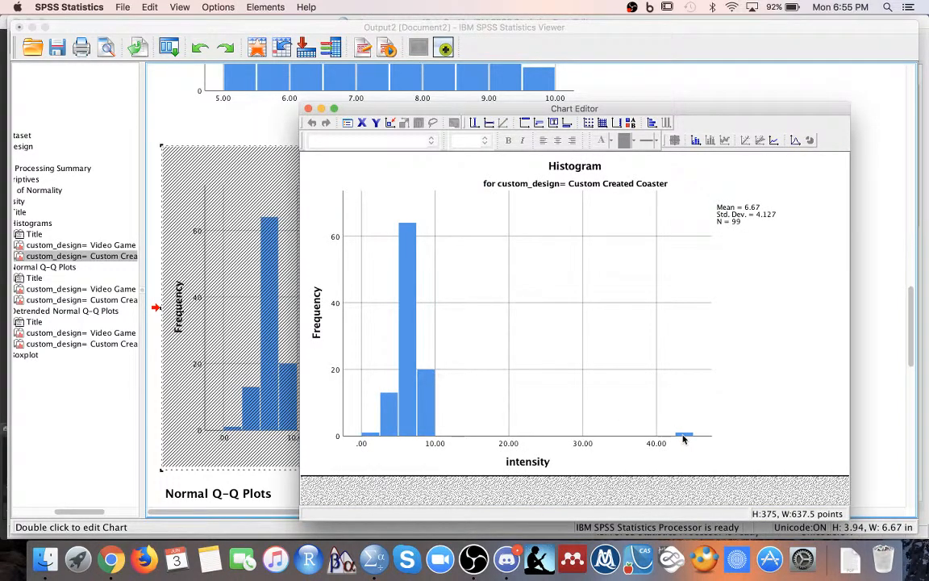
click(684, 435)
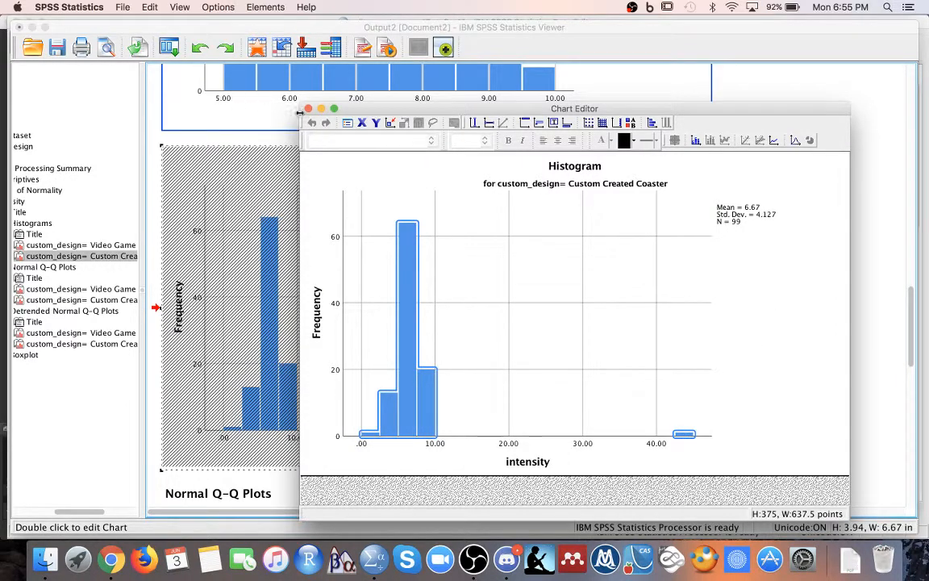
click(308, 108)
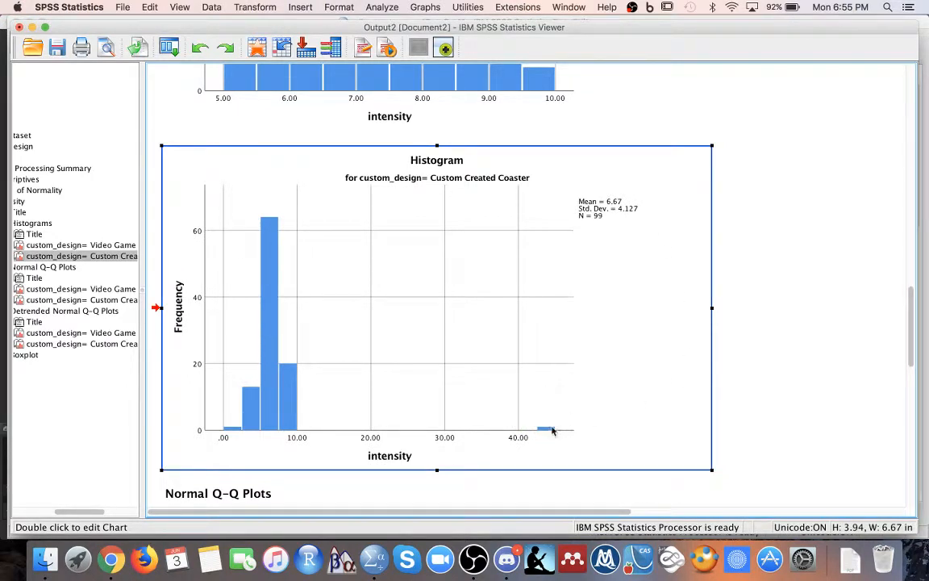
mouse_move(777, 437)
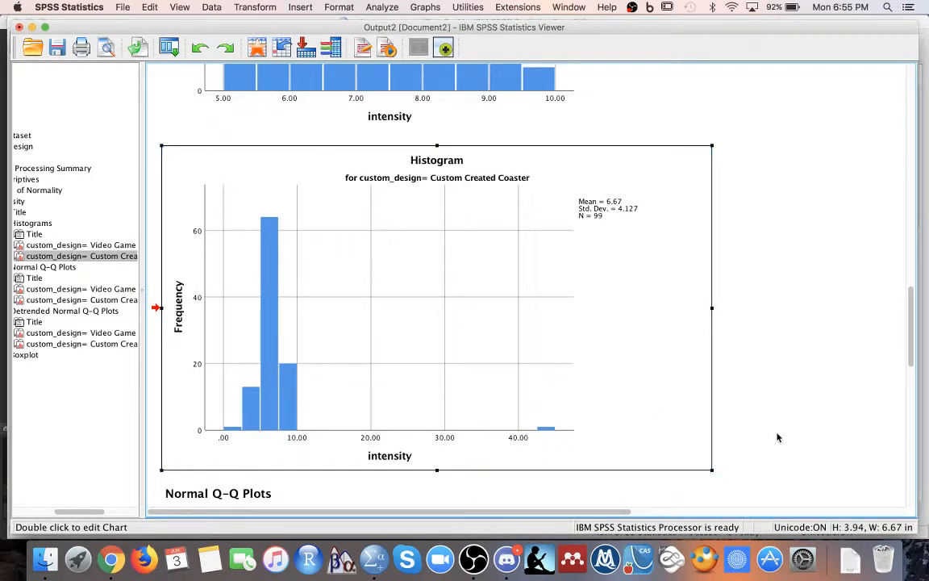
click(777, 409)
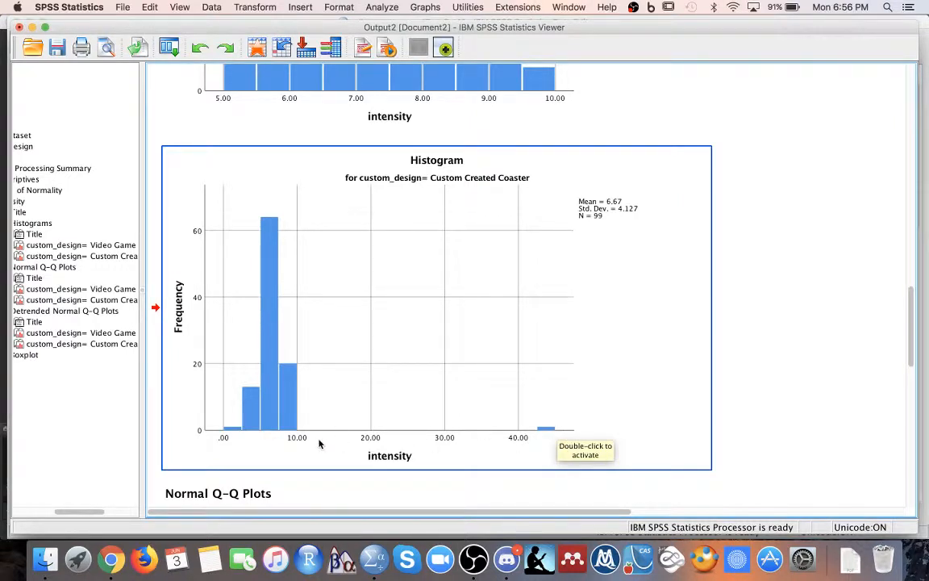
mouse_move(763, 333)
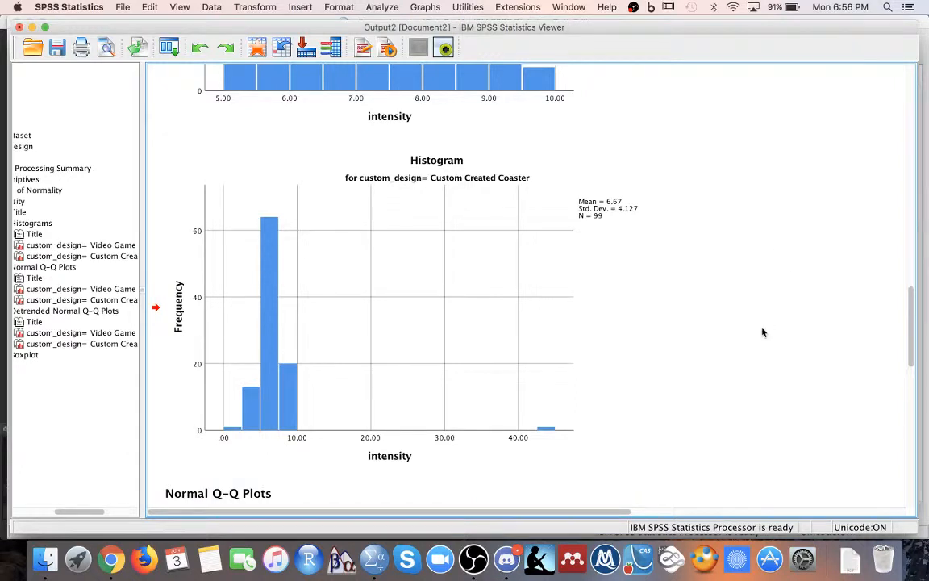
click(547, 429)
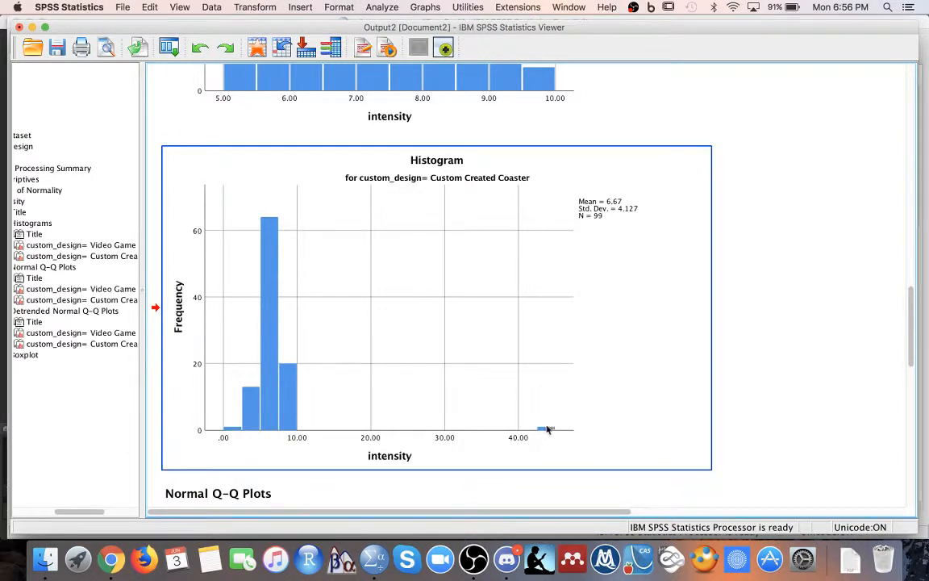
mouse_move(552, 439)
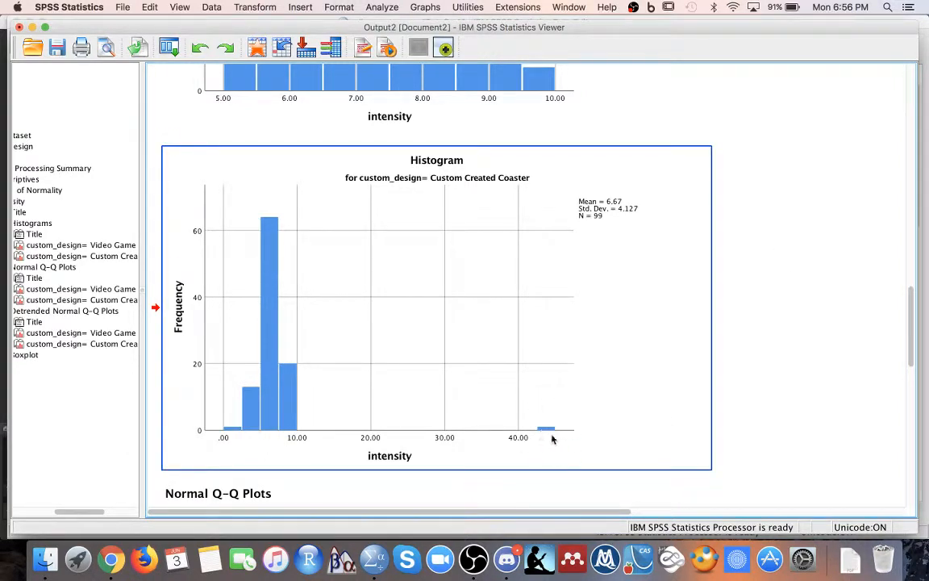
mouse_move(248, 458)
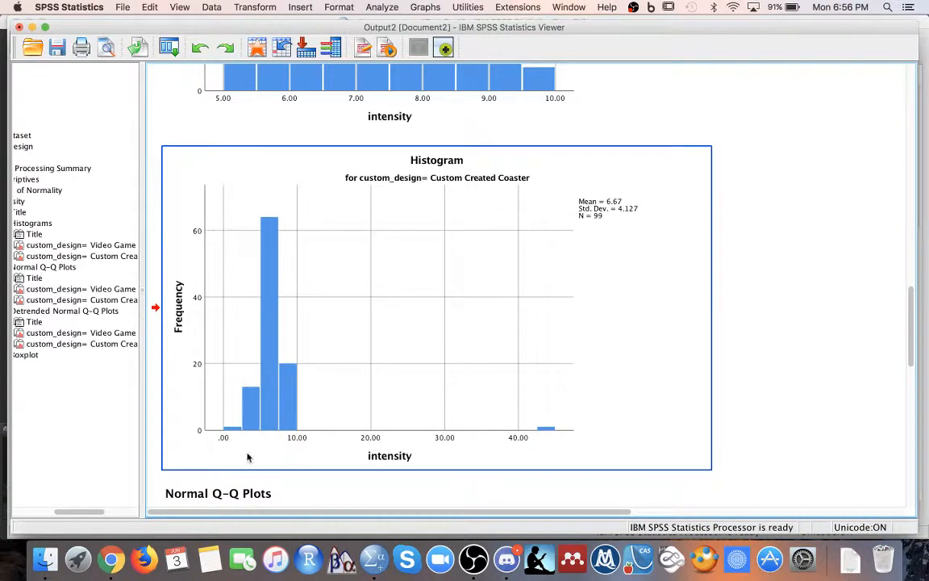
mouse_move(291, 442)
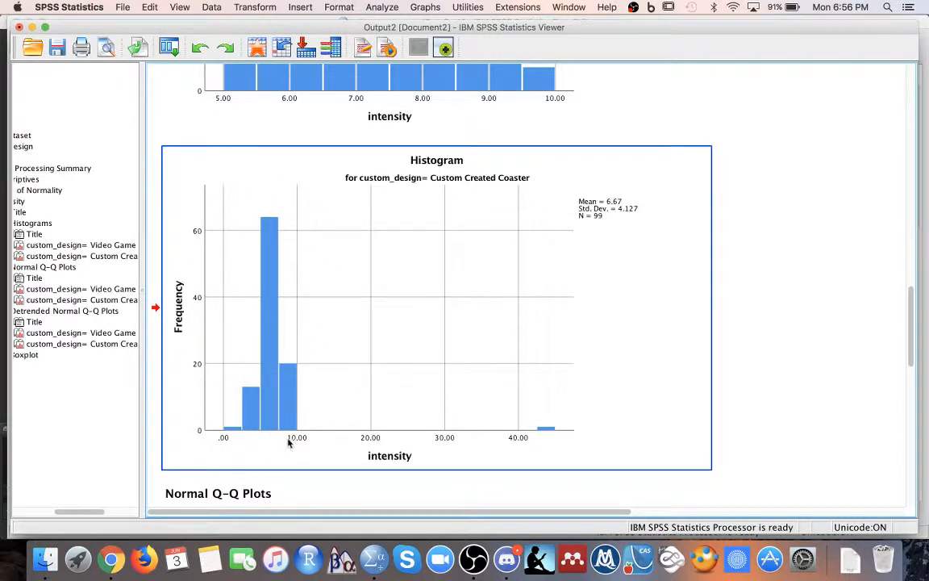
mouse_move(248, 438)
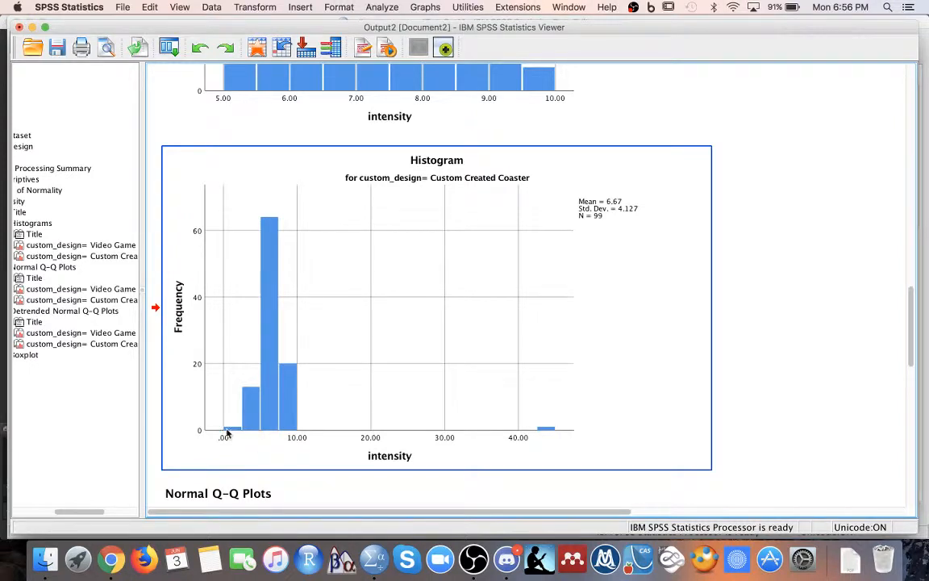
mouse_move(298, 428)
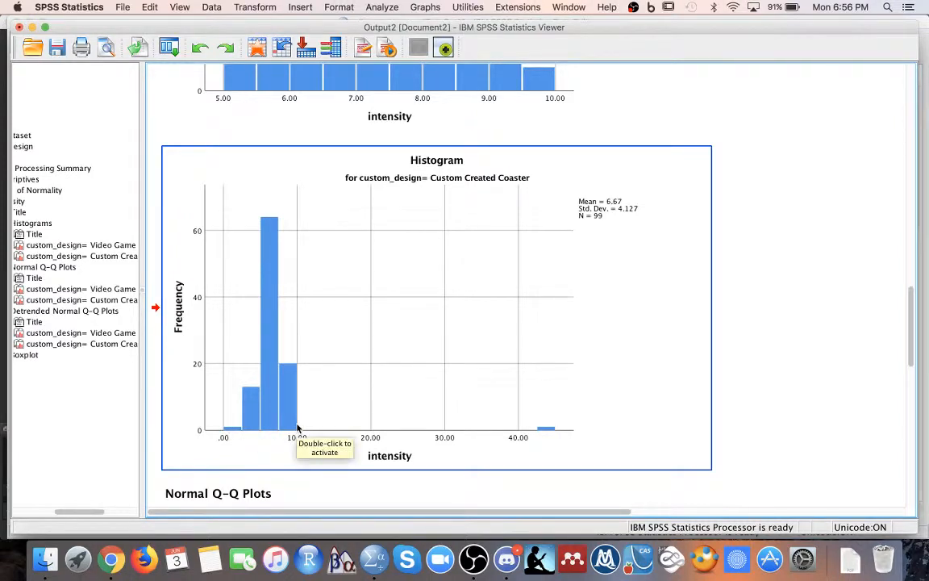
mouse_move(764, 333)
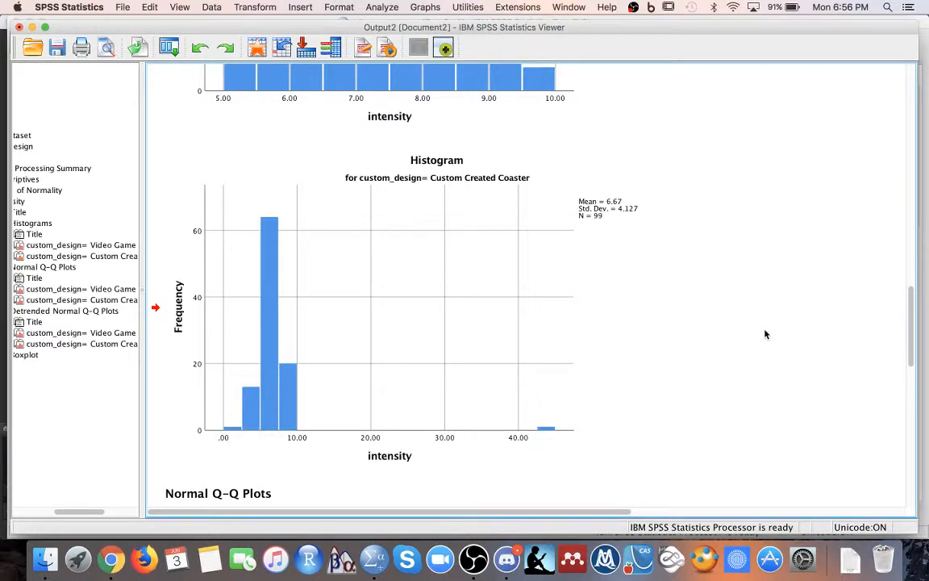
mouse_move(280, 490)
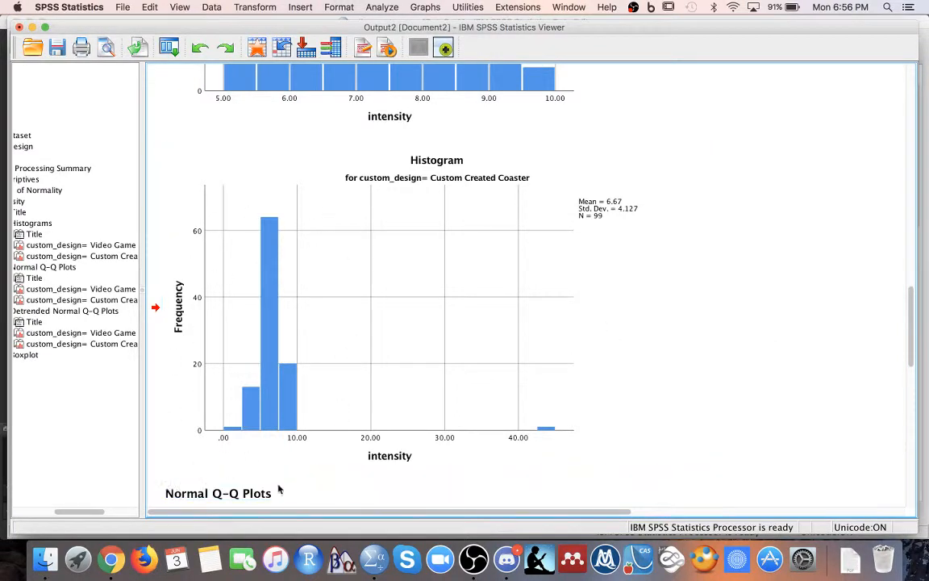
click(274, 403)
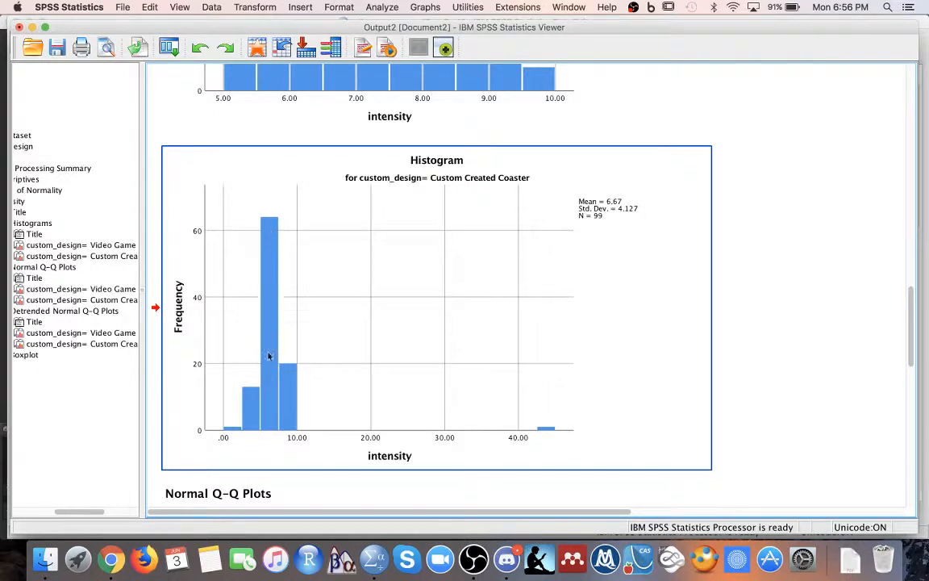
mouse_move(549, 434)
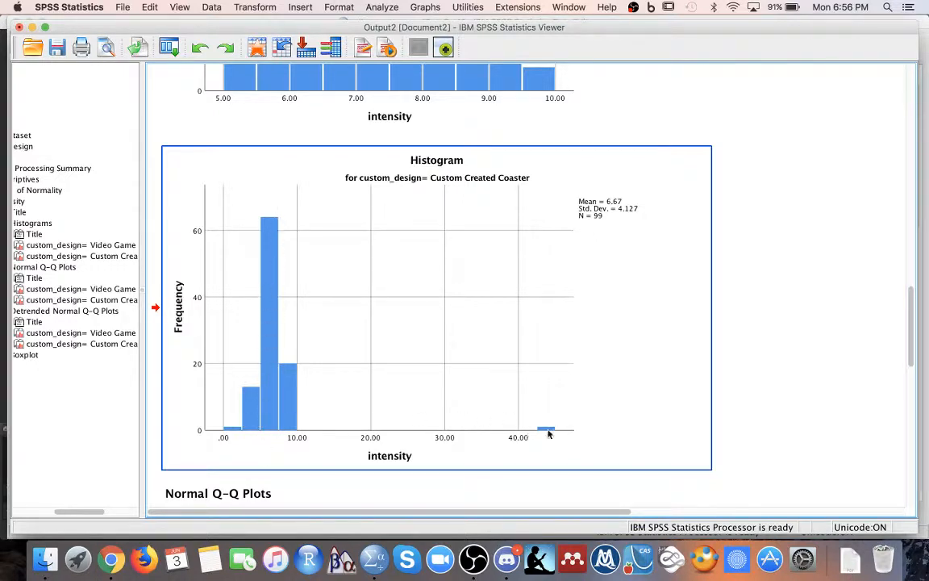
mouse_move(551, 436)
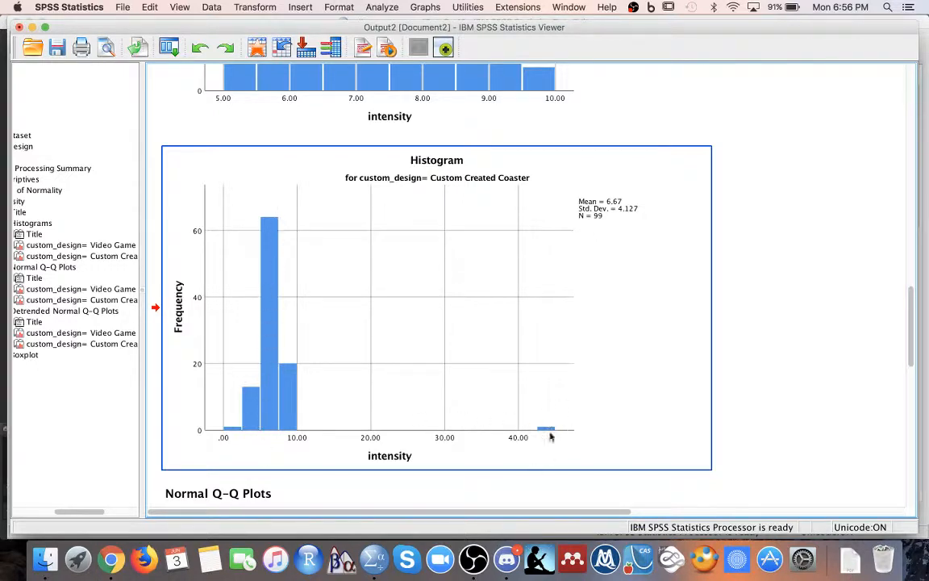
mouse_move(547, 429)
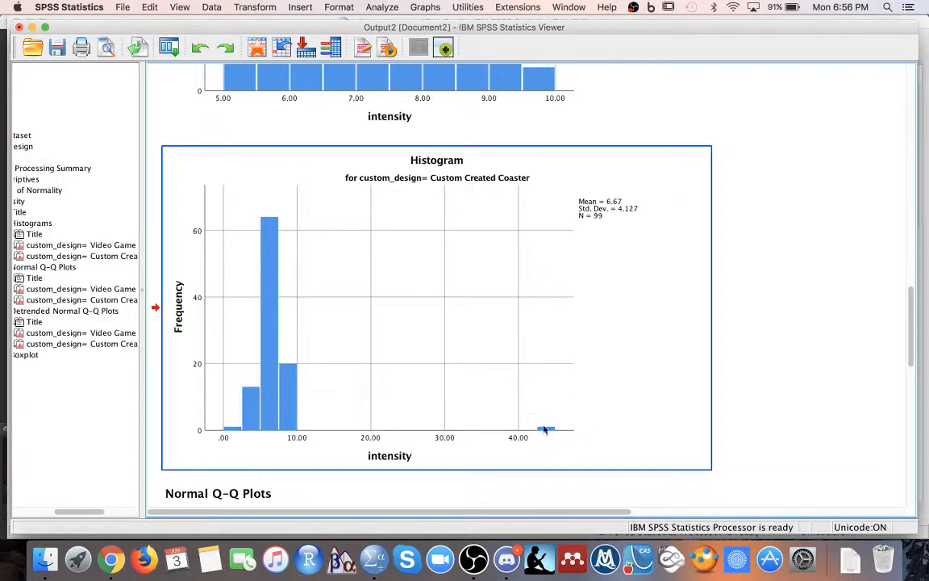
mouse_move(261, 403)
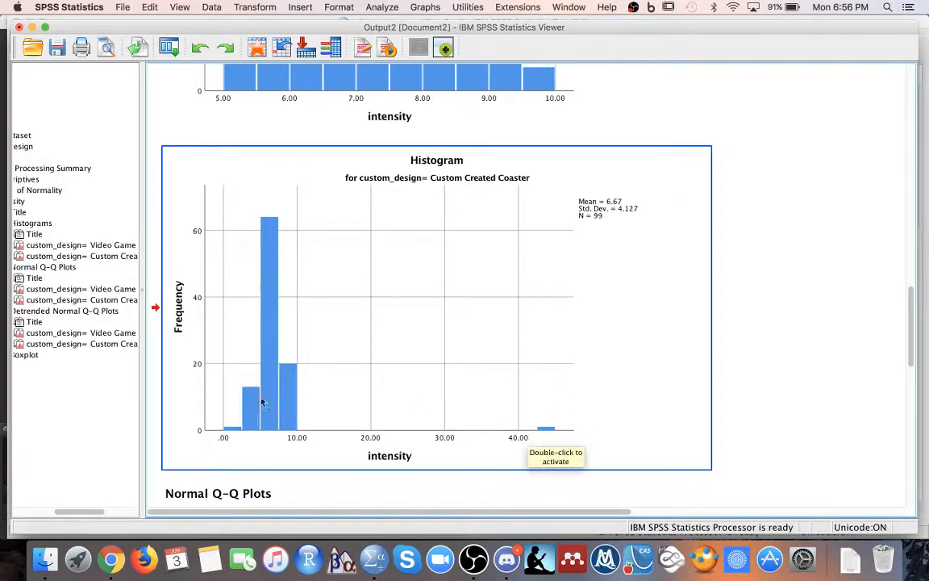
mouse_move(271, 426)
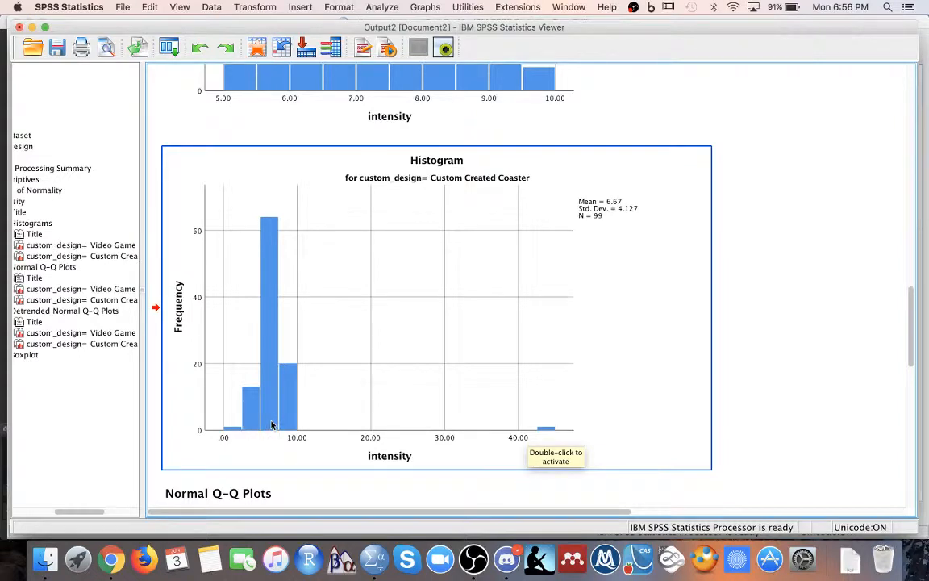
mouse_move(271, 252)
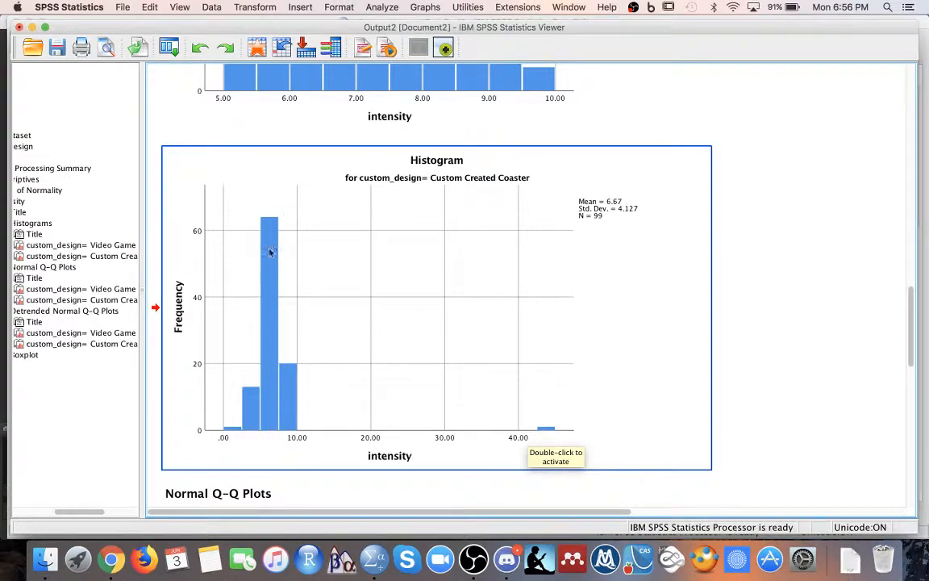
Scroll to the Normal Q-Q plots of intensity and select the Video Game Default plot.
scroll(down, 3)
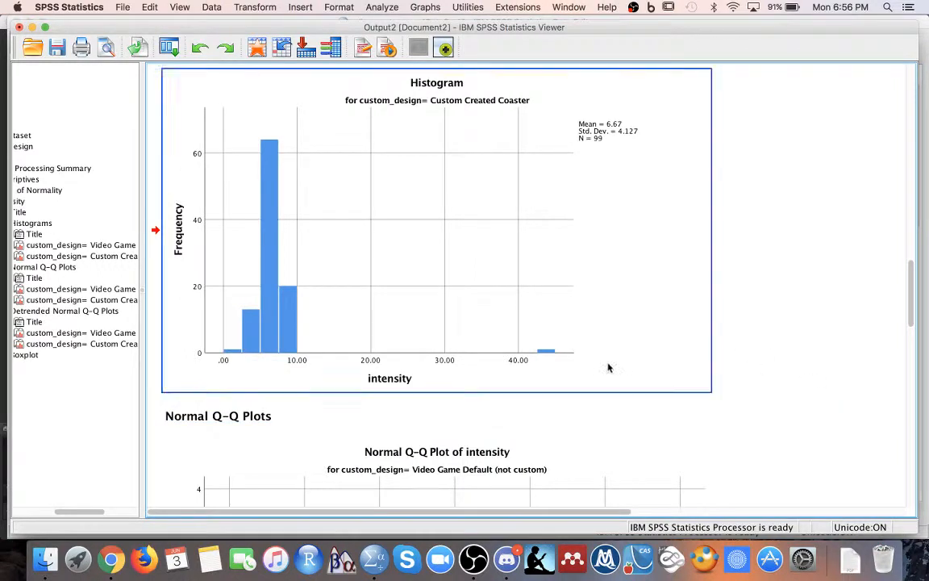
scroll(down, 3)
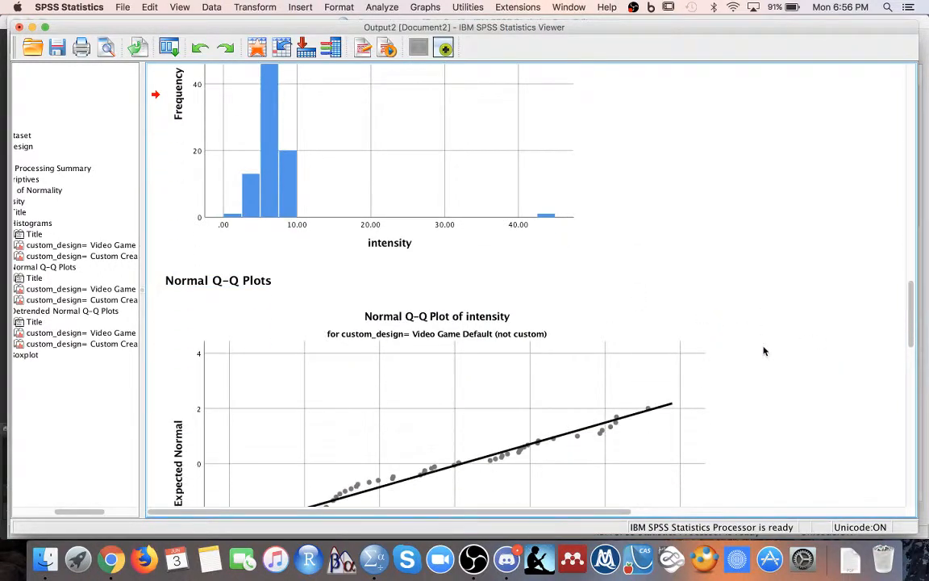
scroll(down, 3)
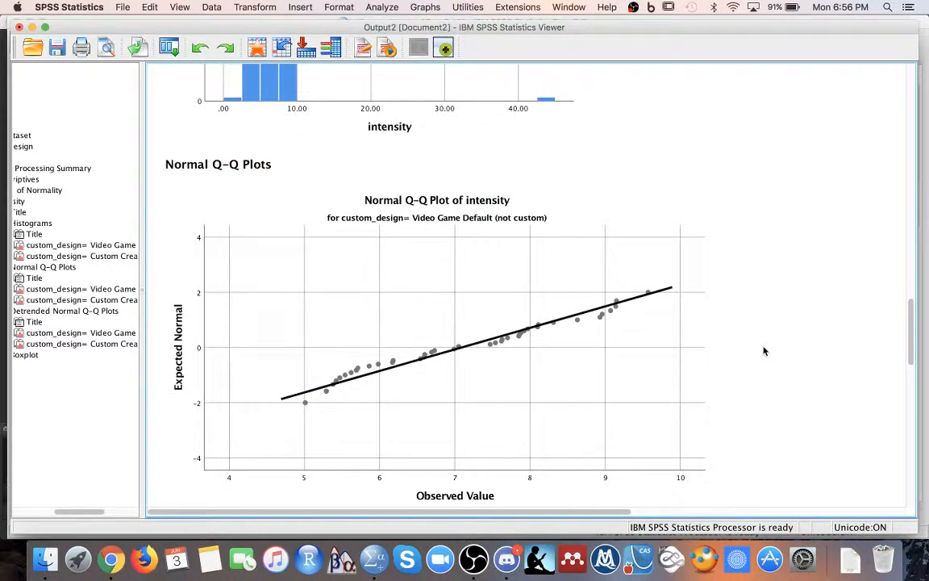
click(325, 388)
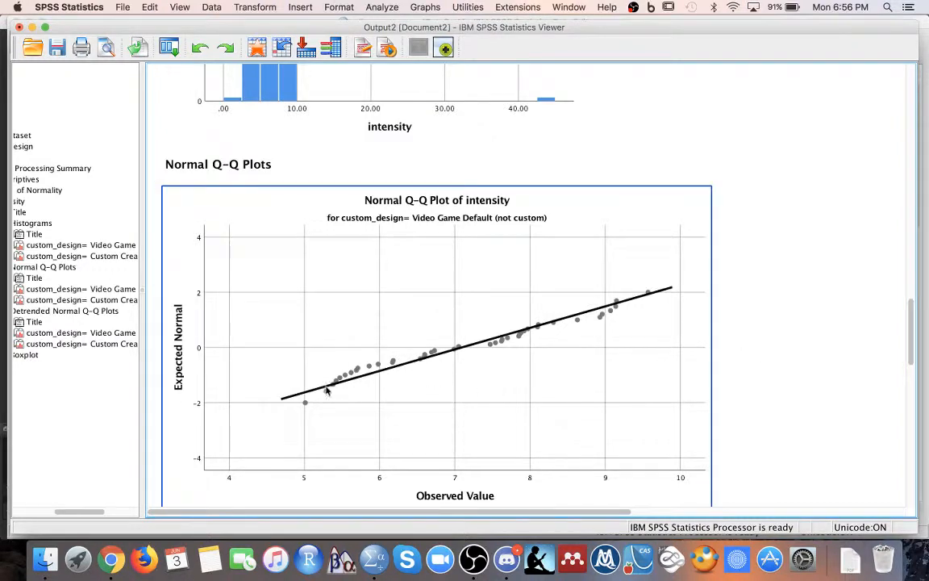
mouse_move(303, 410)
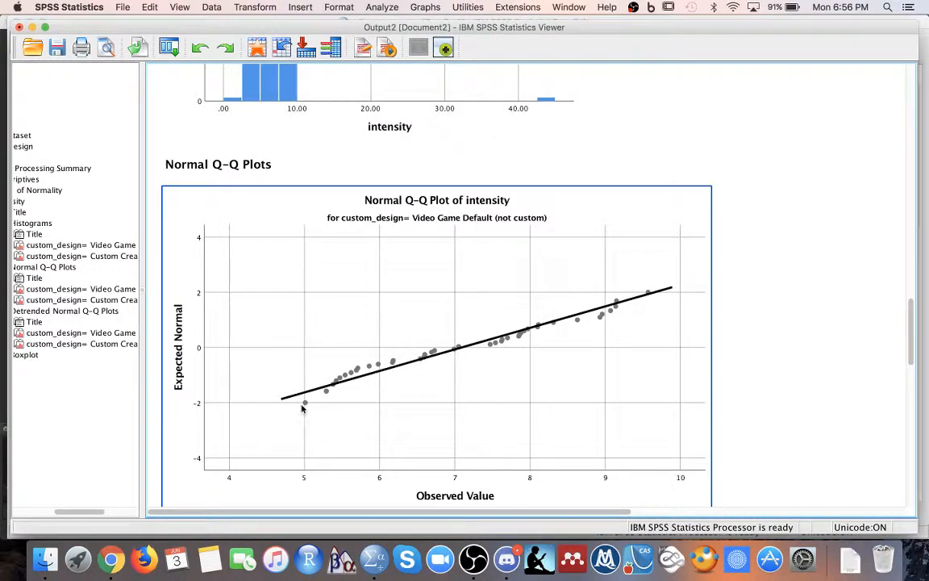
mouse_move(340, 365)
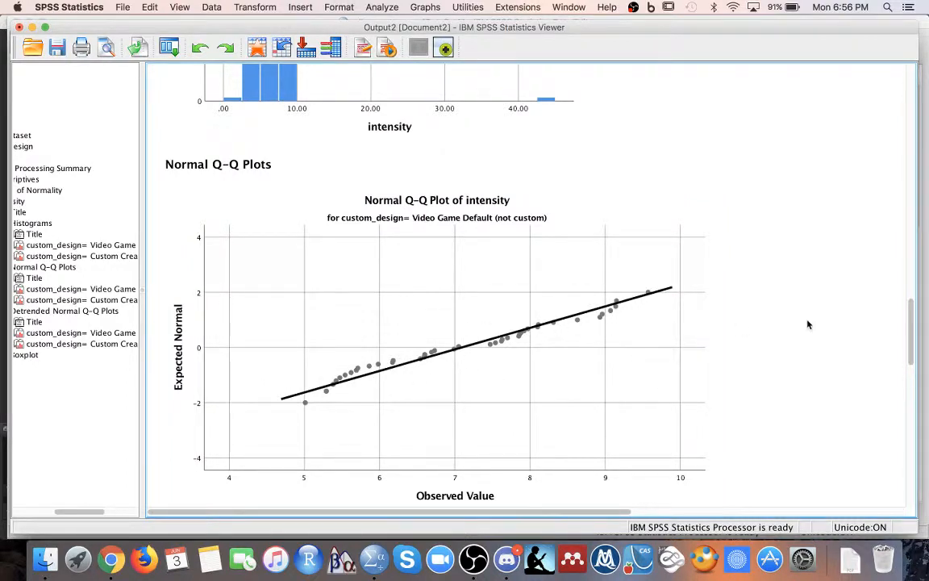
scroll(down, 3)
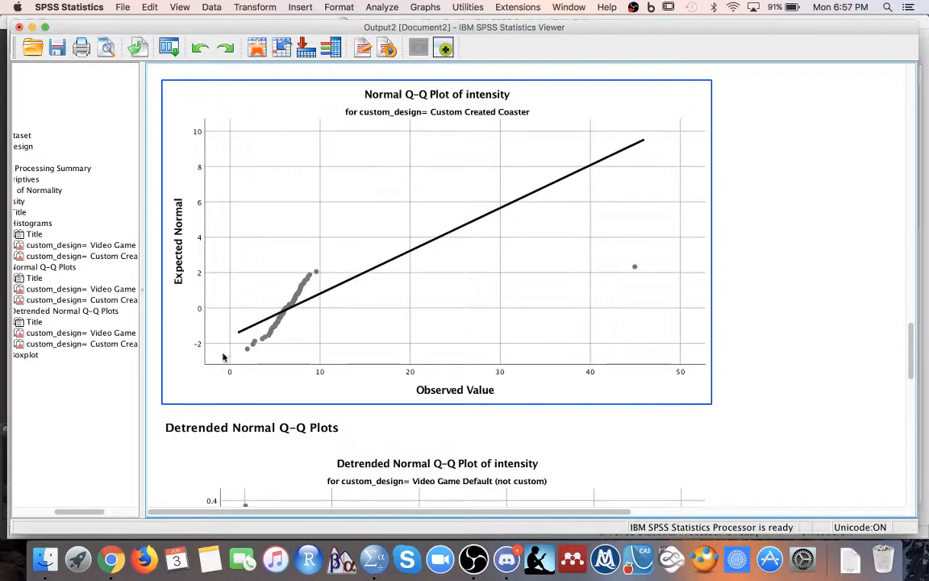
mouse_move(164, 394)
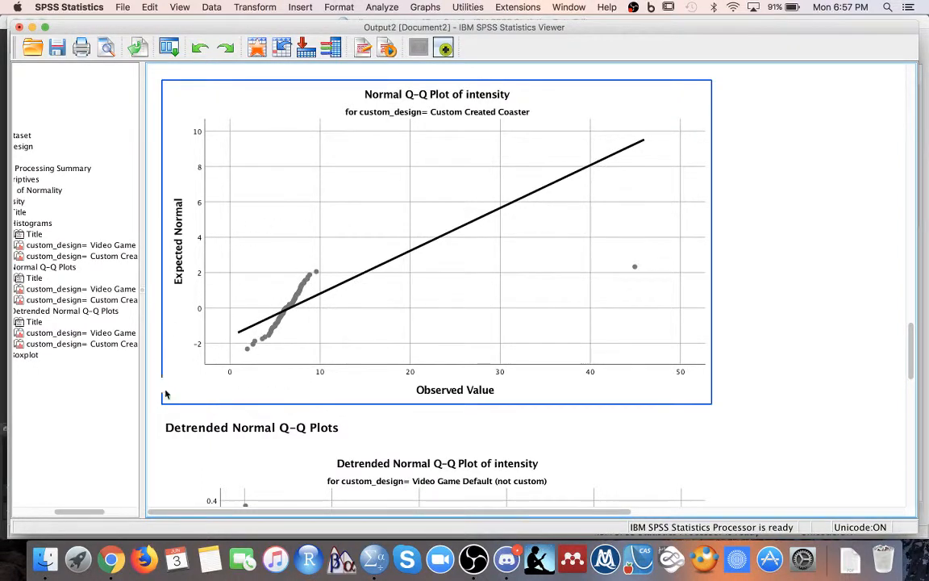
mouse_move(578, 317)
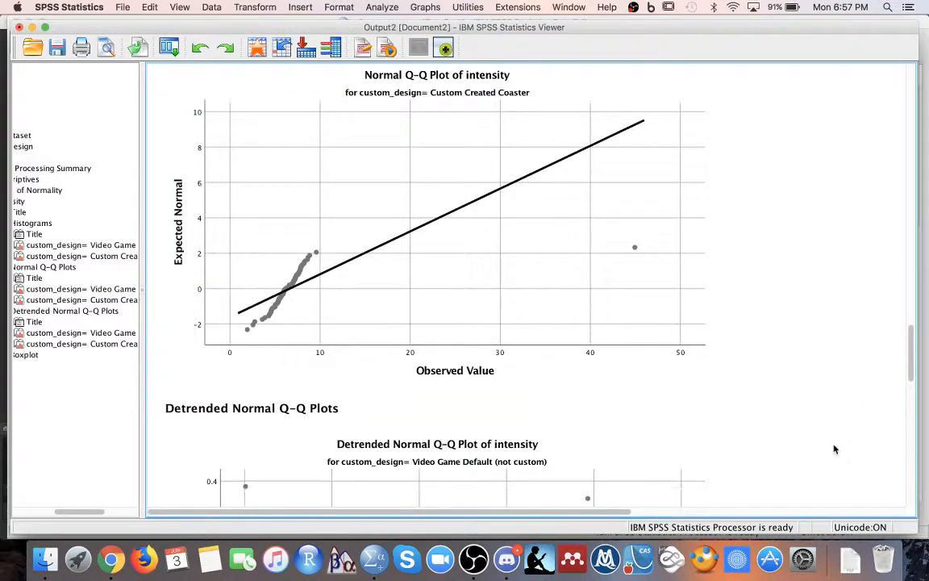
scroll(up, 3)
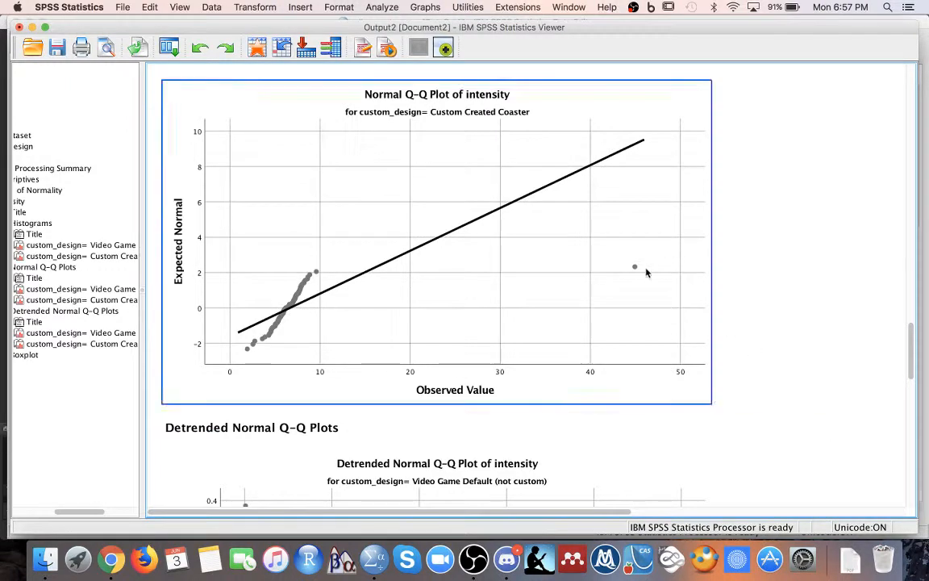
mouse_move(724, 326)
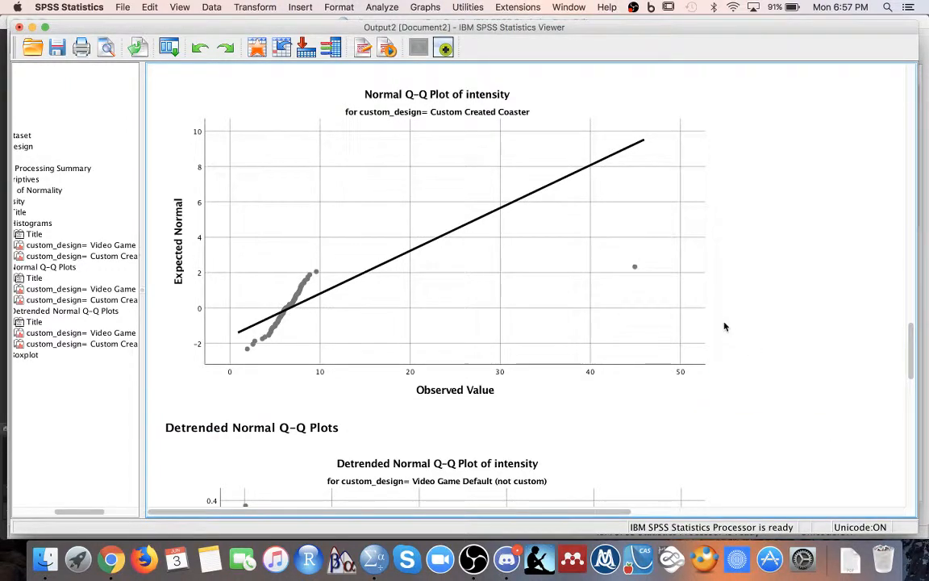
Scroll past the Detrended Q-Q plots to the intensity boxplot and select it to examine outliers 142, 26 and 34.
scroll(down, 3)
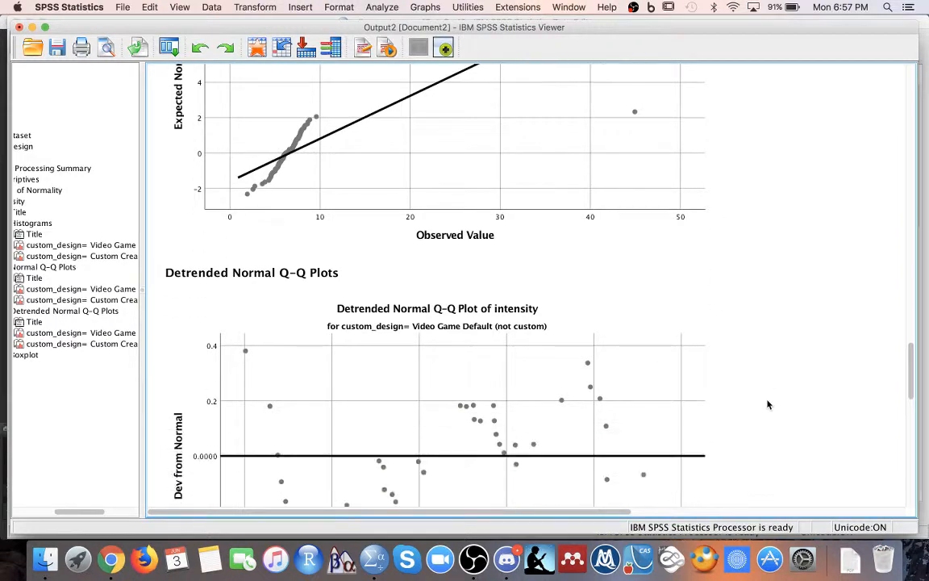
scroll(down, 3)
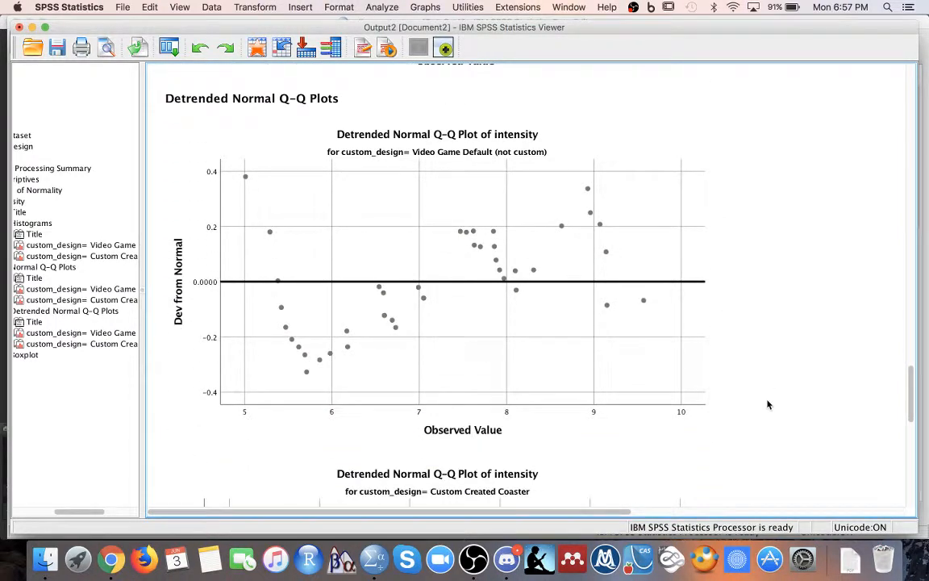
scroll(down, 3)
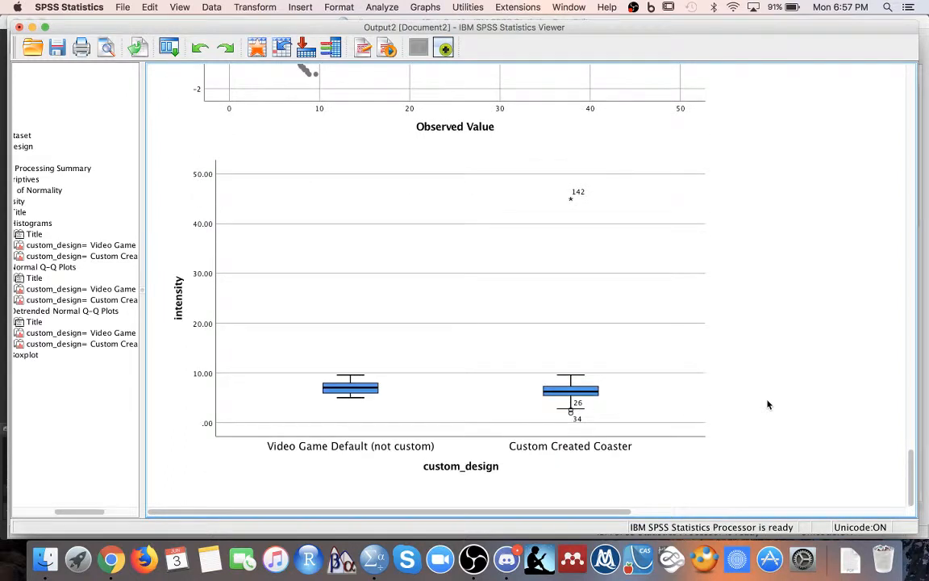
scroll(left, 3)
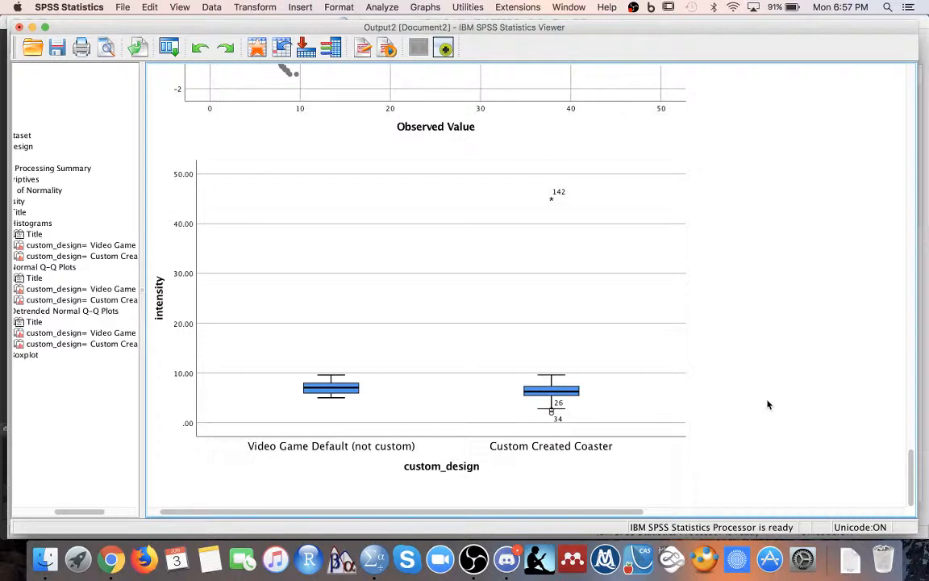
click(552, 207)
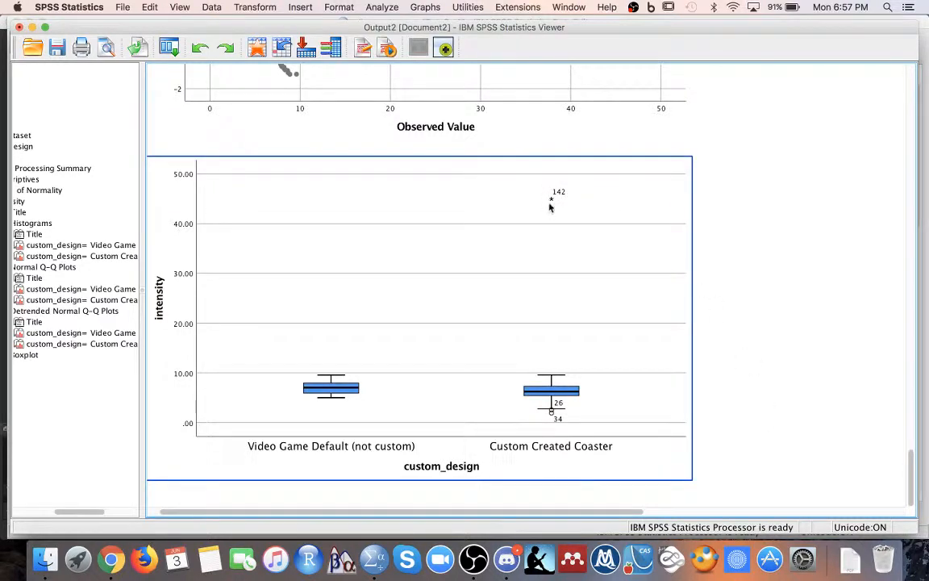
mouse_move(607, 207)
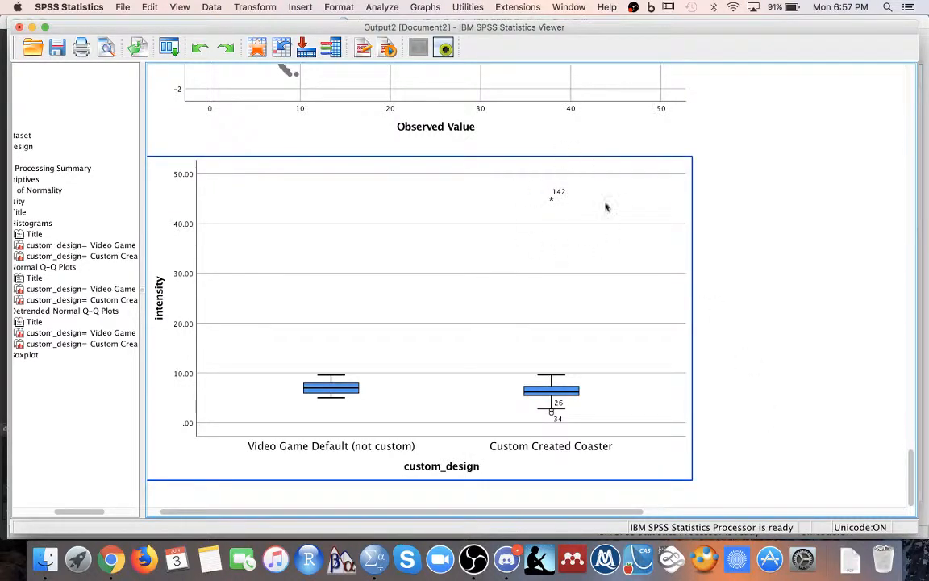
mouse_move(323, 211)
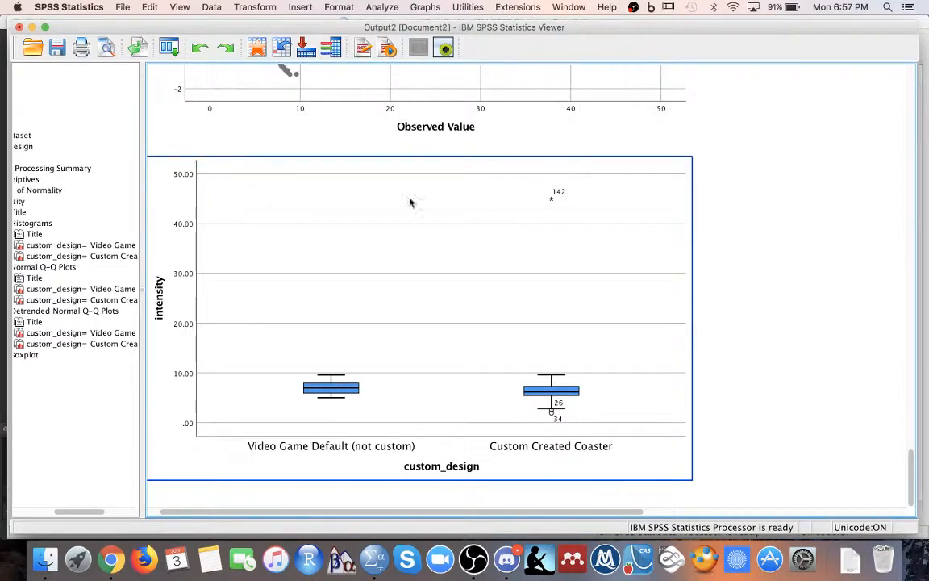
mouse_move(600, 411)
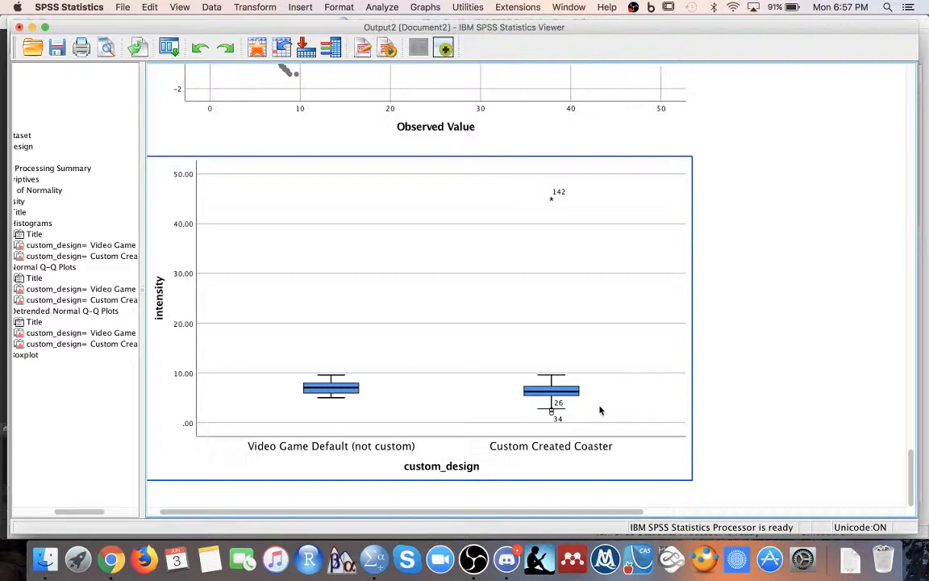
mouse_move(581, 419)
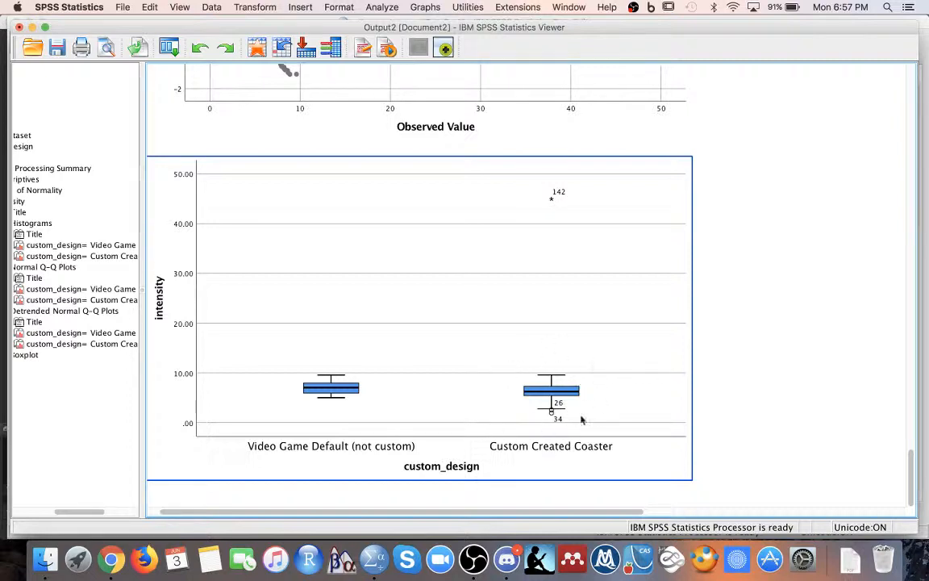
mouse_move(548, 466)
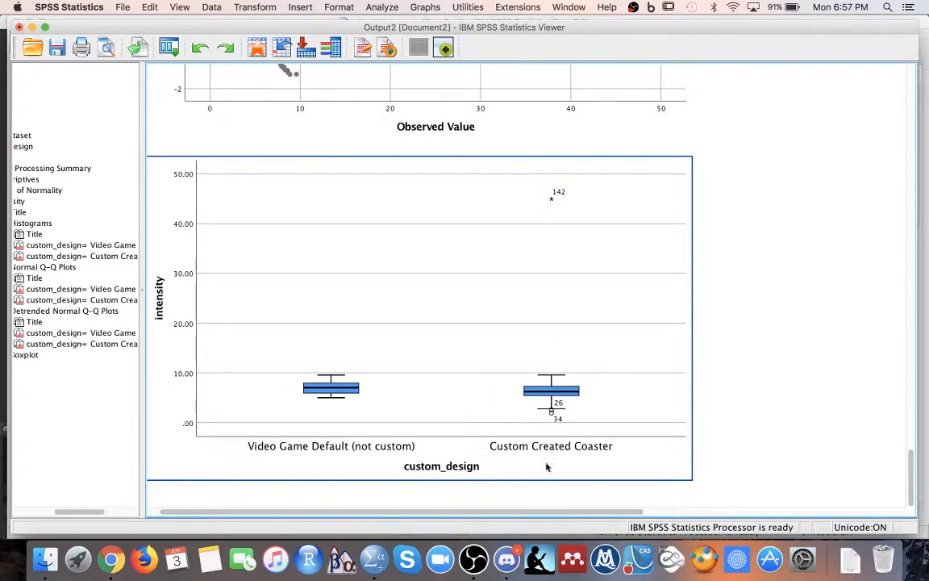
mouse_move(552, 413)
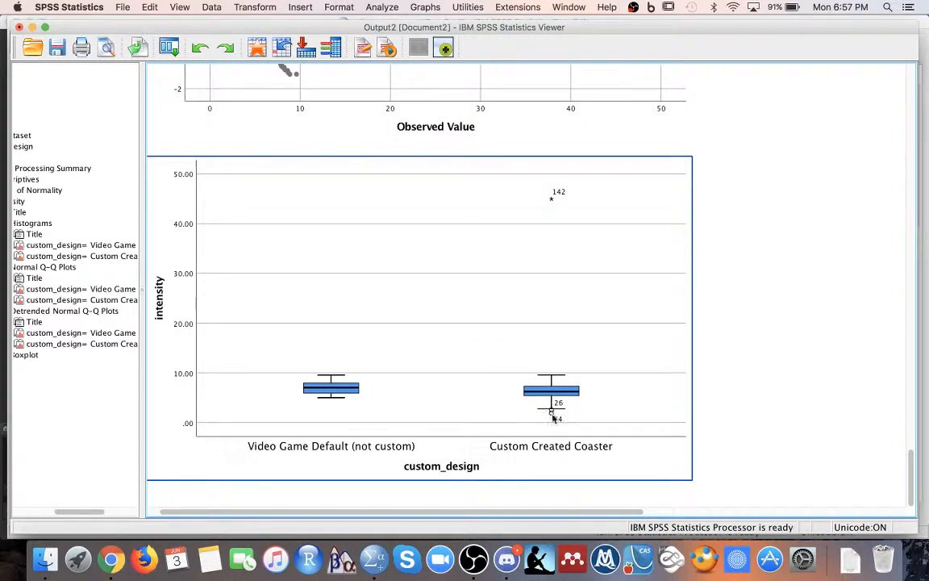
mouse_move(554, 433)
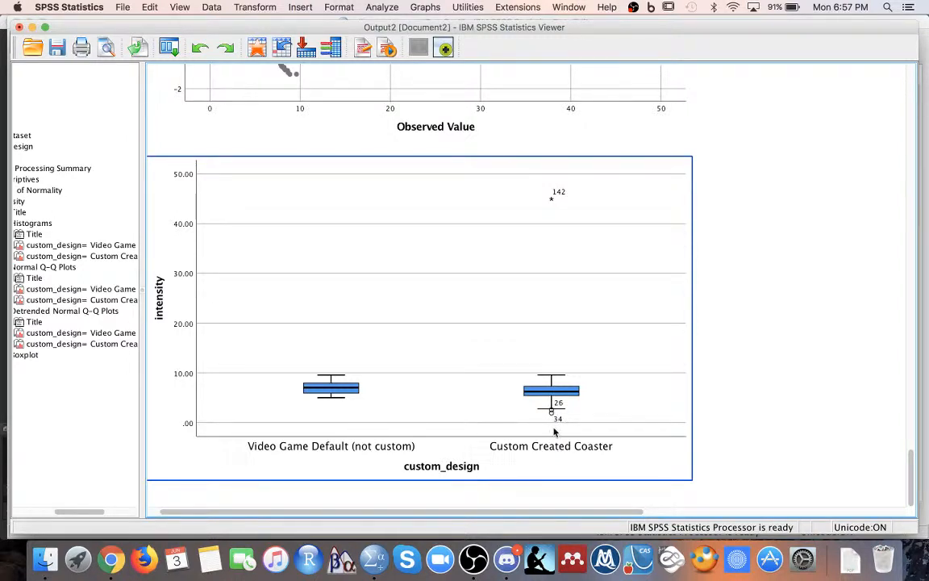
mouse_move(441, 419)
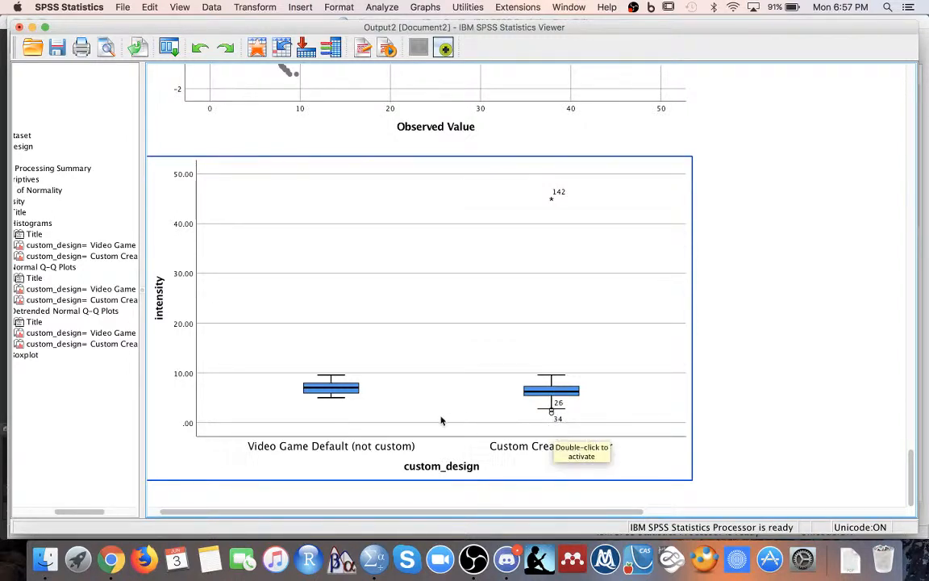
mouse_move(892, 365)
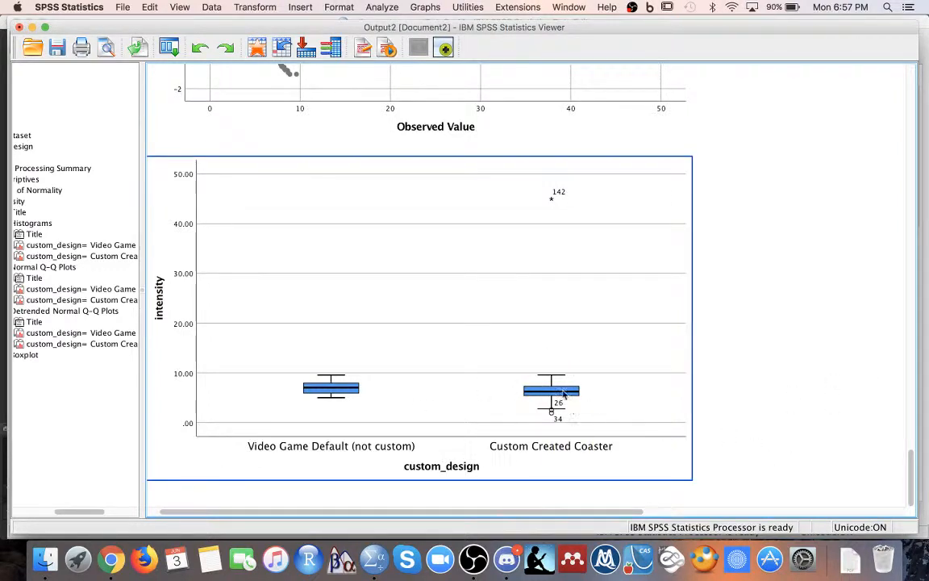
mouse_move(610, 436)
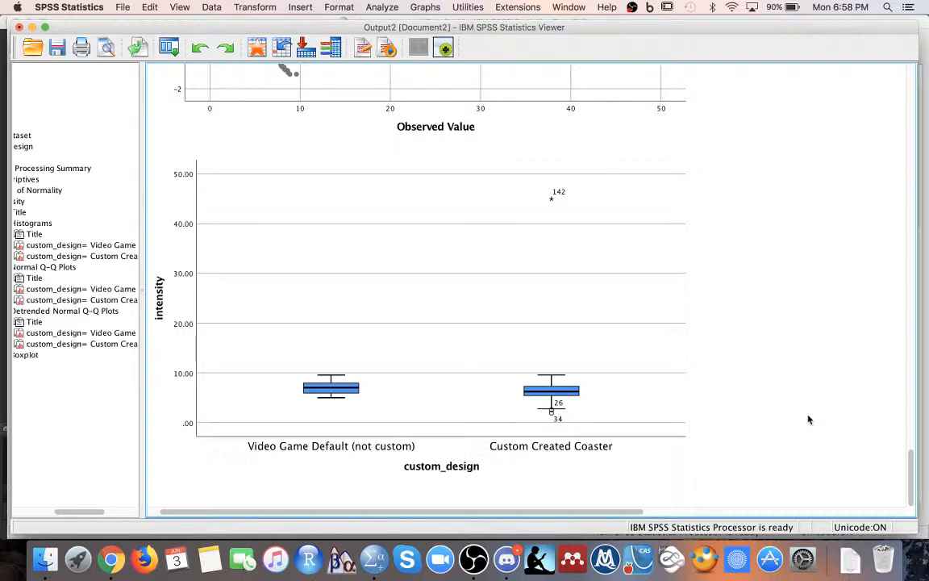
mouse_move(502, 6)
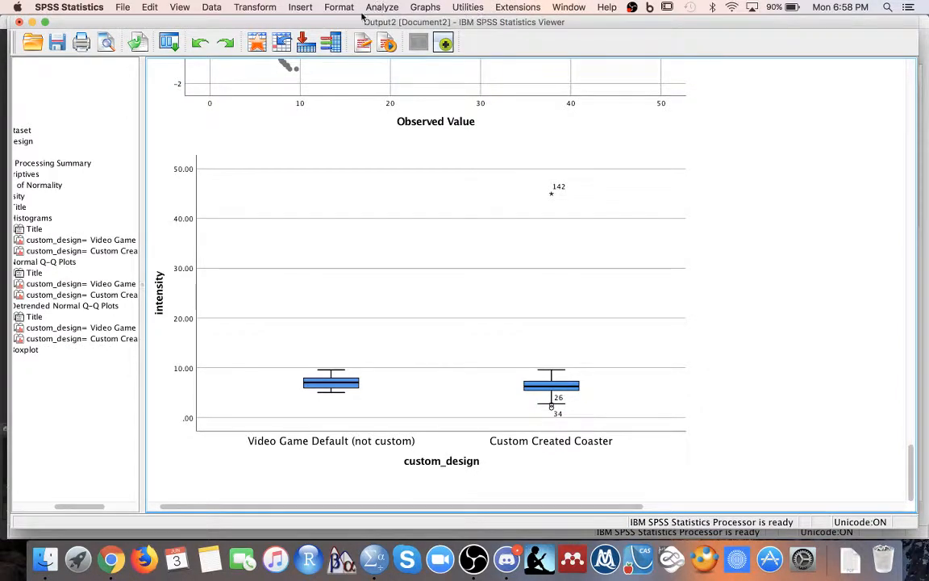
mouse_move(719, 314)
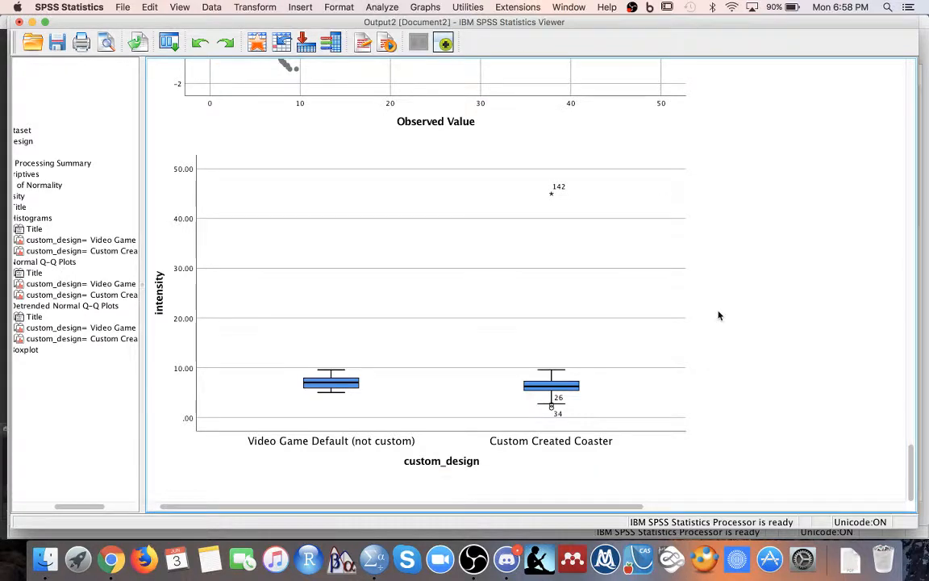
Scroll back to the Custom Created Coaster histogram and select it.
scroll(right, 3)
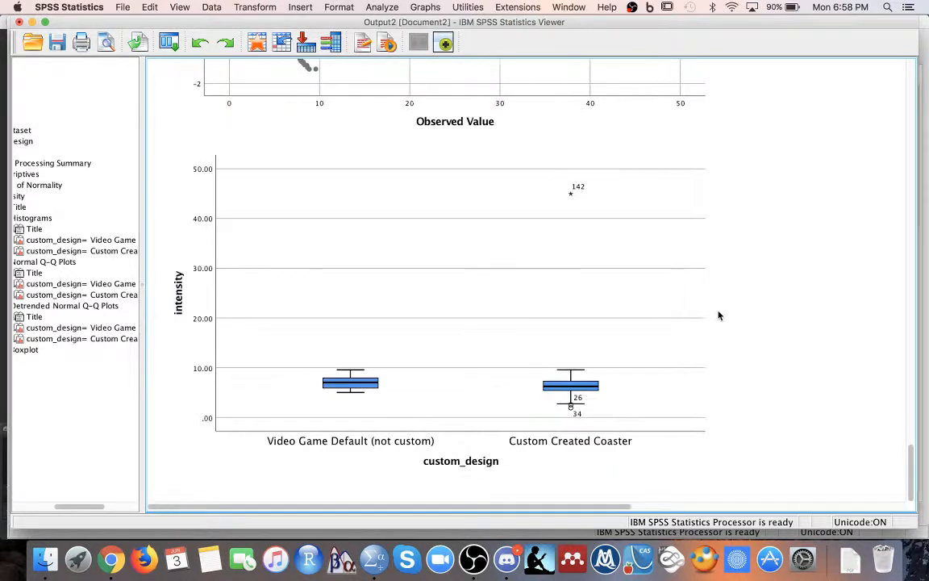
scroll(down, 3)
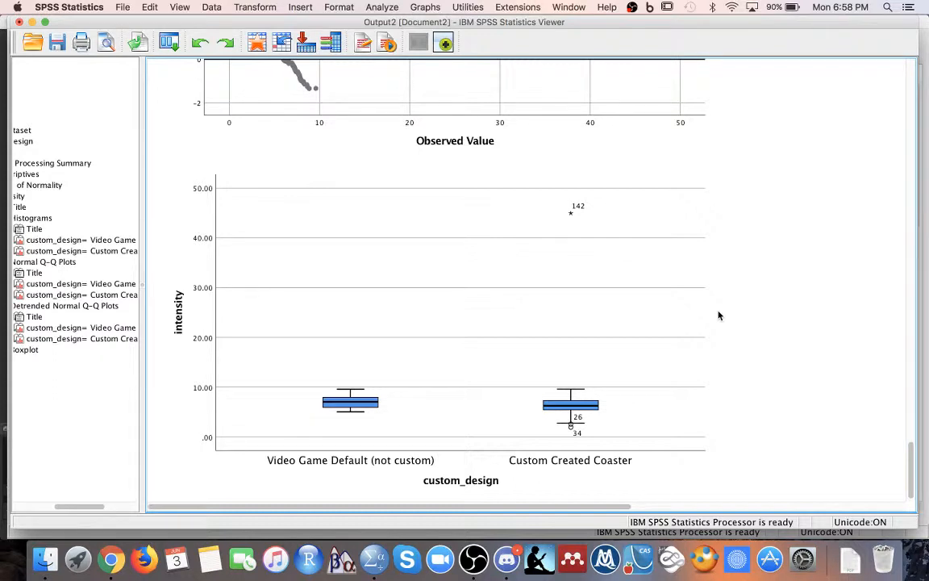
mouse_move(766, 170)
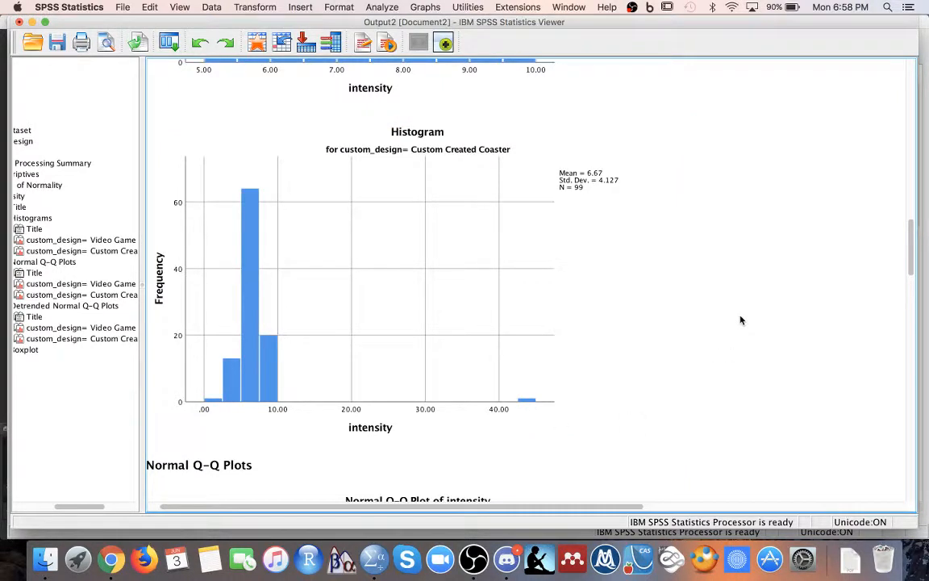
click(532, 413)
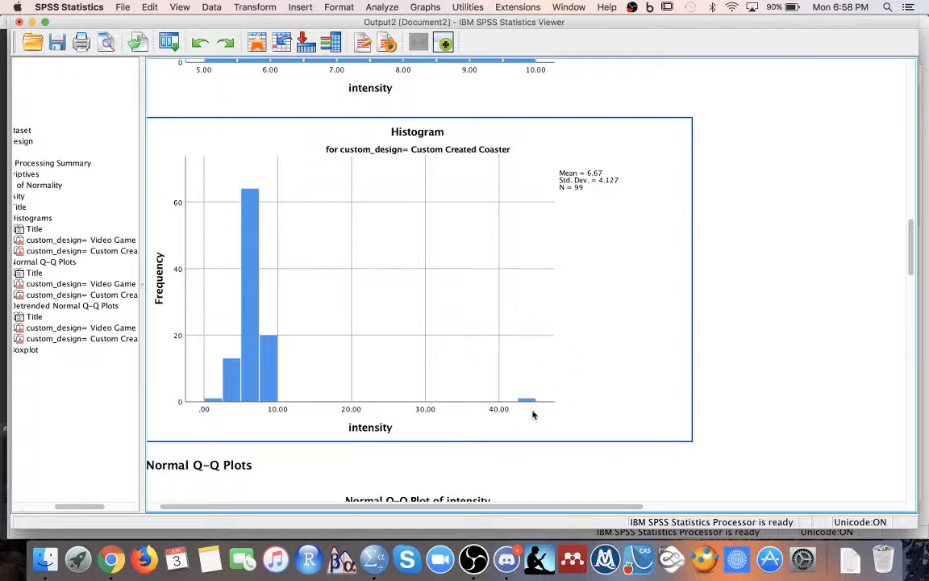
mouse_move(556, 406)
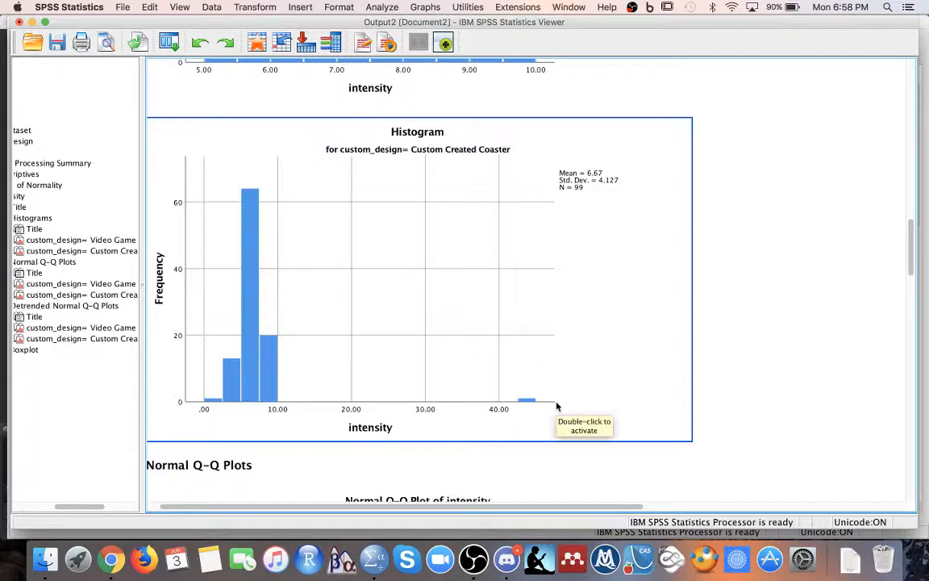
mouse_move(758, 404)
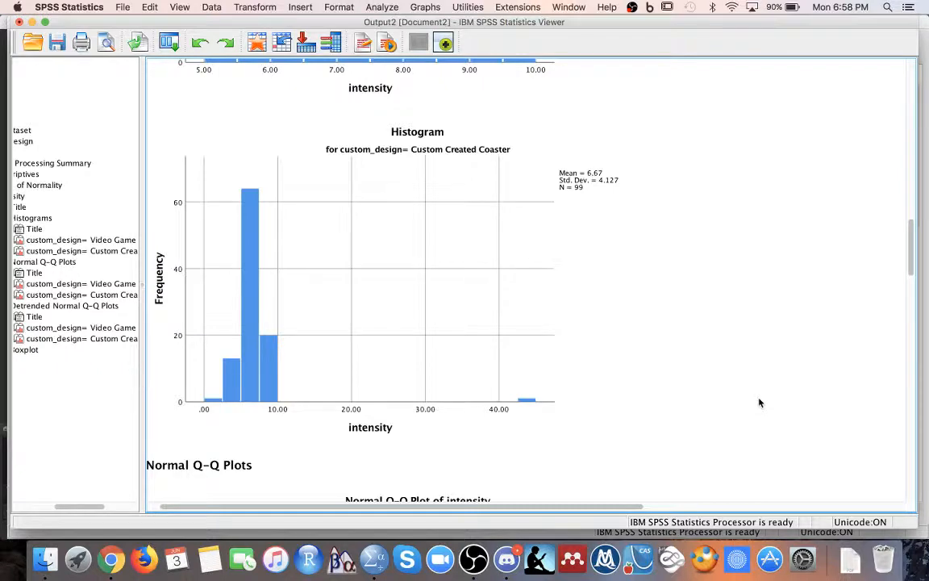
scroll(down, 3)
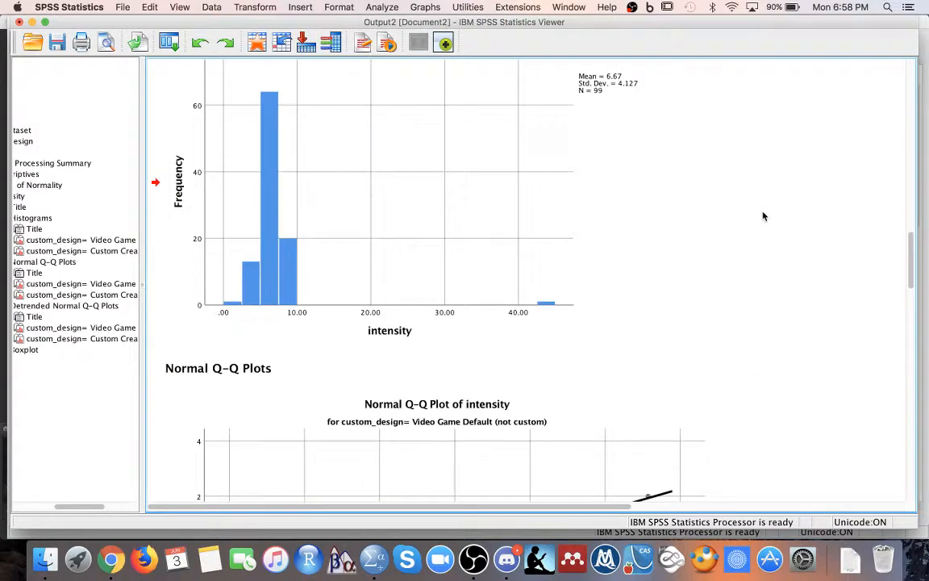
scroll(up, 3)
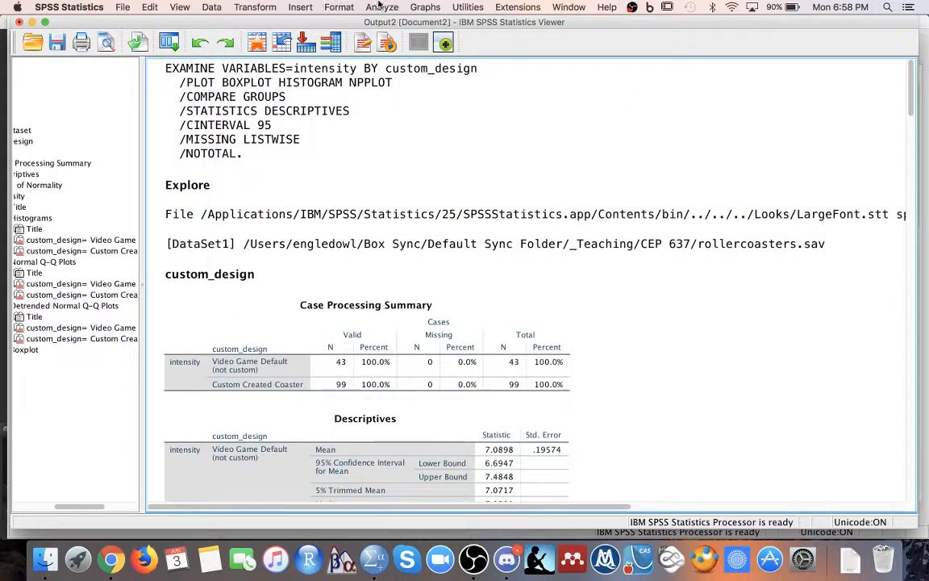
Start an Independent-Samples T Test from Analyze > Compare Means after dismissing Paired-Samples.
click(382, 6)
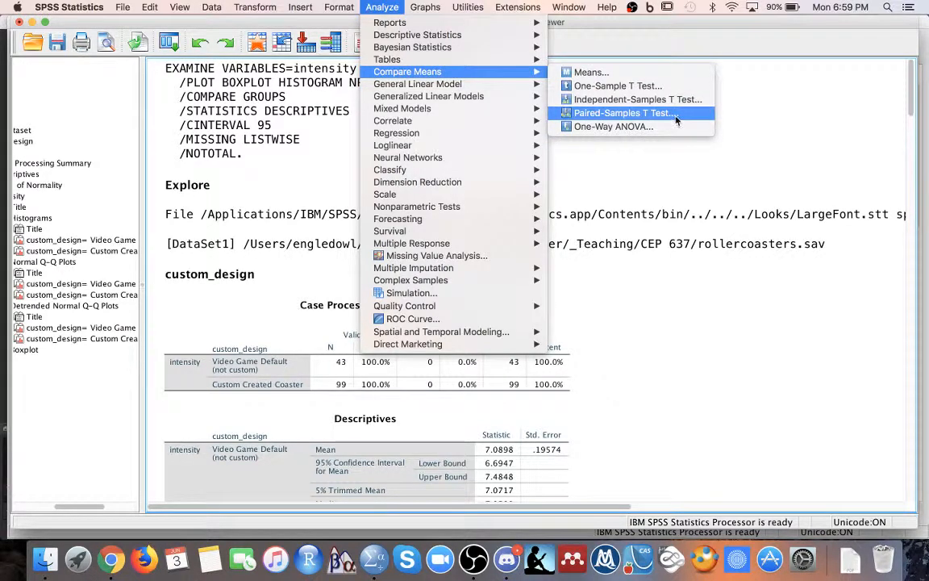
click(625, 112)
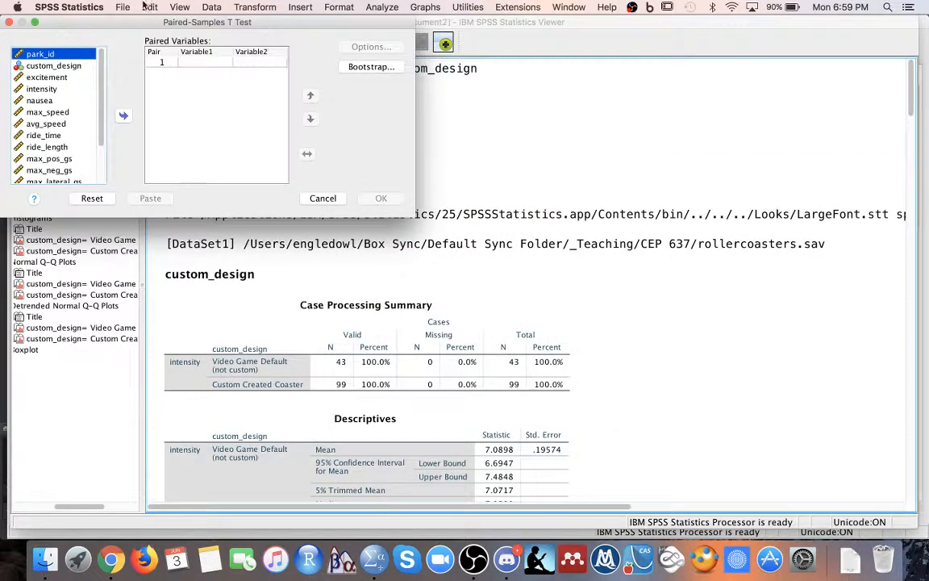
click(323, 197)
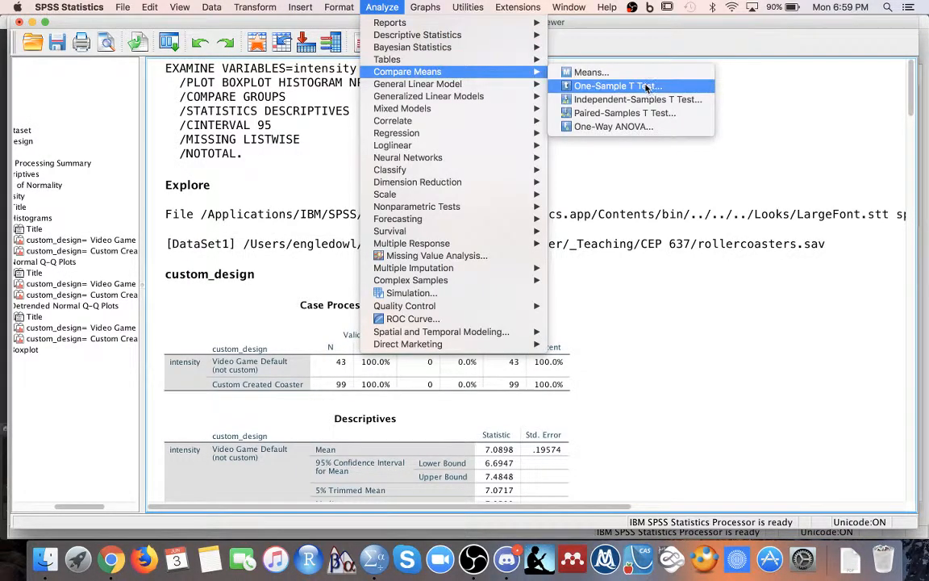
click(635, 99)
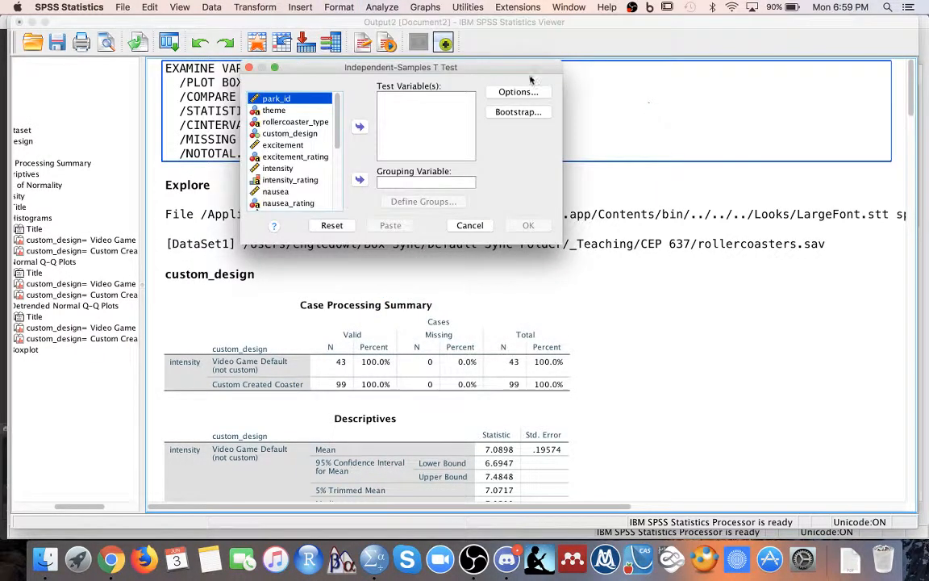
Make intensity the test variable and custom_design the grouping variable.
click(290, 132)
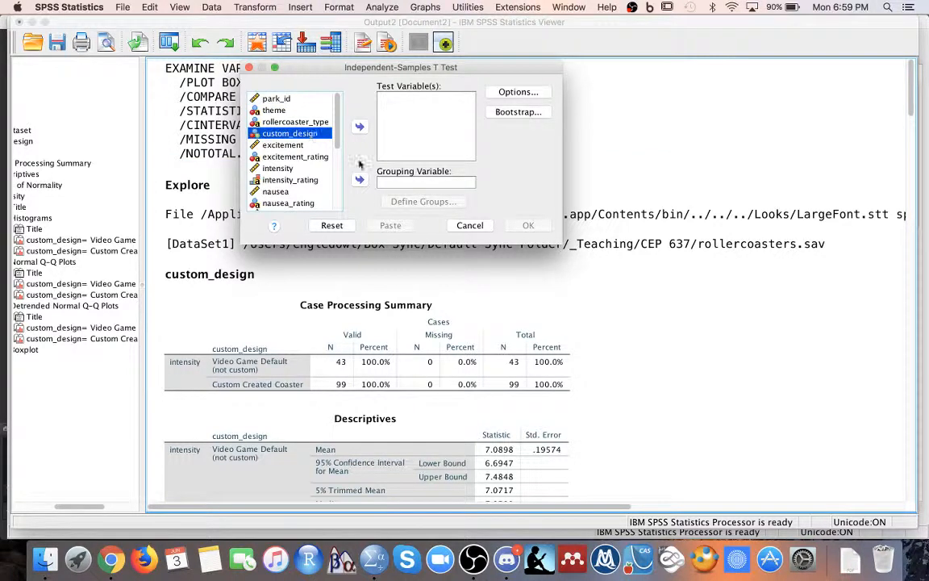
click(360, 177)
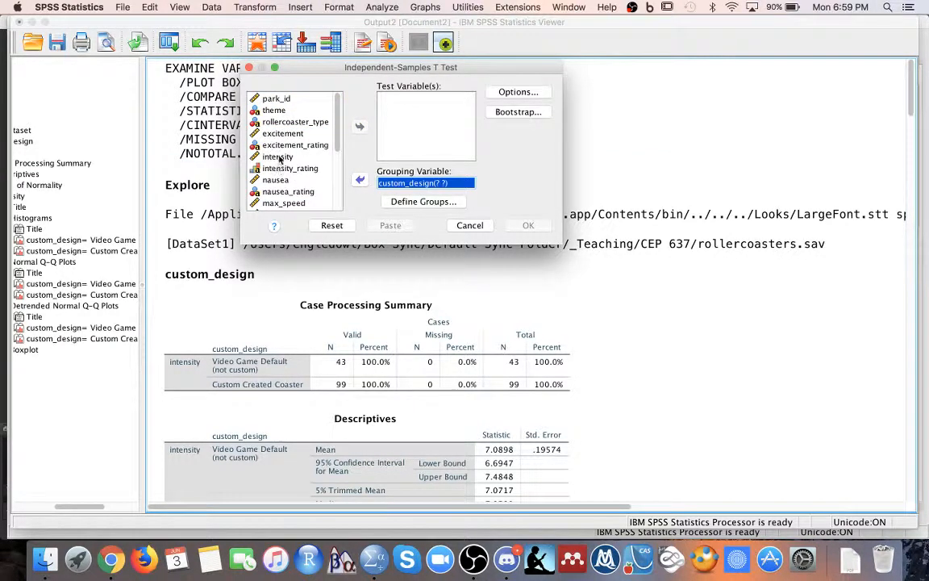
click(360, 125)
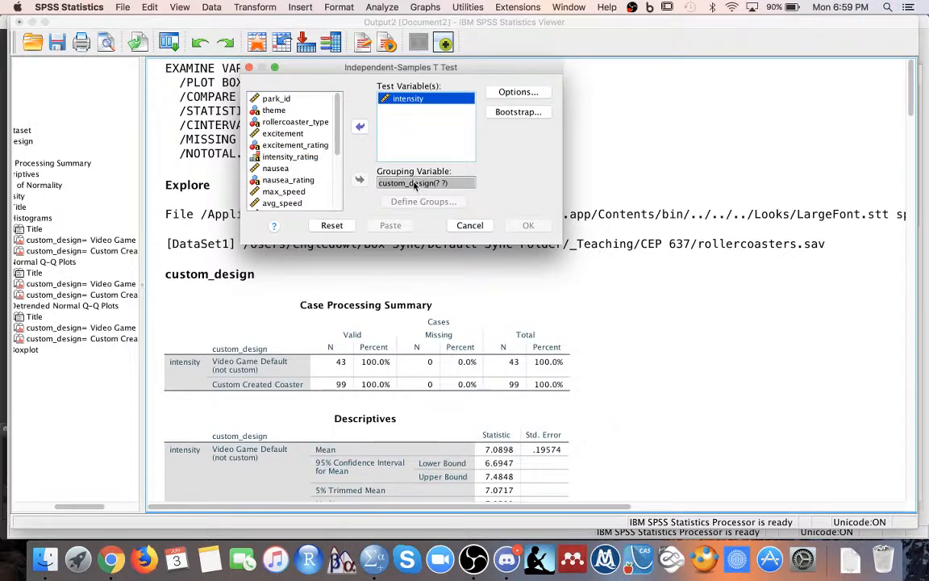
Define the compared custom_design groups as codes 1 and 0.
click(423, 200)
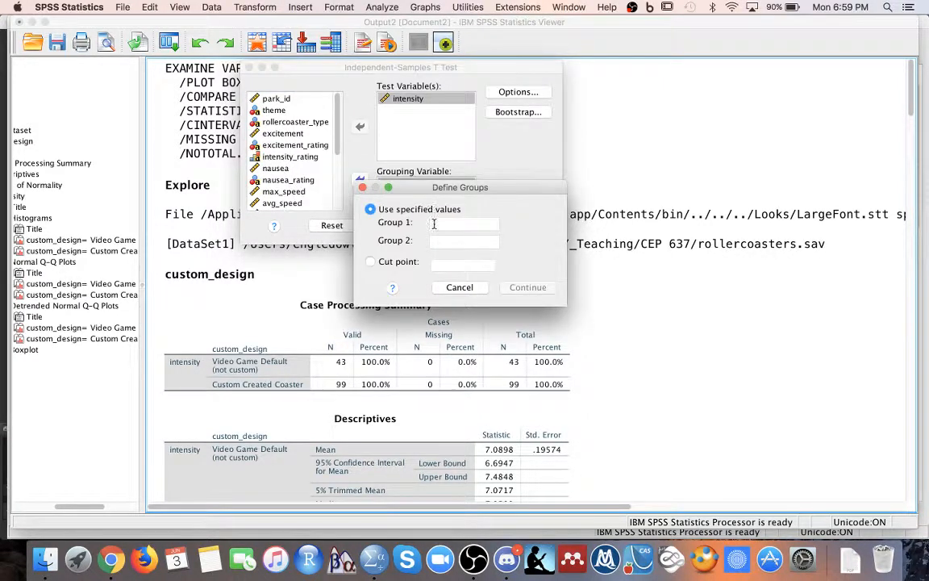
text(1)
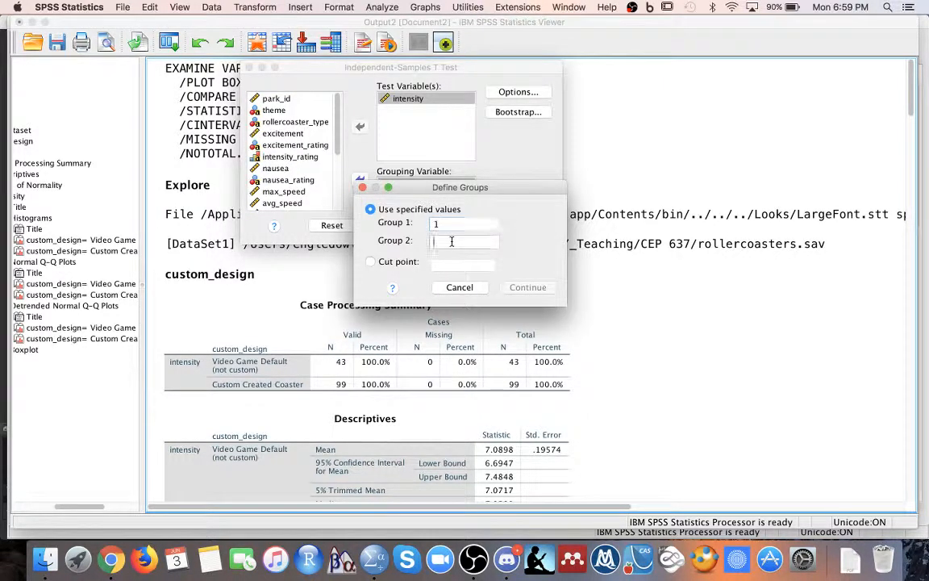
text(0)
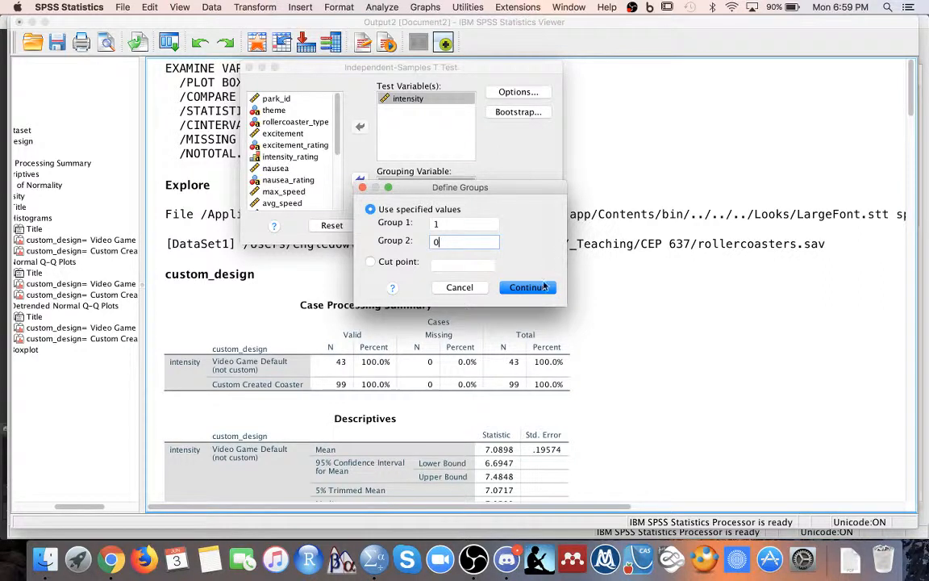
click(527, 287)
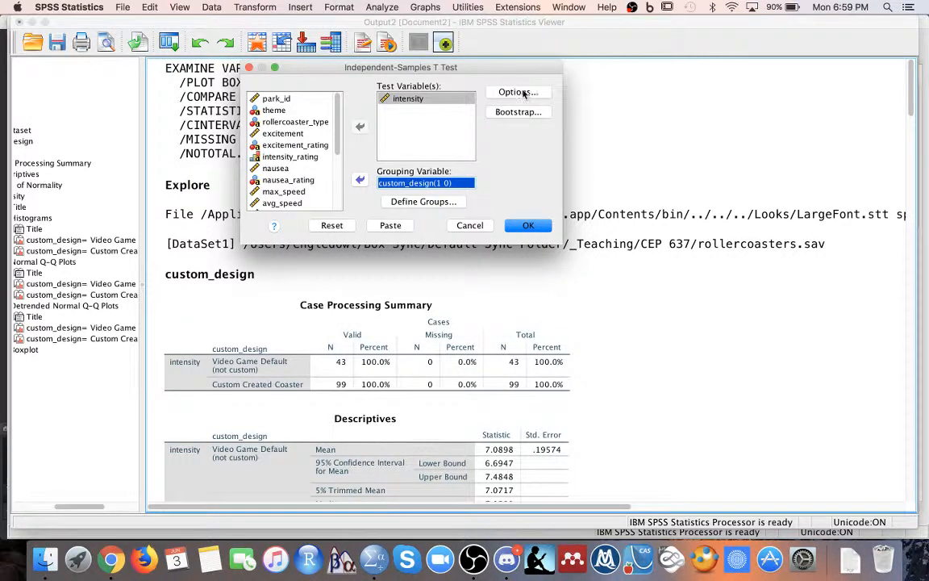
Review the t-test options and keep the default 95% confidence interval.
click(516, 90)
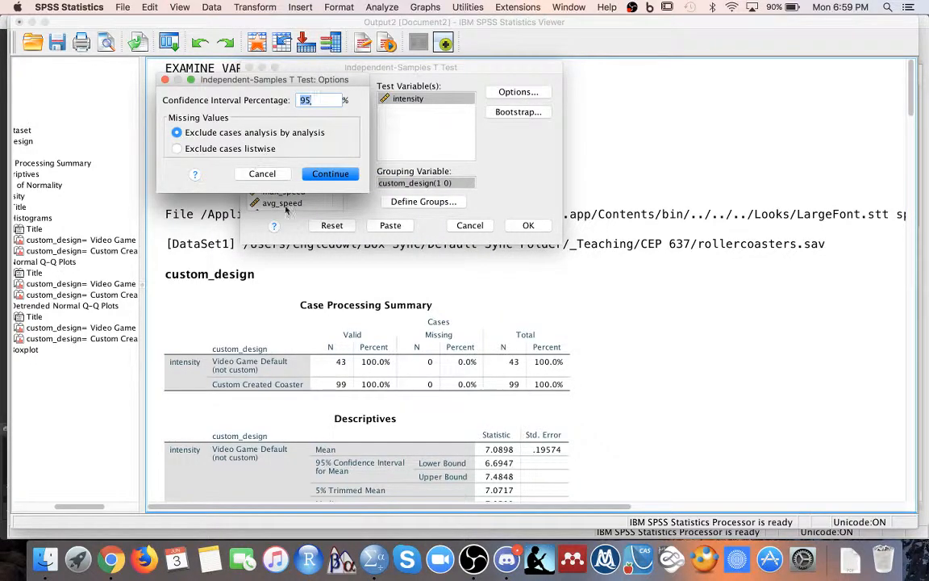
click(329, 175)
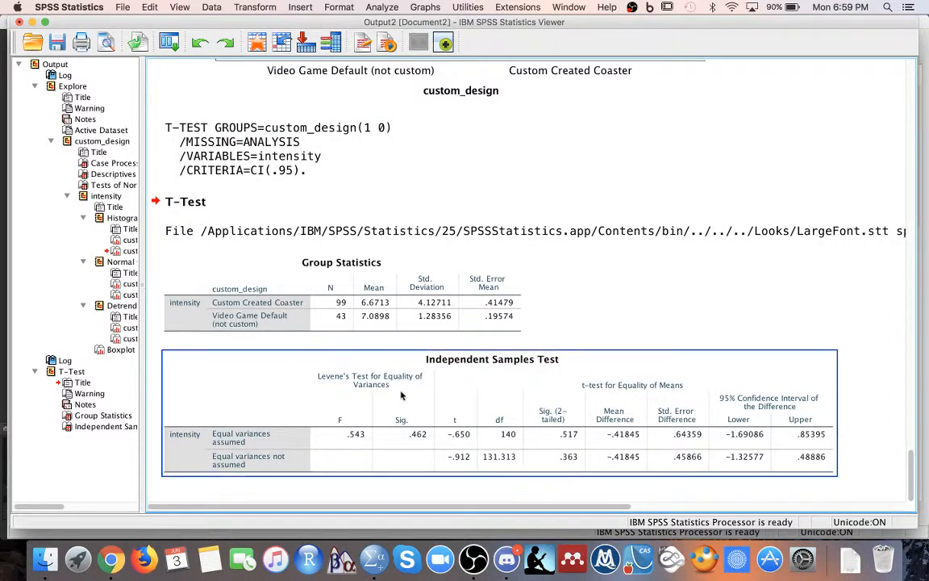
mouse_move(365, 384)
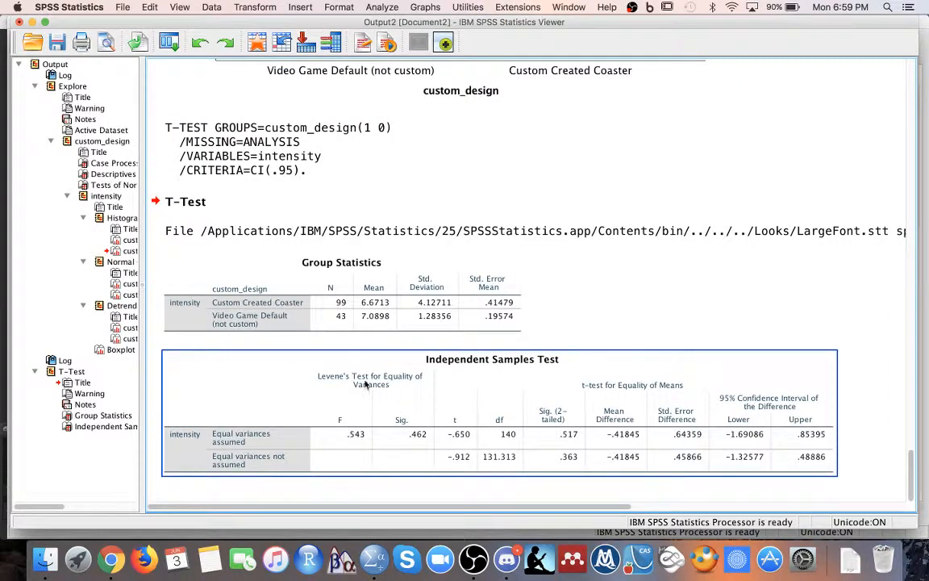
mouse_move(410, 416)
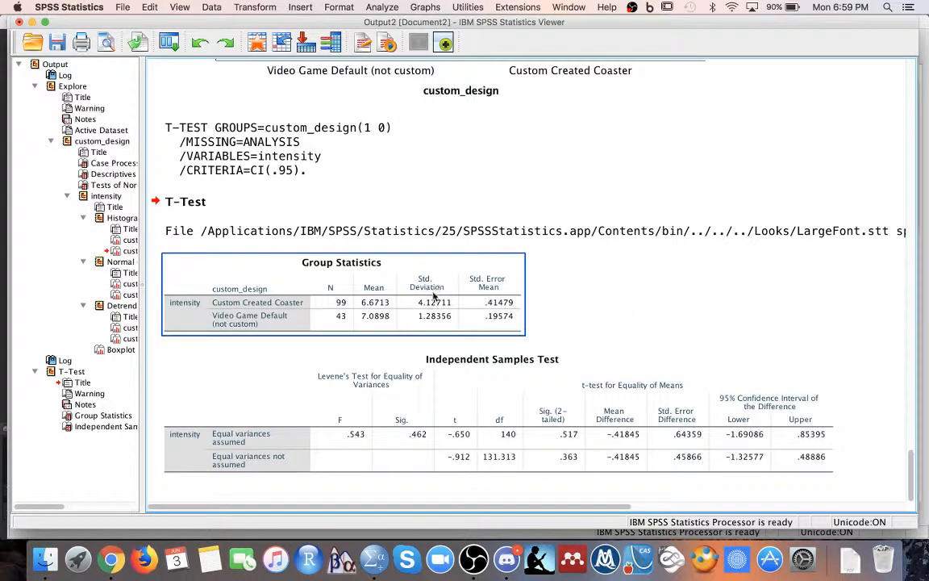
click(421, 445)
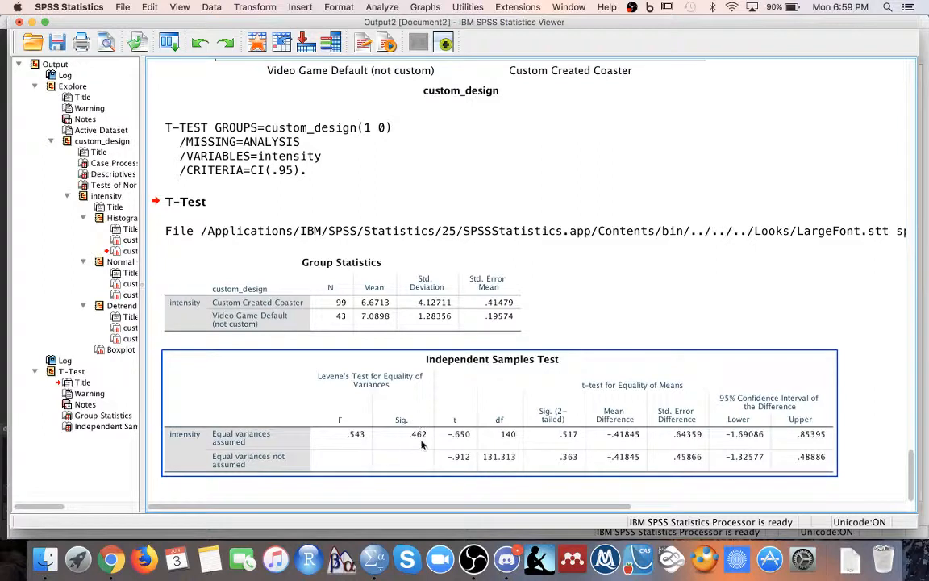
mouse_move(416, 438)
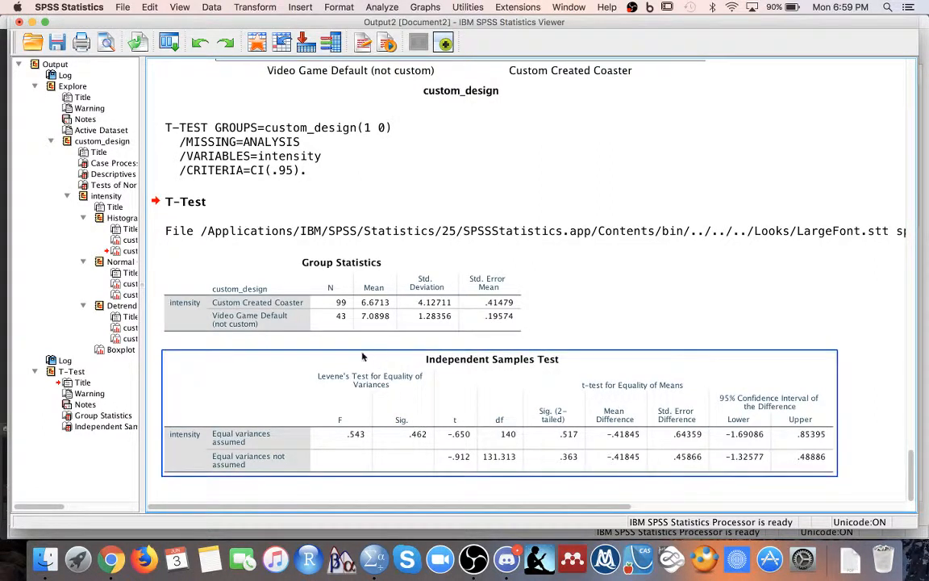
click(342, 306)
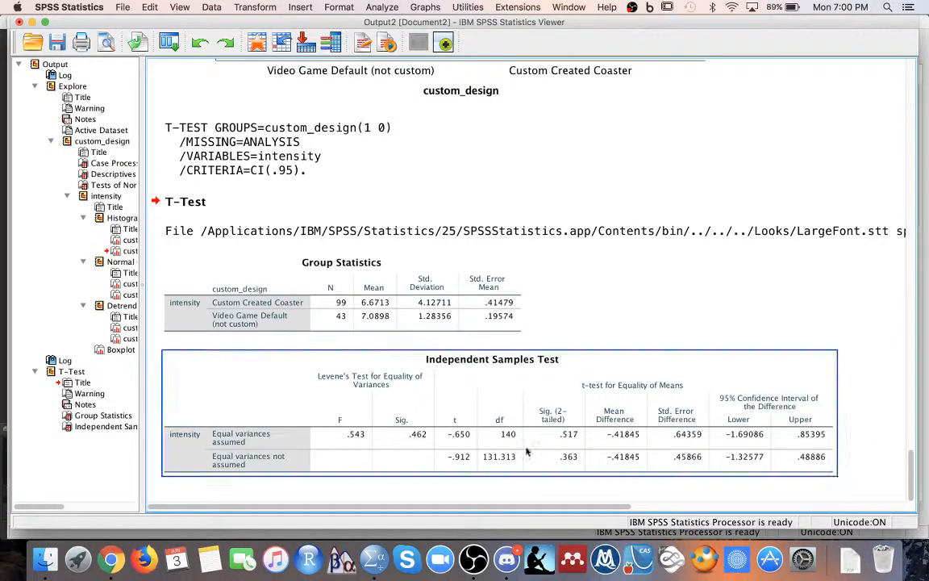
mouse_move(571, 434)
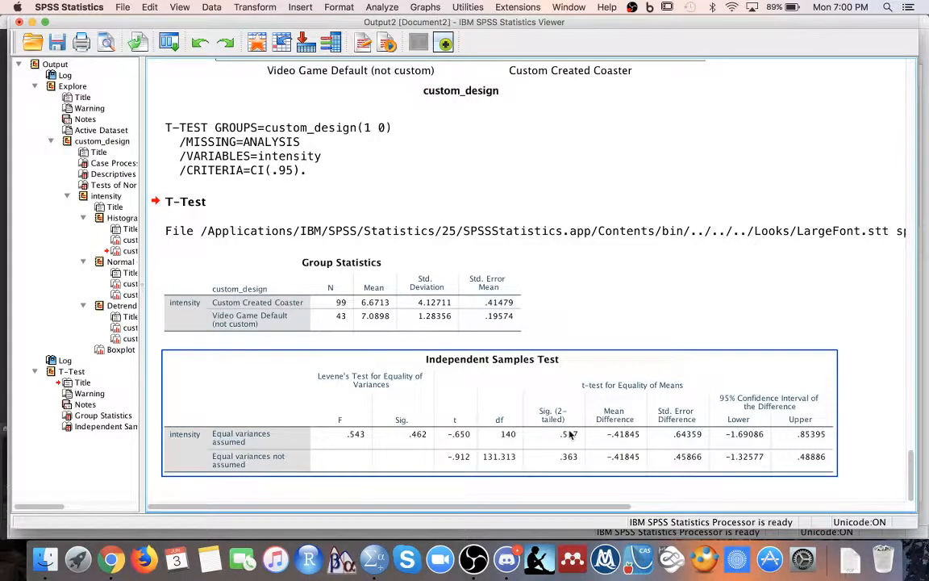
mouse_move(395, 417)
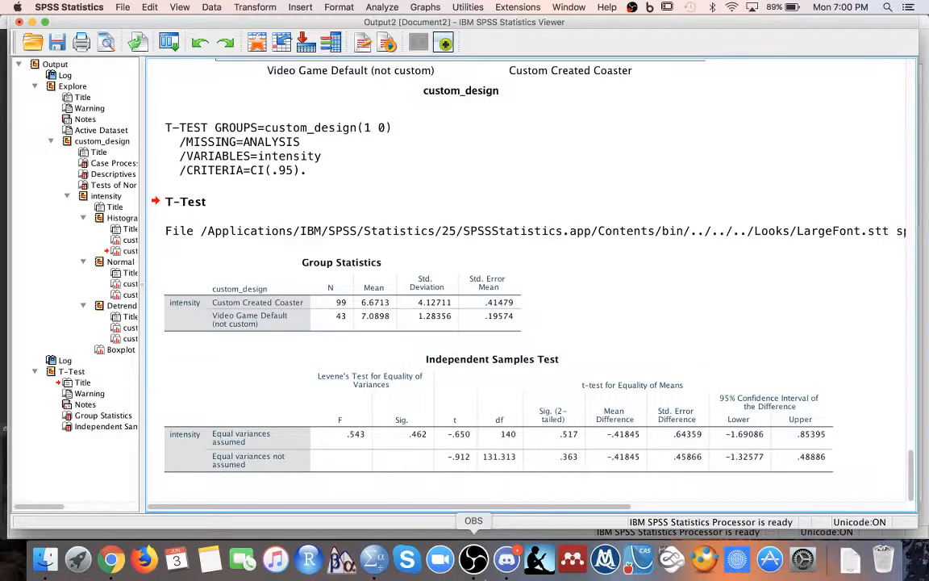
click(242, 435)
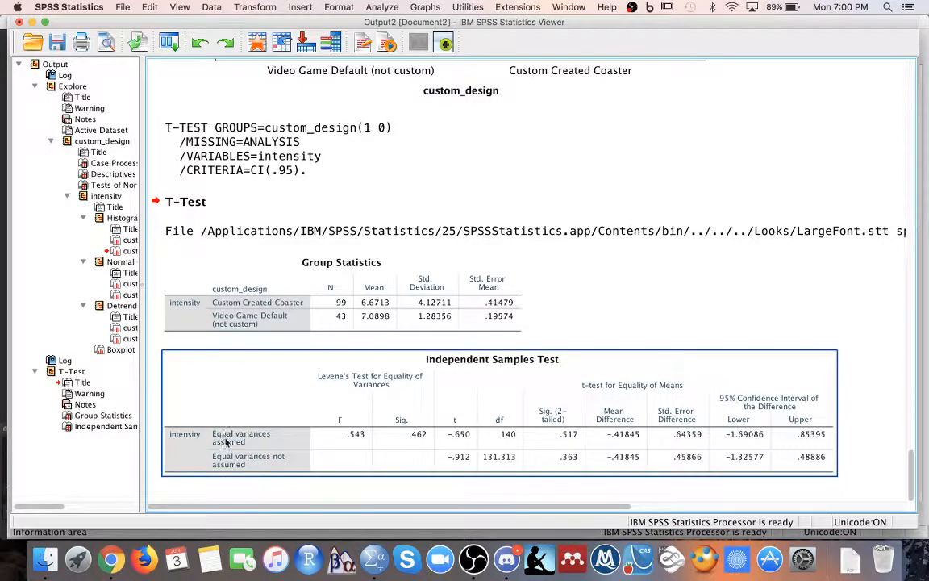
mouse_move(439, 433)
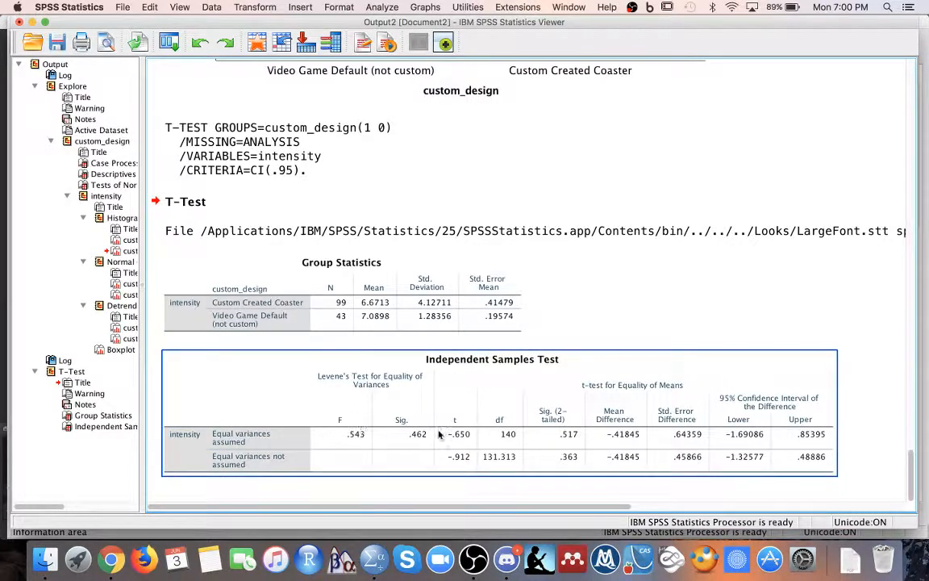
mouse_move(406, 448)
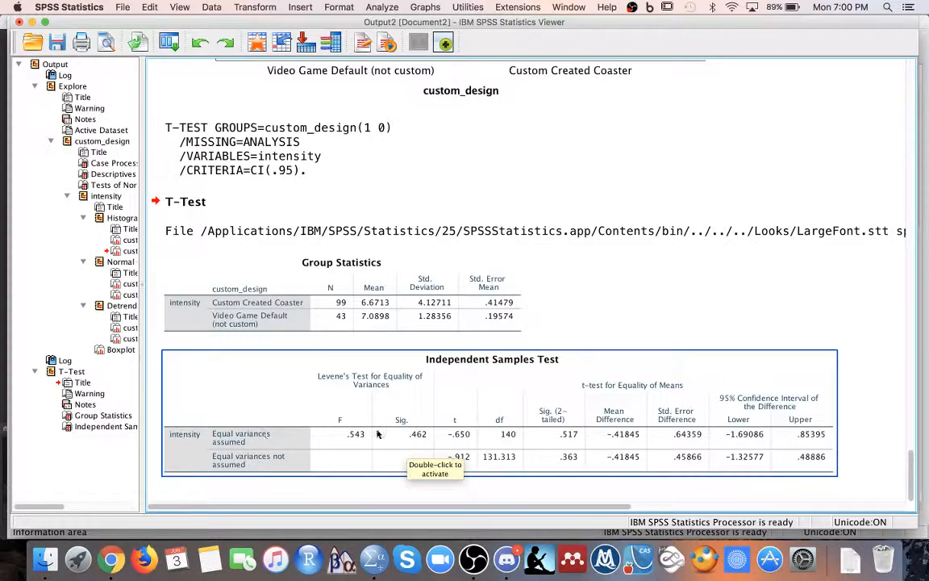
mouse_move(880, 329)
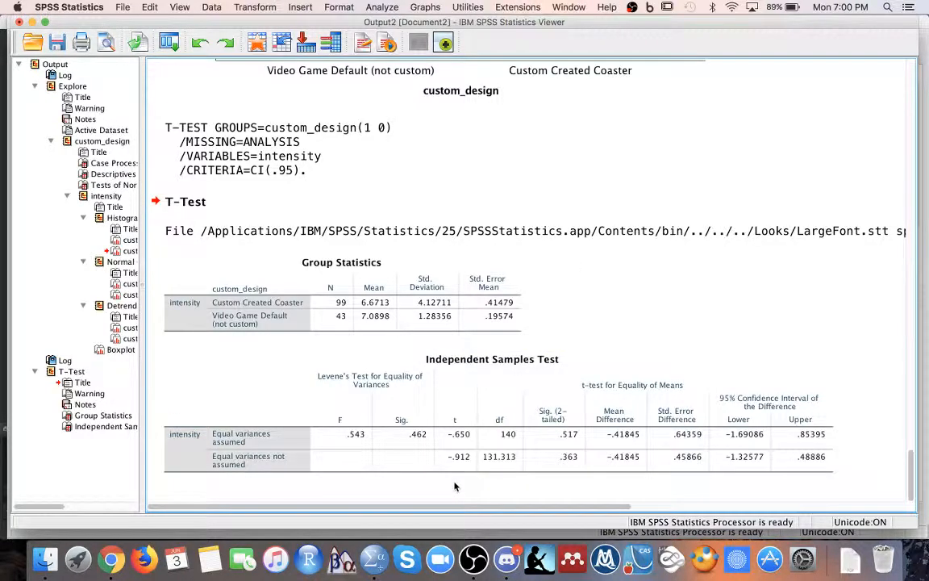
mouse_move(474, 558)
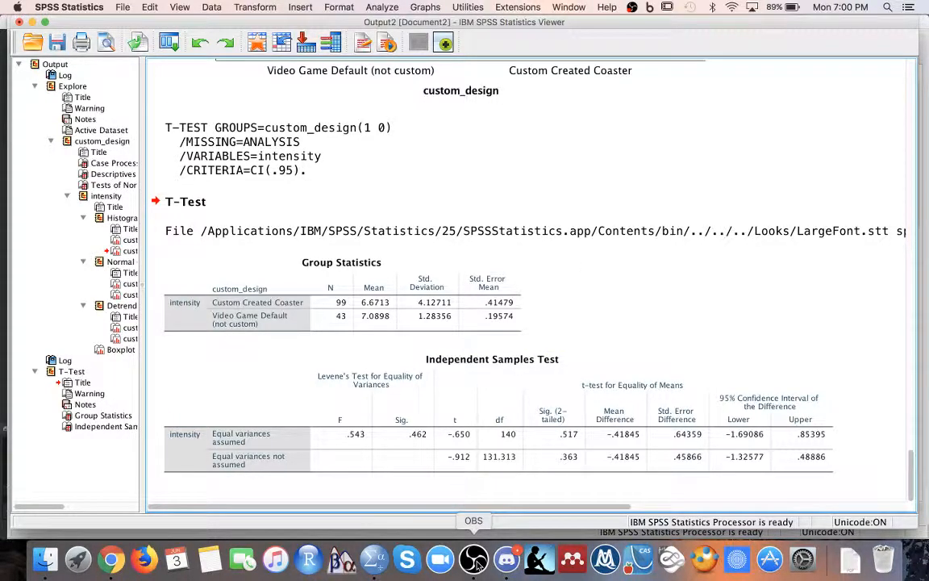